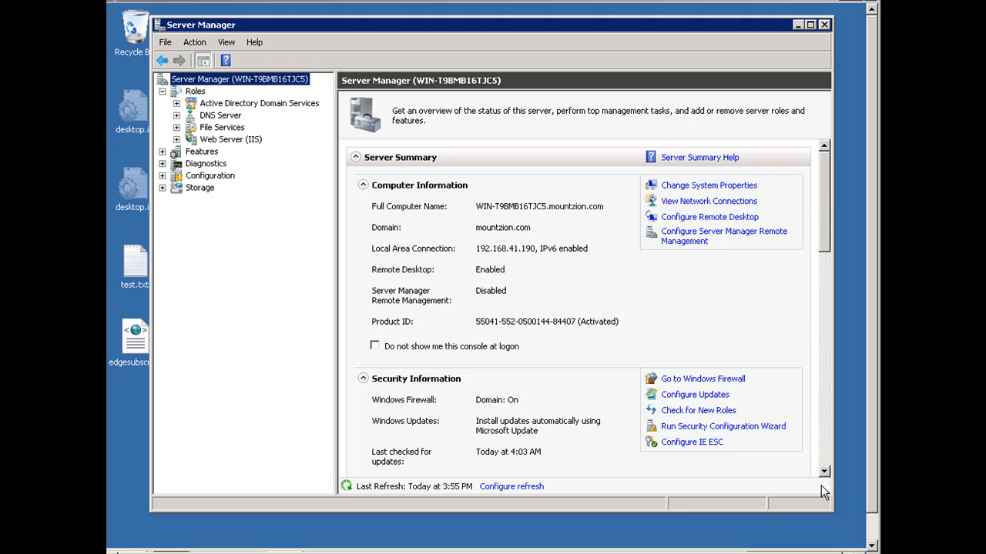
pyautogui.moveTo(875, 230)
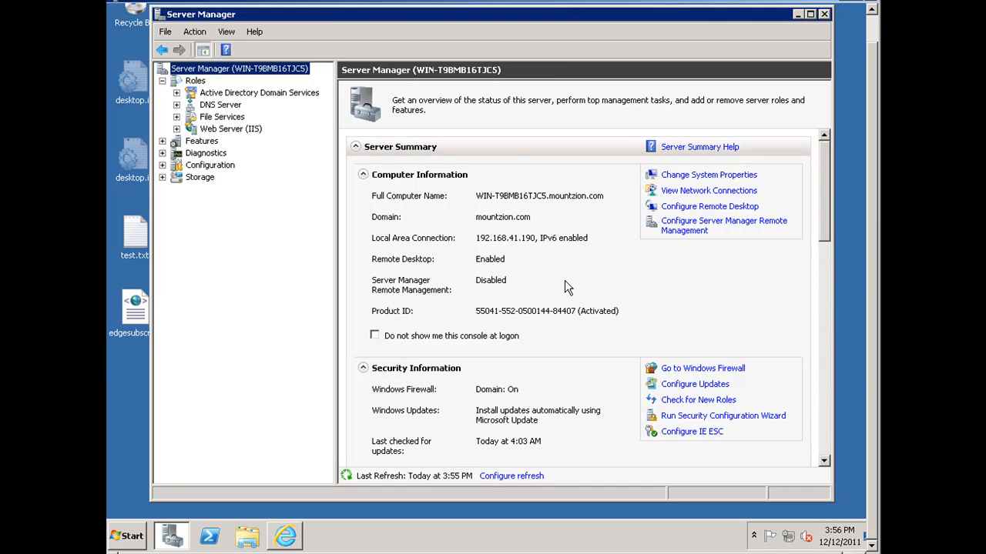
pyautogui.moveTo(191, 512)
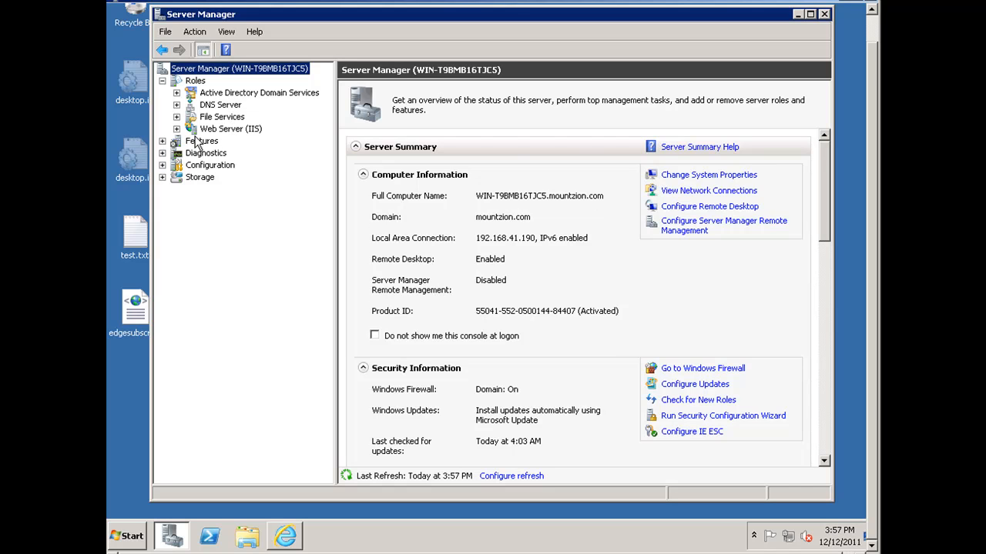
pyautogui.moveTo(245, 142)
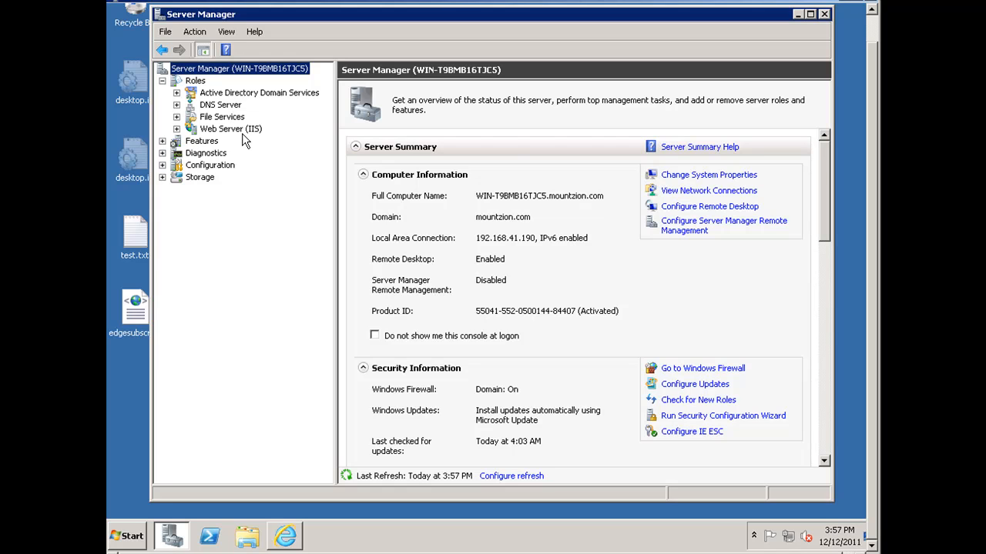
pyautogui.moveTo(512, 214)
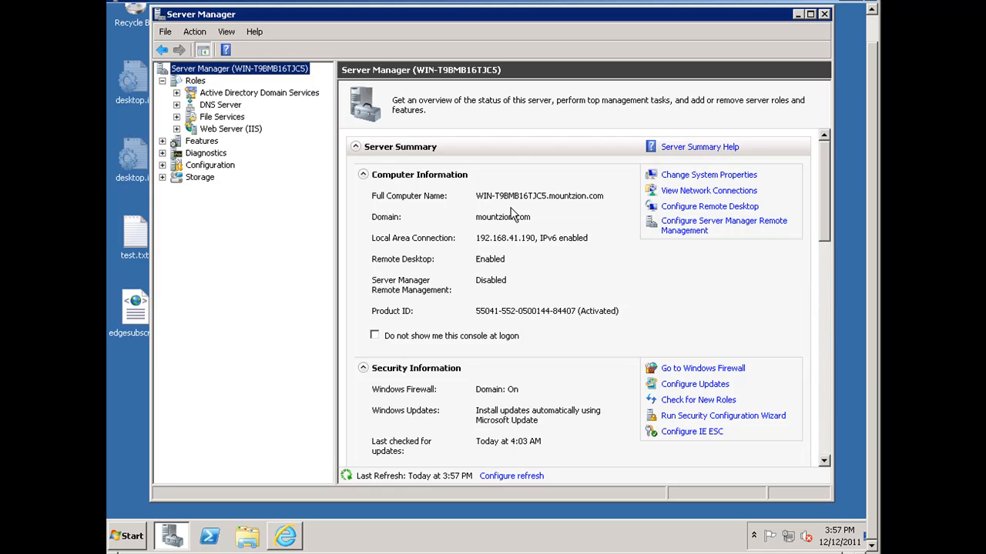
pyautogui.moveTo(830, 225)
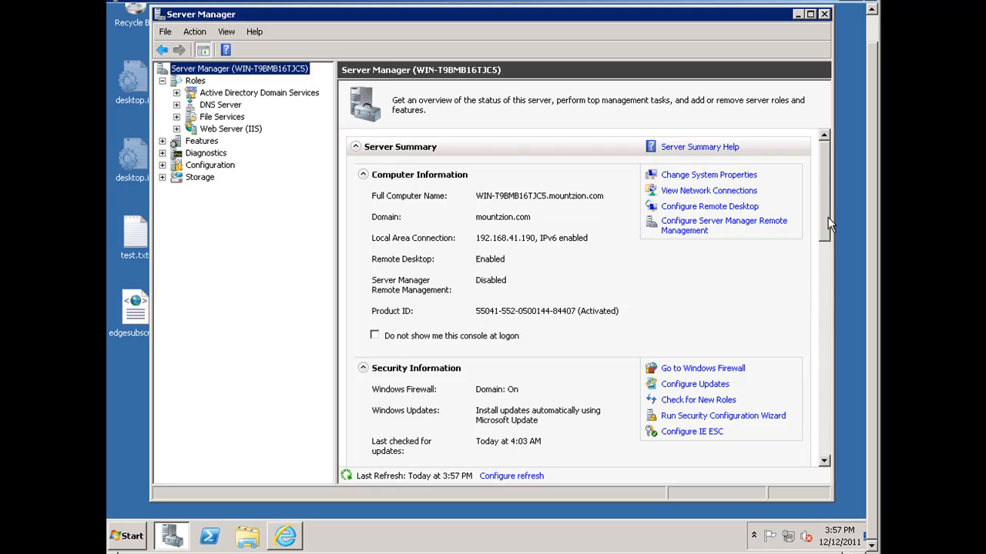
pyautogui.moveTo(491, 225)
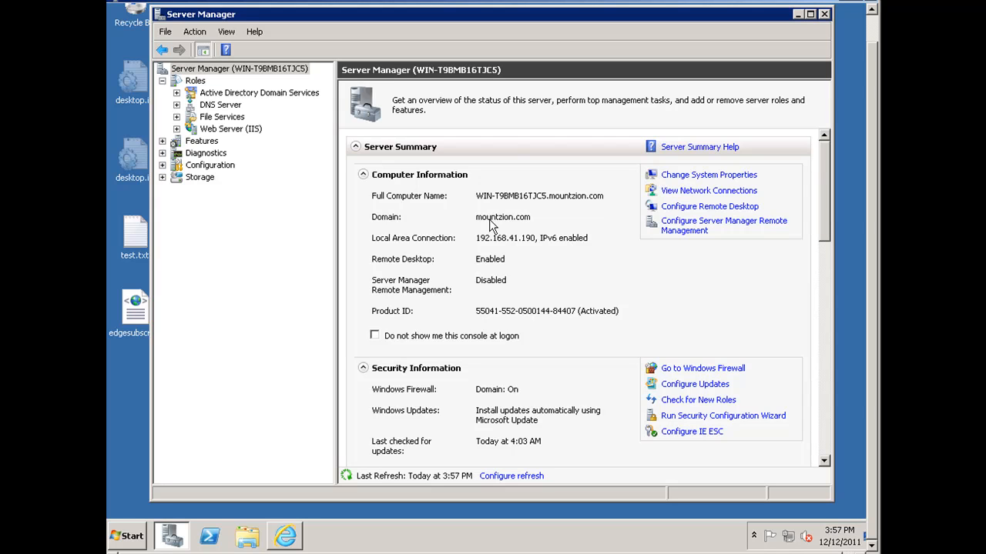
# Review the Select Server Roles list in the Add Roles Wizard, confirming Web Server (IIS) is installed, then cancel
pyautogui.click(194, 81)
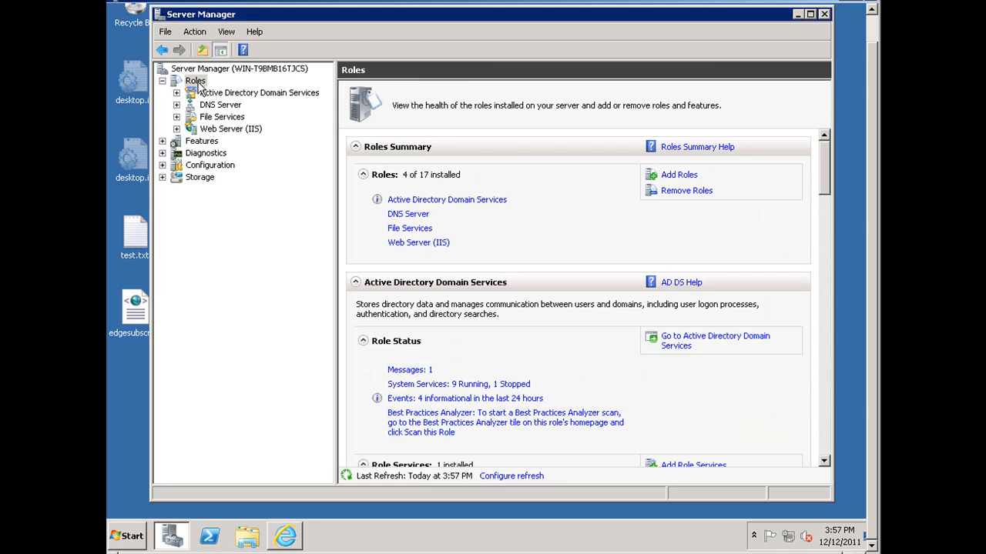
pyautogui.moveTo(677, 176)
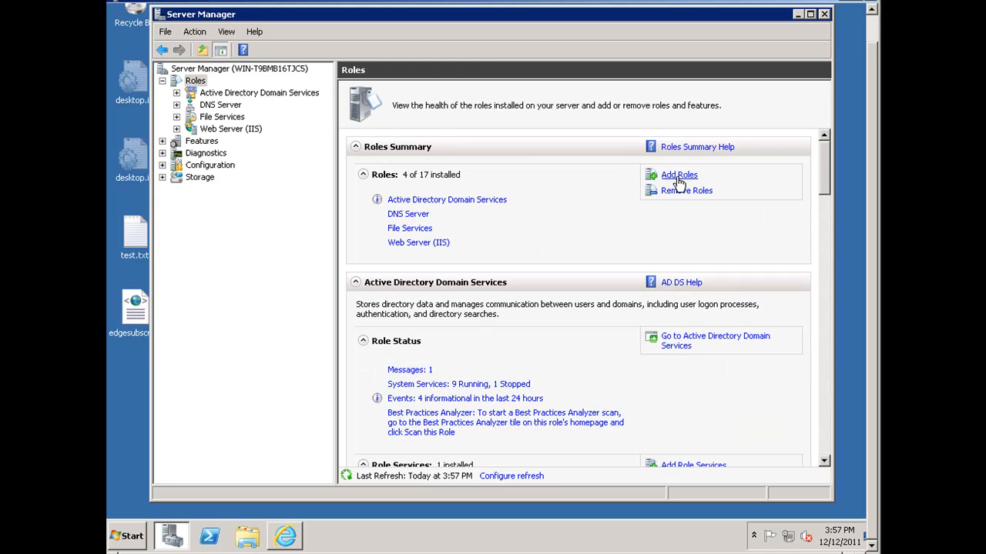
pyautogui.moveTo(573, 286)
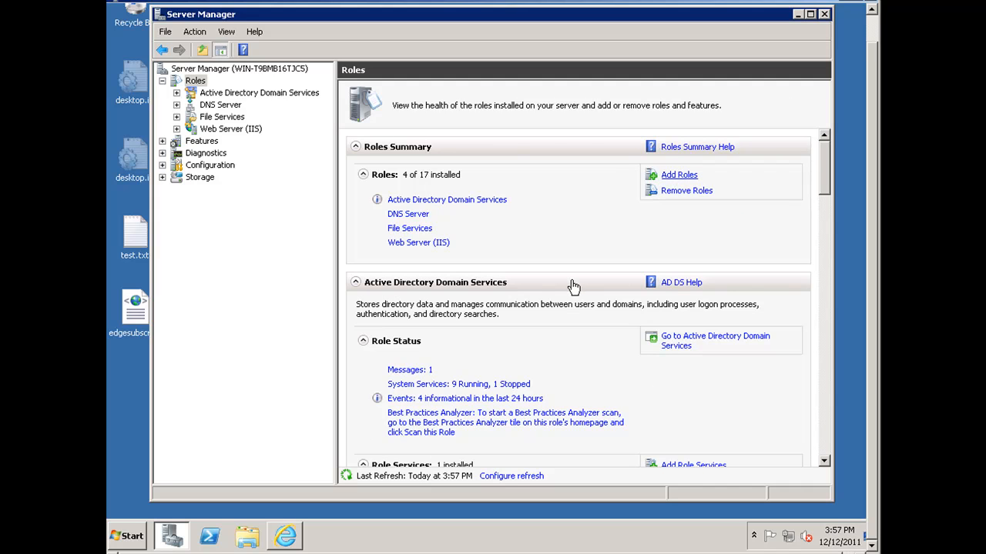
pyautogui.click(678, 176)
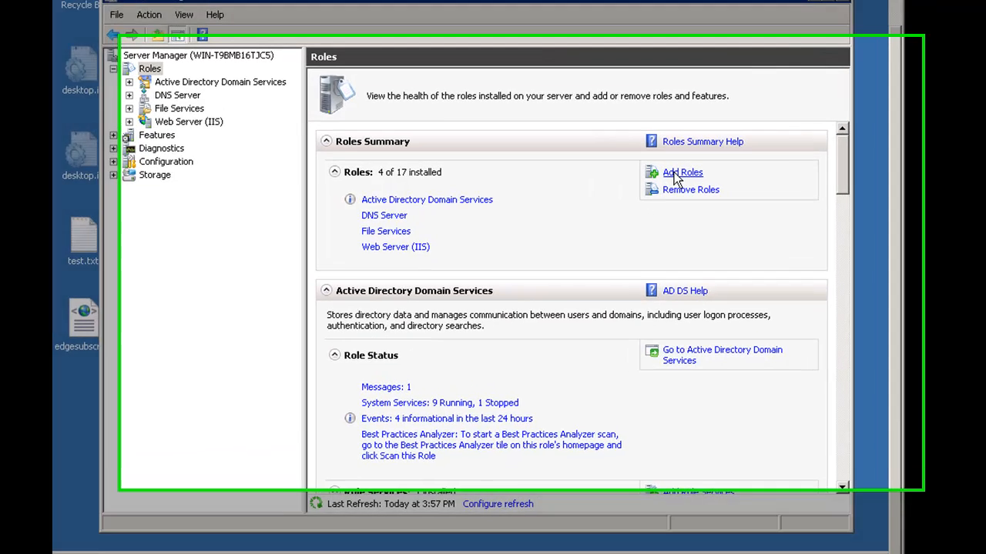
pyautogui.click(682, 172)
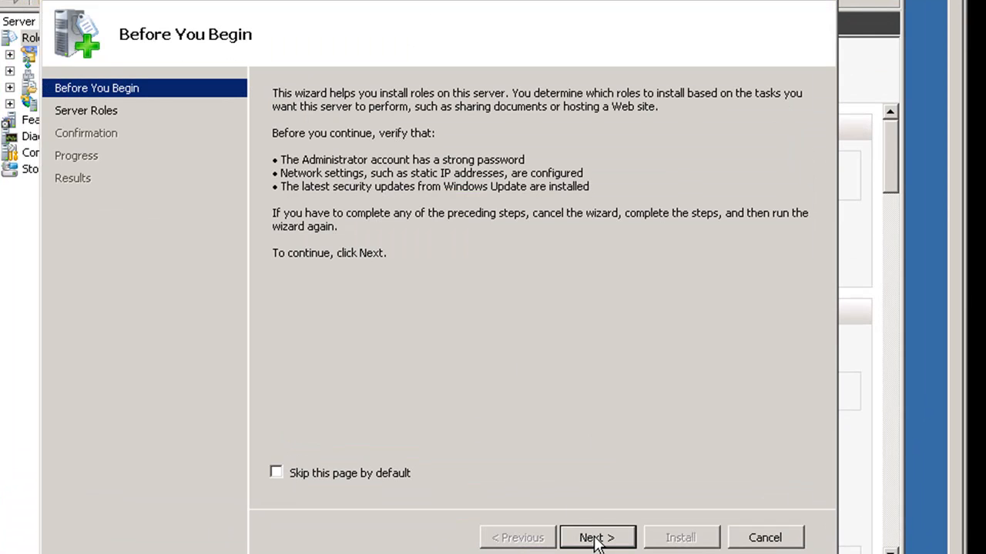
pyautogui.click(597, 537)
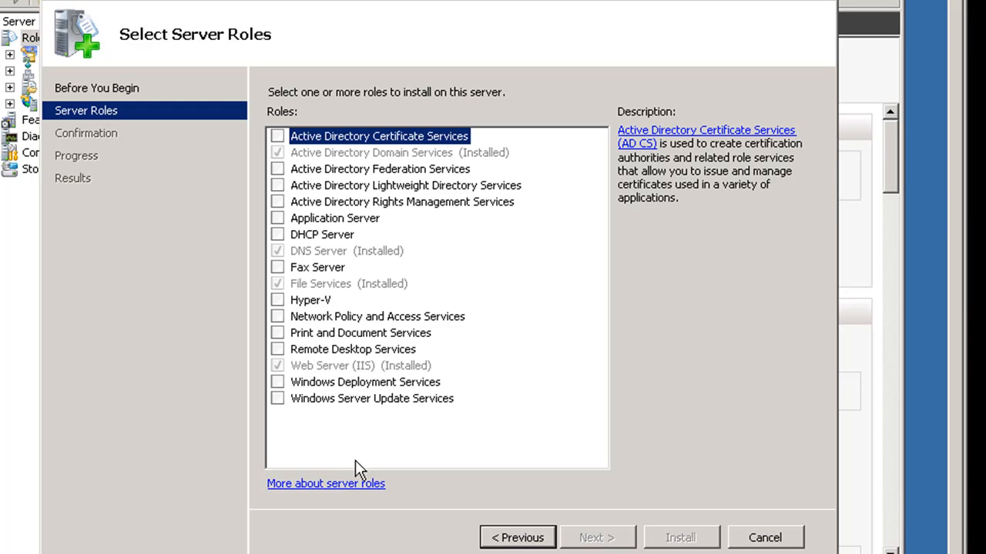
pyautogui.moveTo(285, 371)
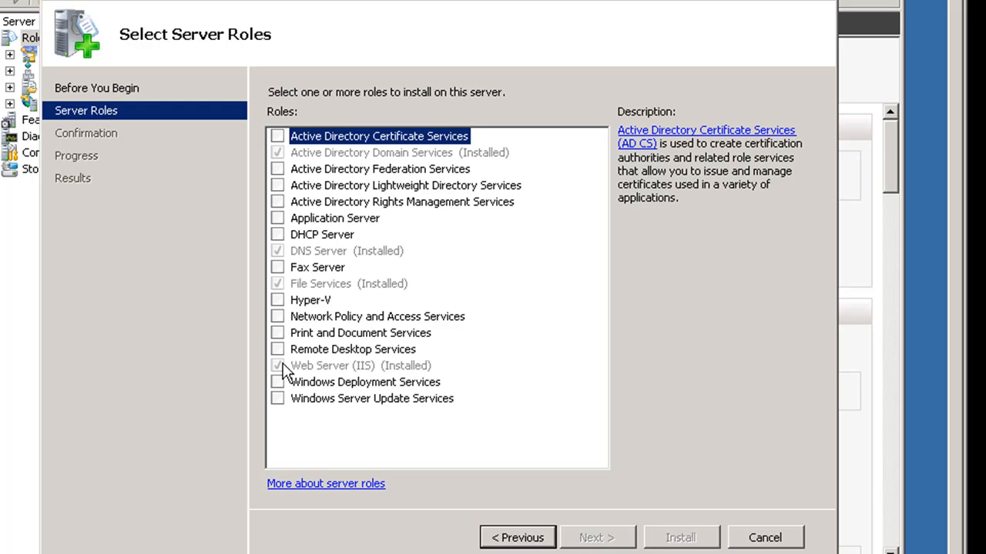
pyautogui.moveTo(324, 385)
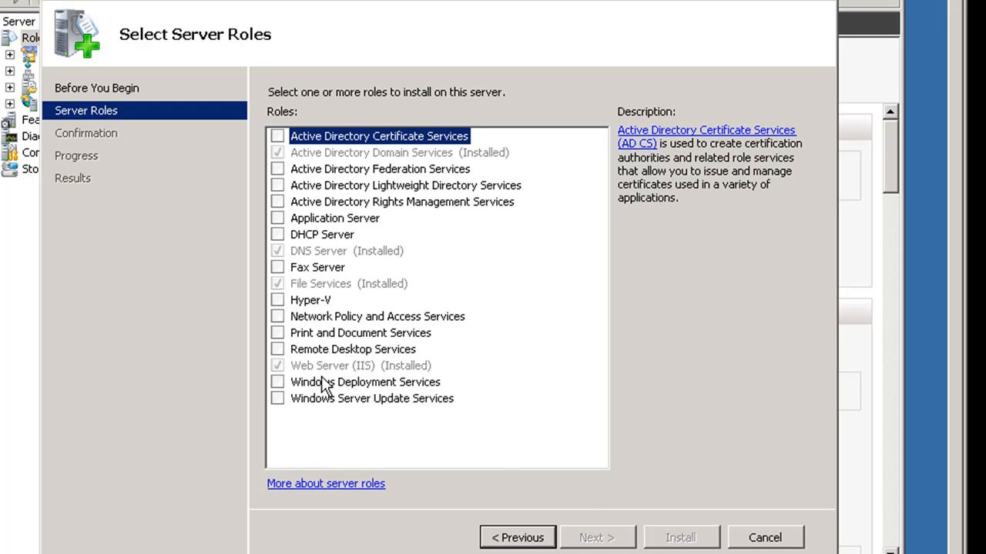
pyautogui.moveTo(373, 311)
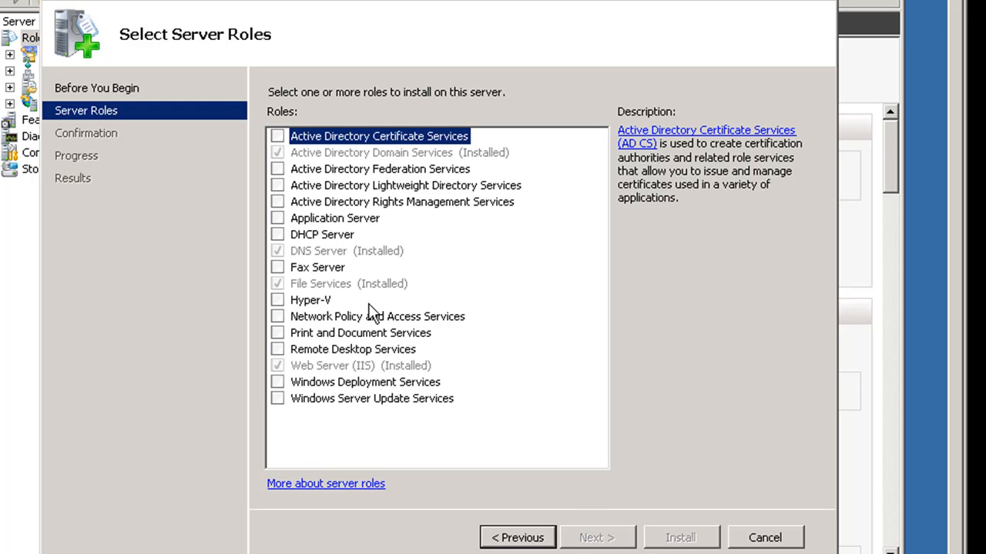
pyautogui.moveTo(568, 428)
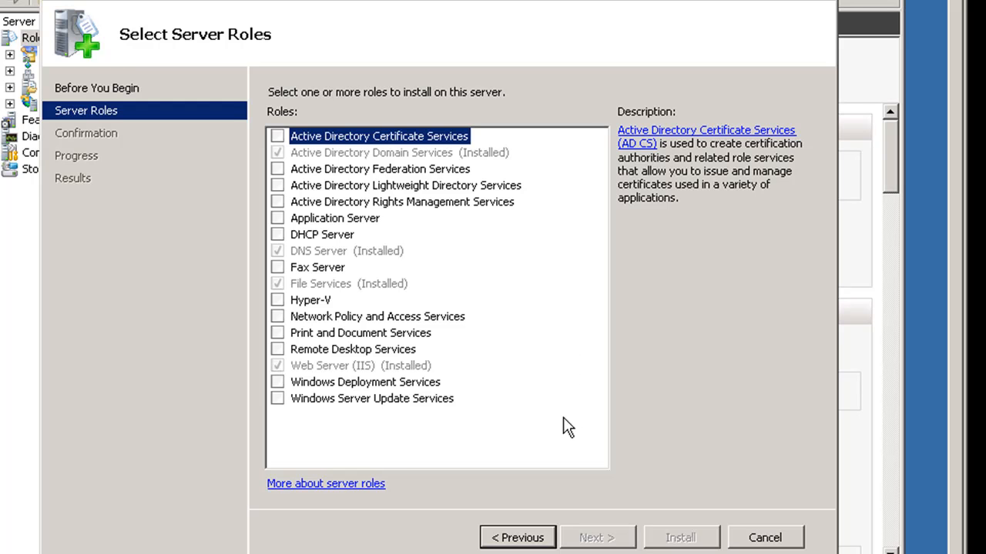
pyautogui.moveTo(750, 492)
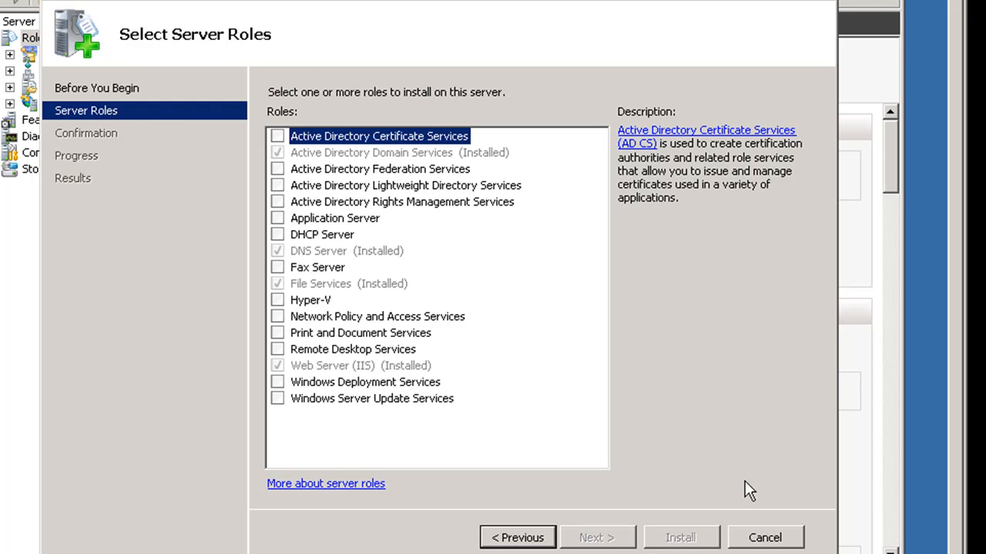
pyautogui.click(764, 537)
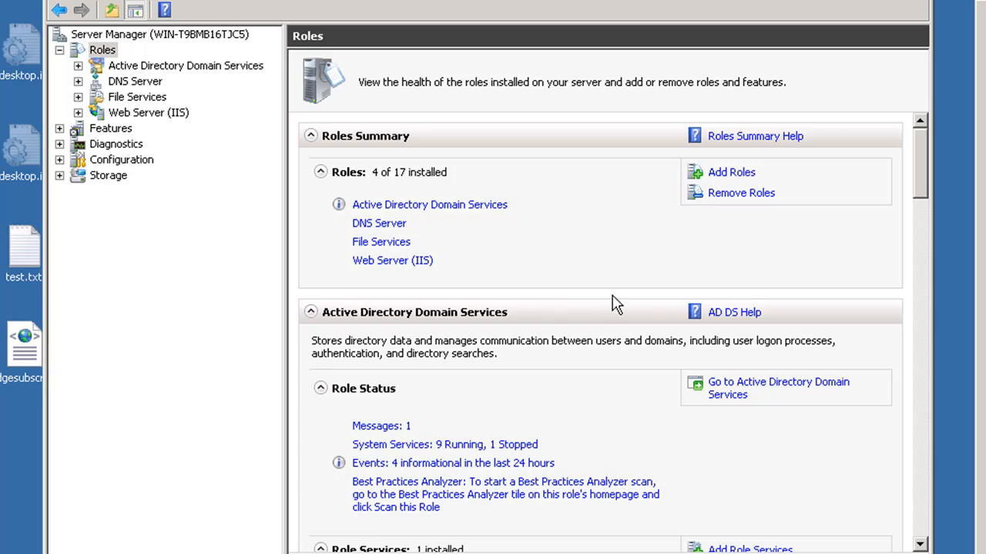
pyautogui.moveTo(924, 154)
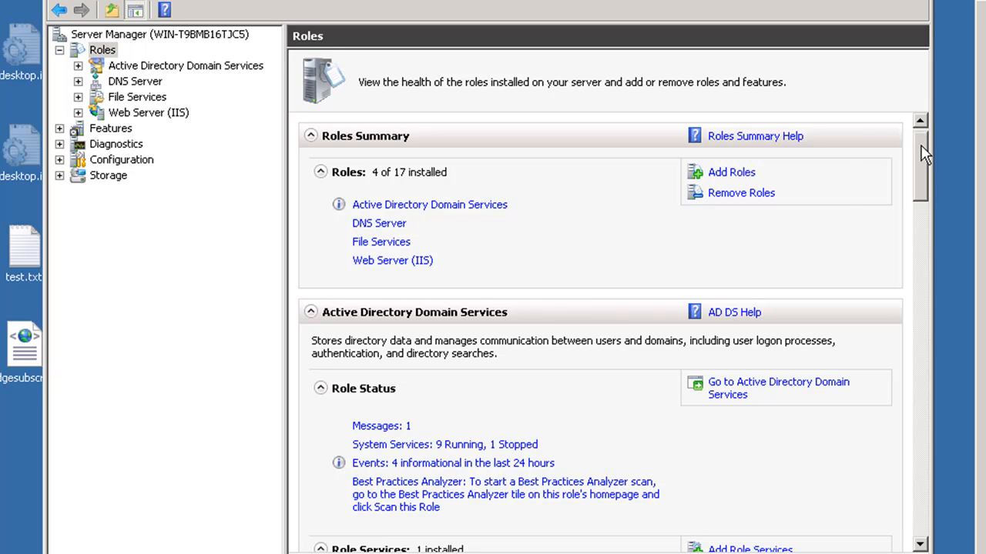
# Review all 48 installed Web Server role services and read the FTP Service description
pyautogui.scroll(-3)
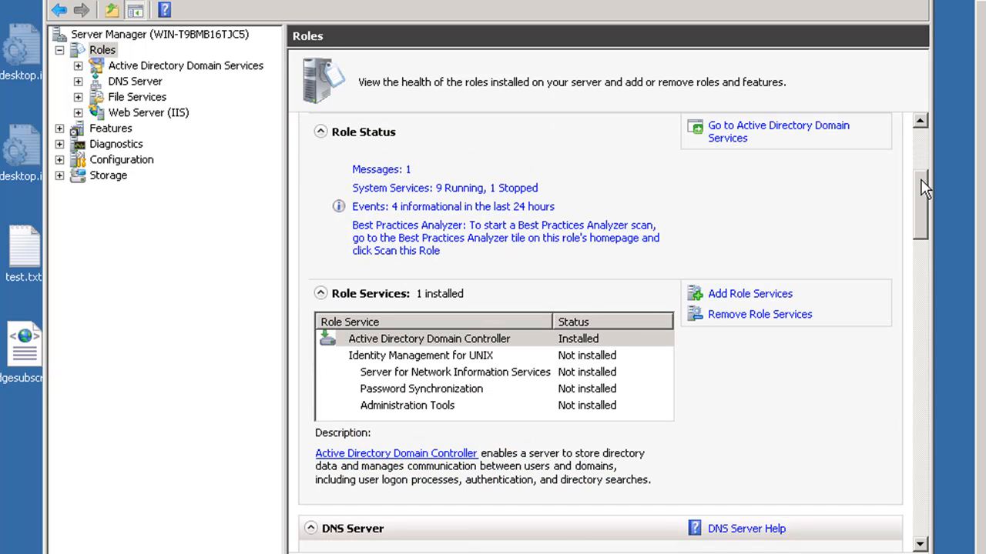
pyautogui.scroll(-3)
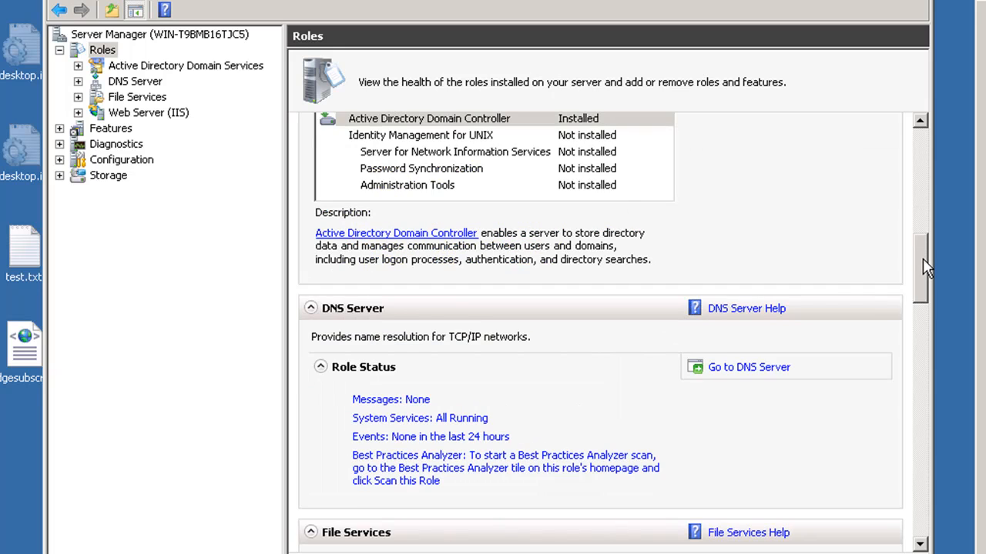
pyautogui.scroll(-3)
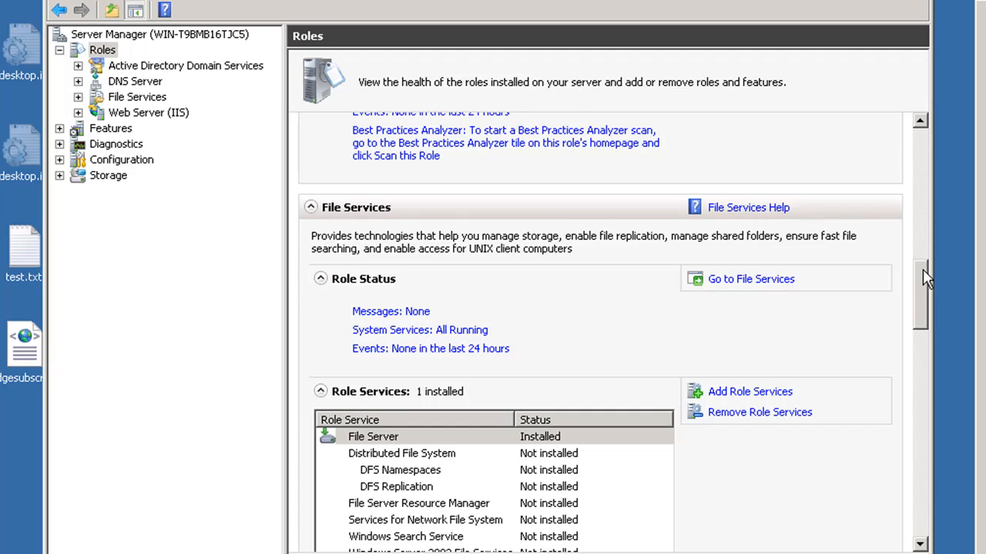
pyautogui.scroll(-3)
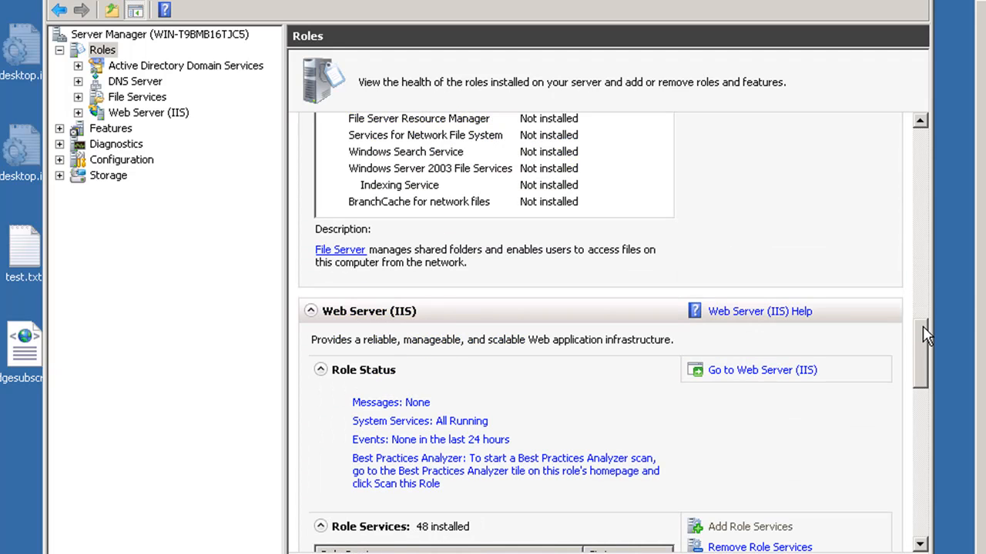
pyautogui.scroll(-3)
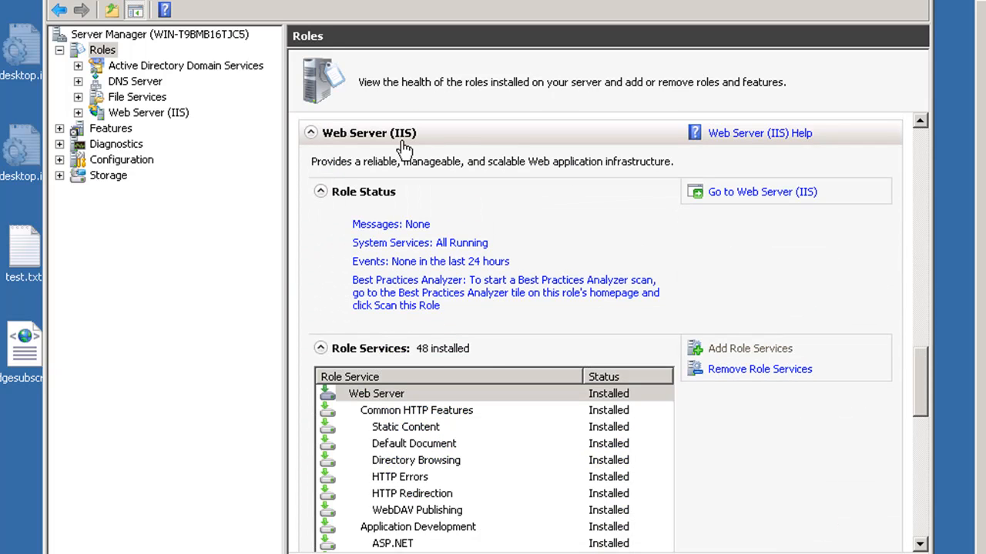
pyautogui.moveTo(655, 401)
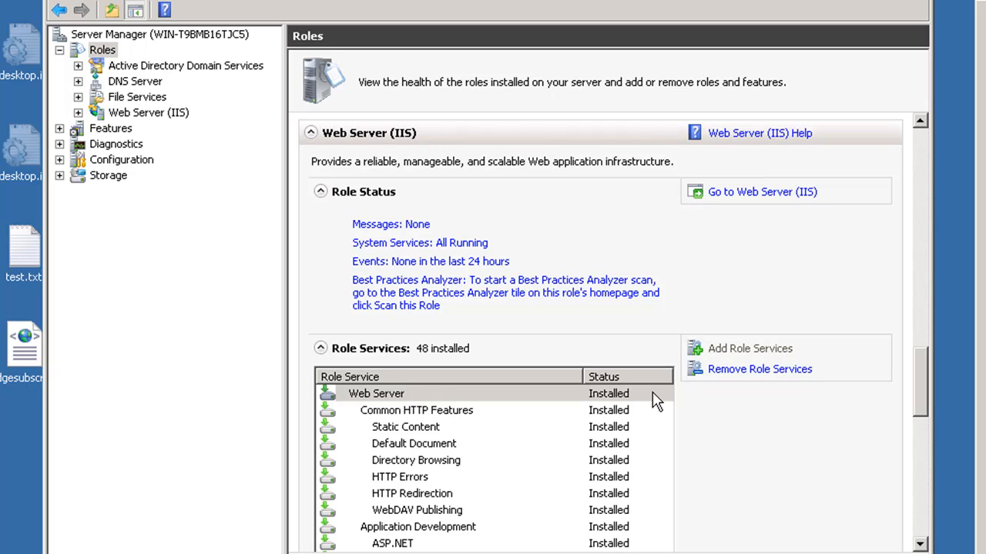
pyautogui.moveTo(738, 360)
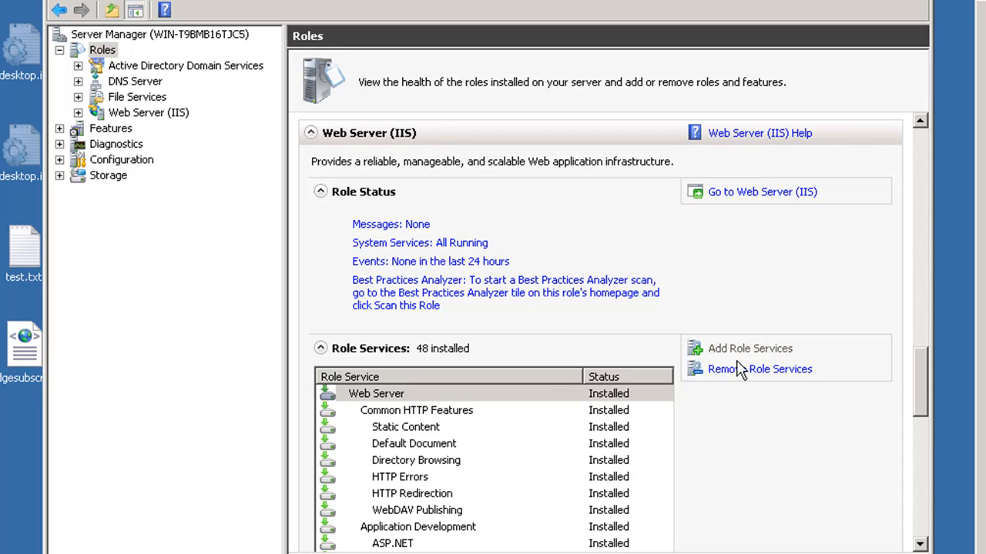
pyautogui.moveTo(747, 355)
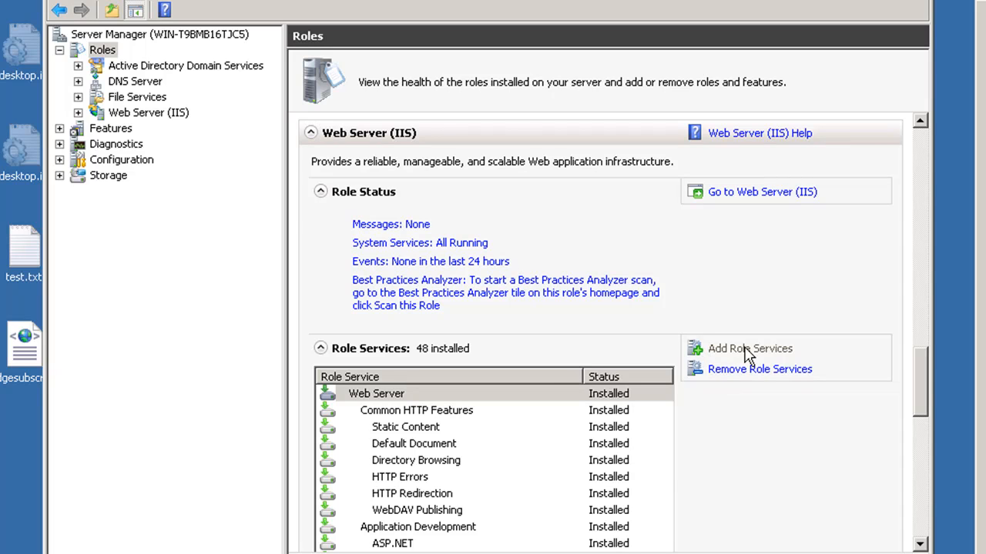
pyautogui.moveTo(908, 368)
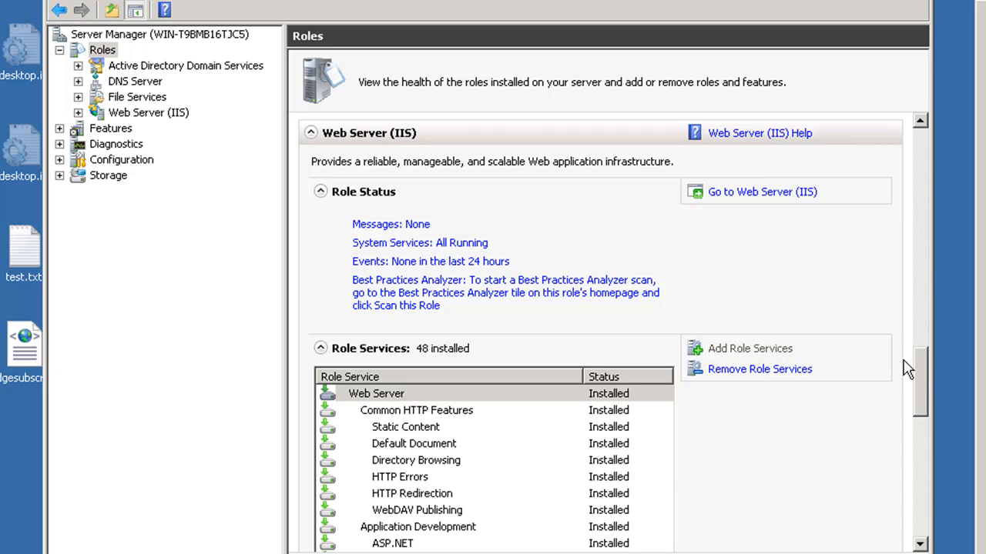
pyautogui.scroll(-3)
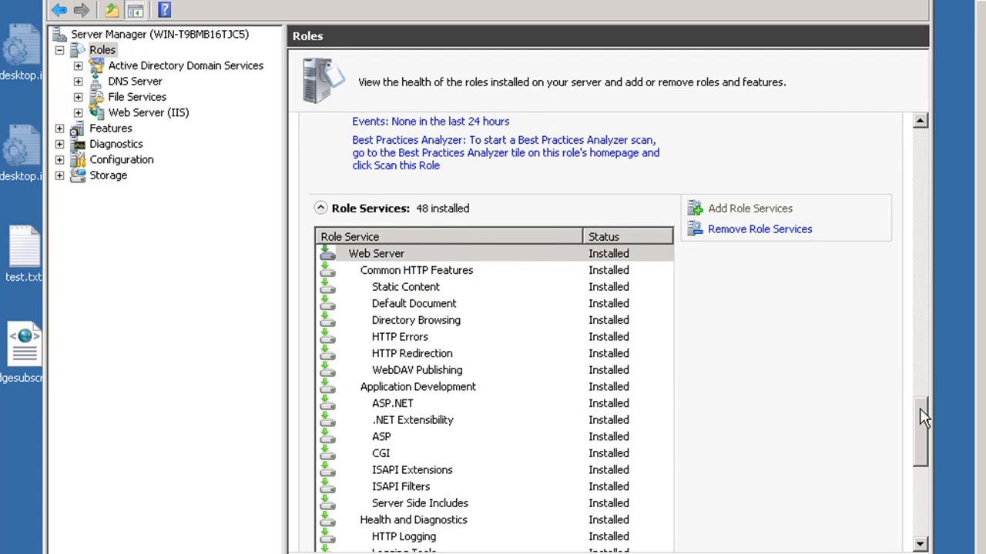
pyautogui.scroll(-3)
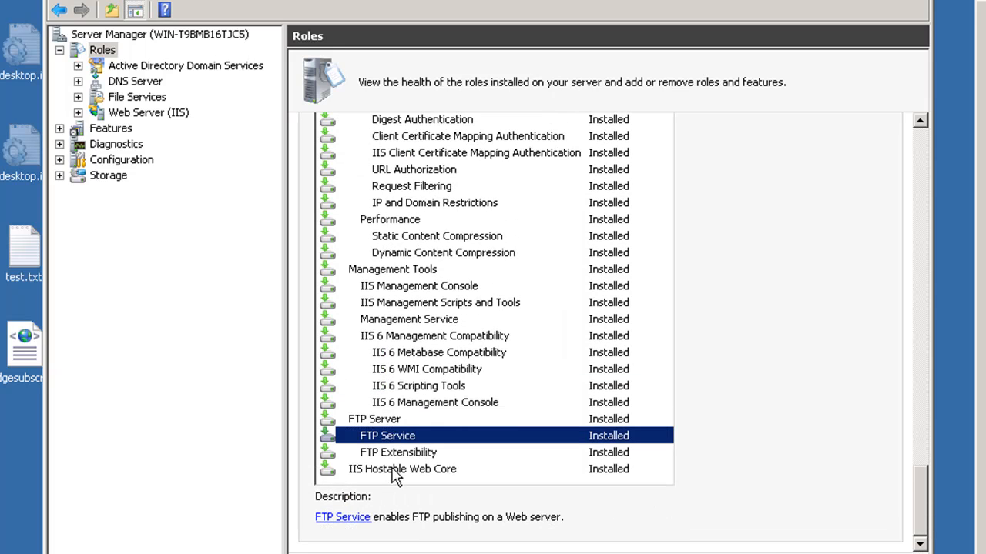
pyautogui.click(400, 468)
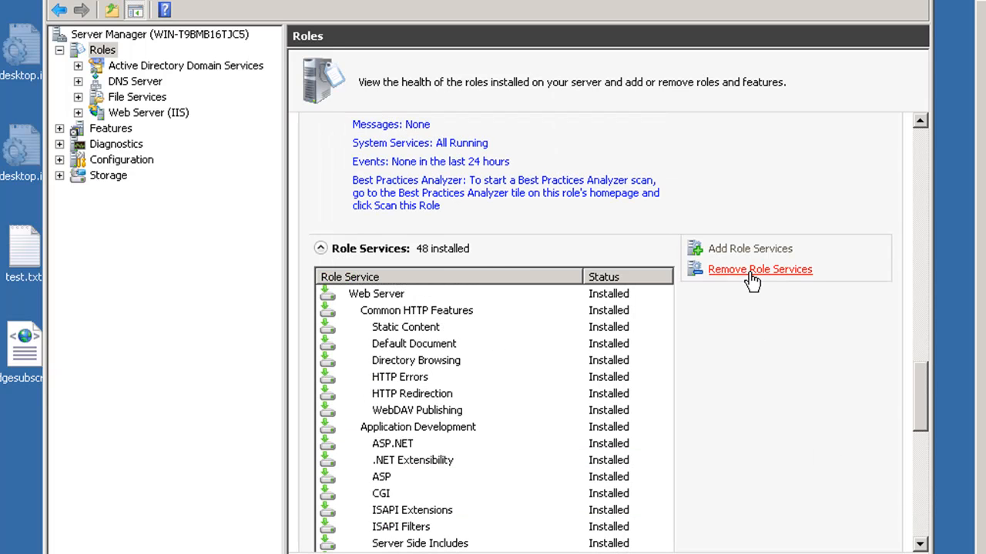
pyautogui.click(760, 268)
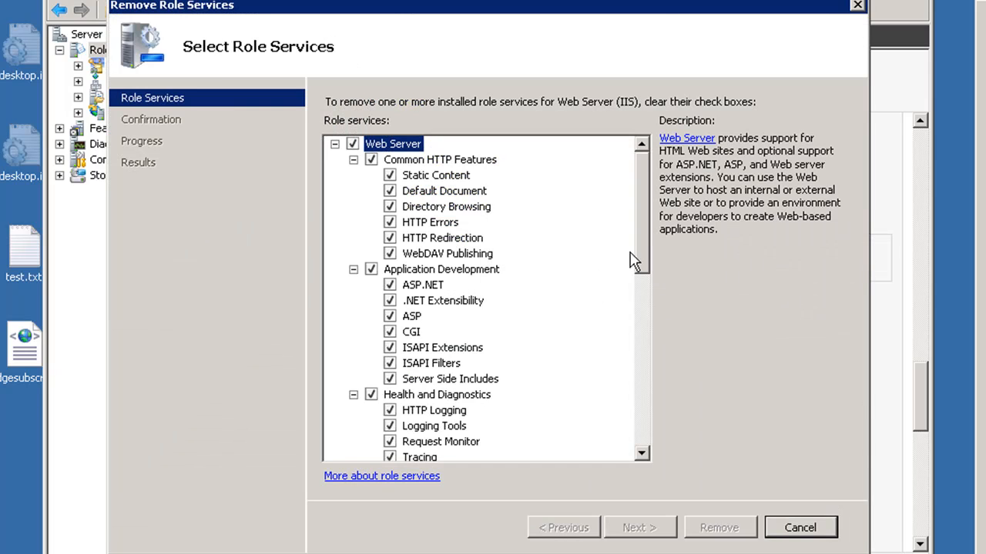
pyautogui.scroll(-3)
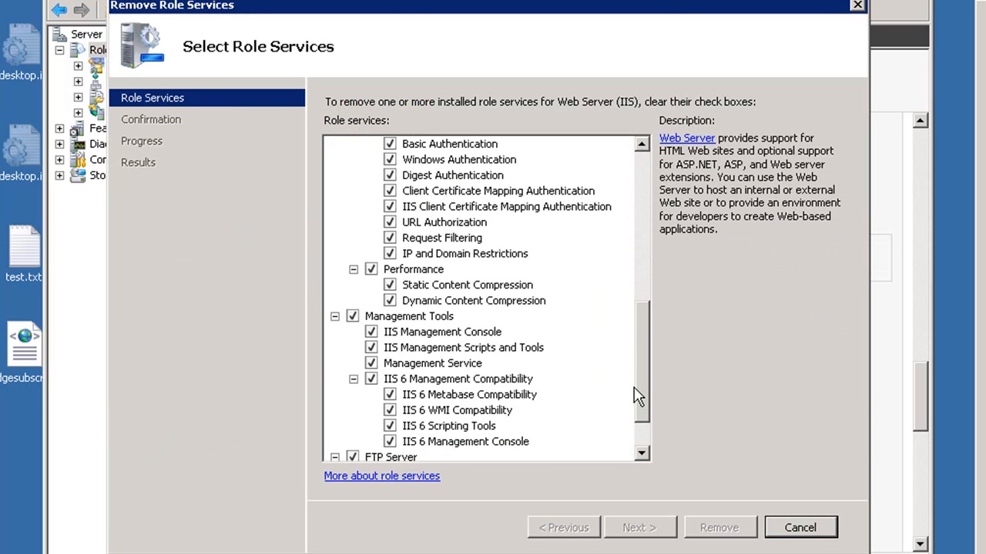
pyautogui.scroll(-3)
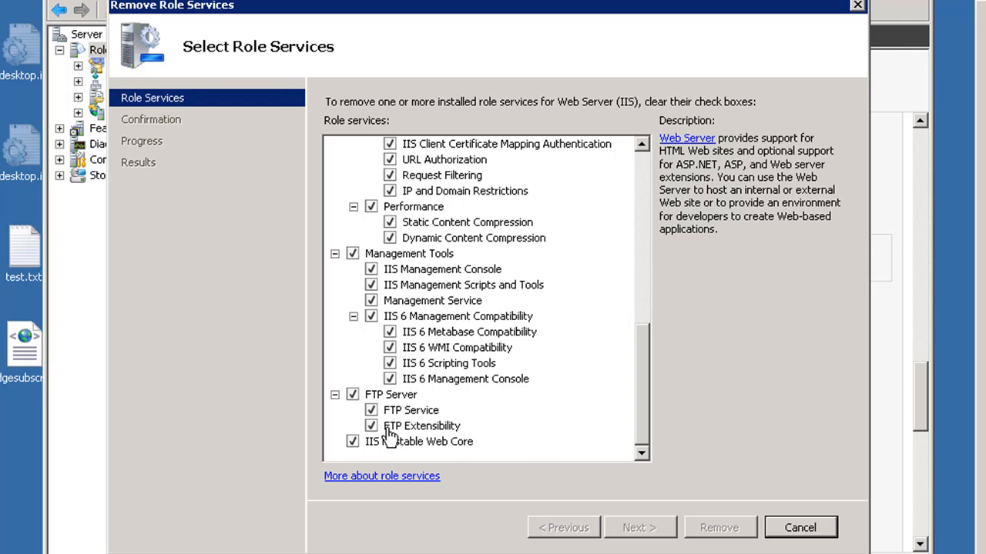
pyautogui.moveTo(584, 407)
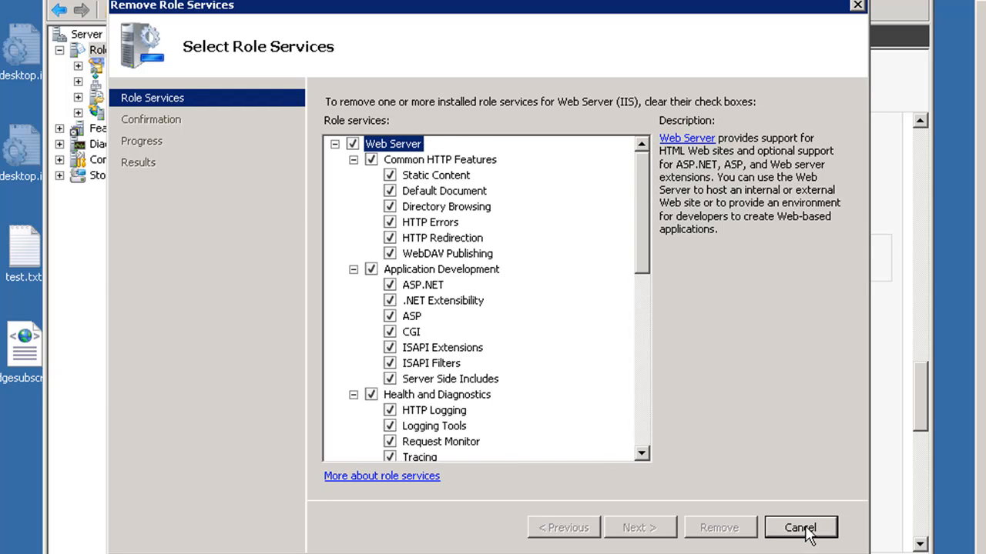
pyautogui.click(799, 526)
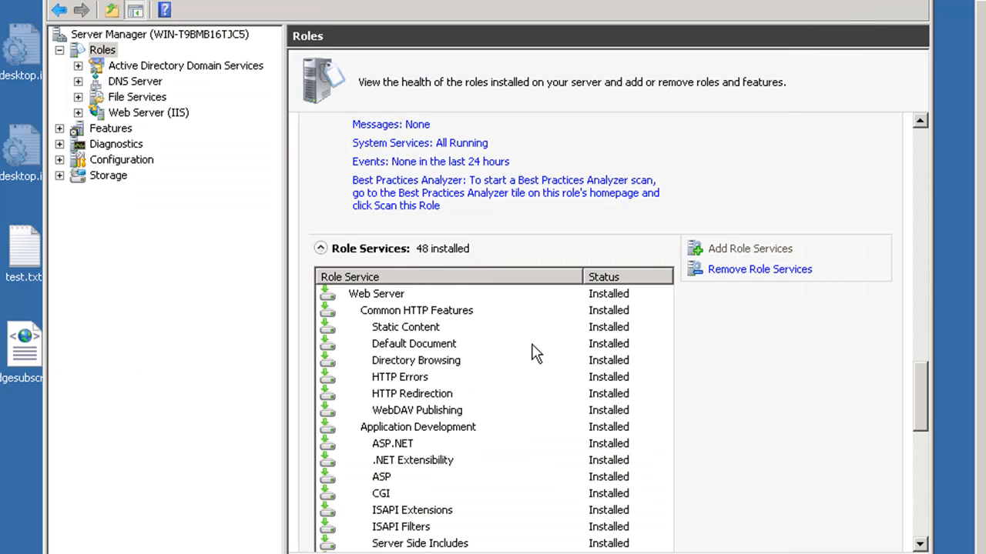
pyautogui.moveTo(160, 377)
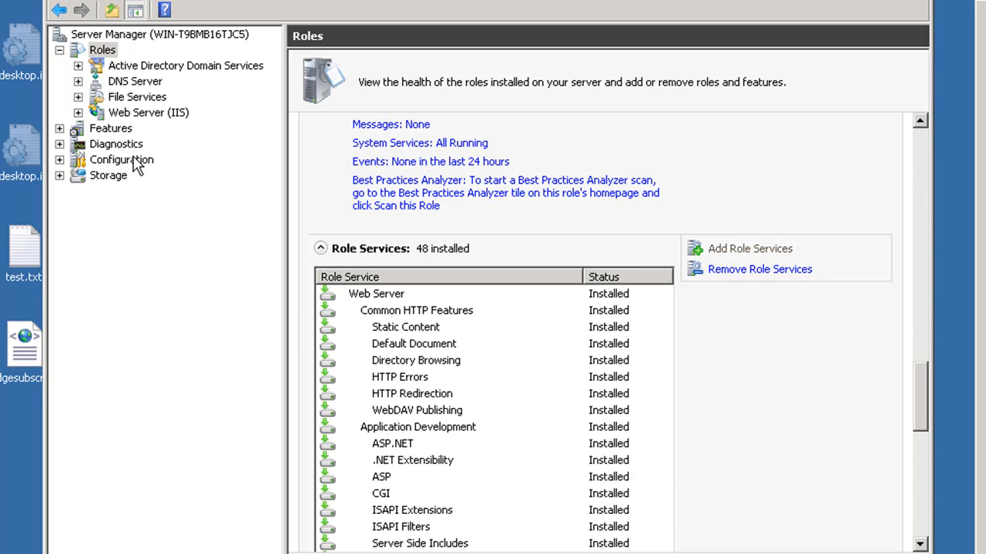
pyautogui.click(148, 113)
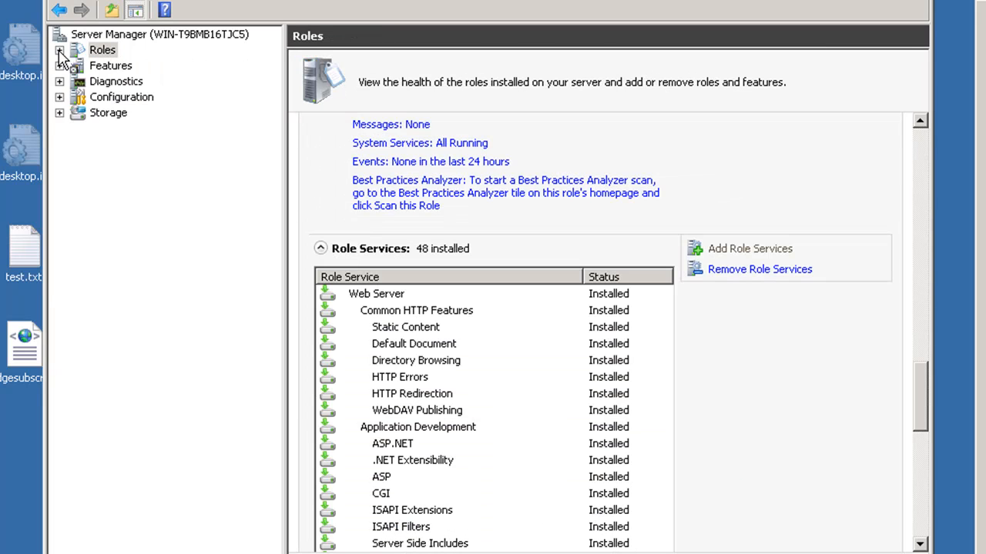
# Review the Web Server (IIS) page's events and running services and reveal the IIS Manager node beneath it
pyautogui.click(60, 50)
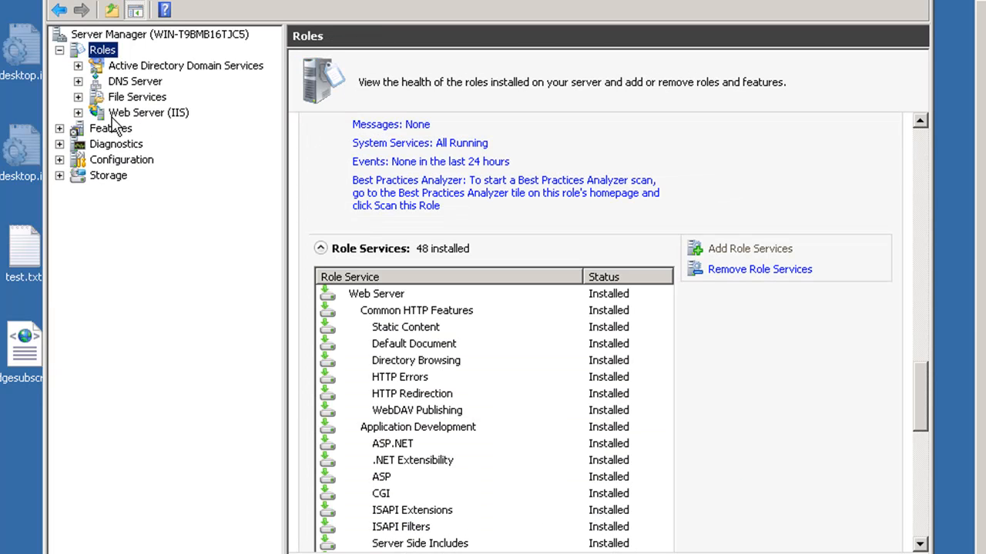
pyautogui.click(148, 113)
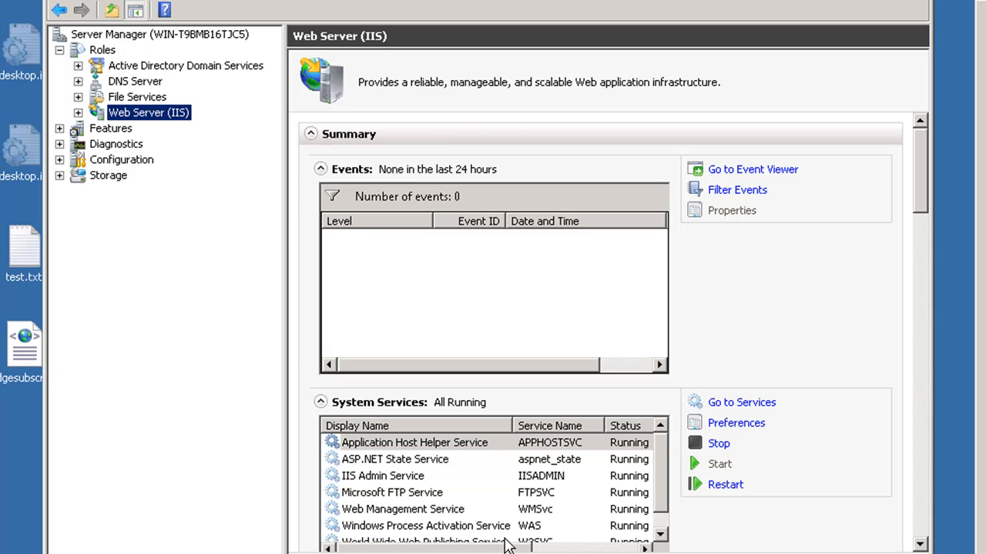
pyautogui.scroll(-3)
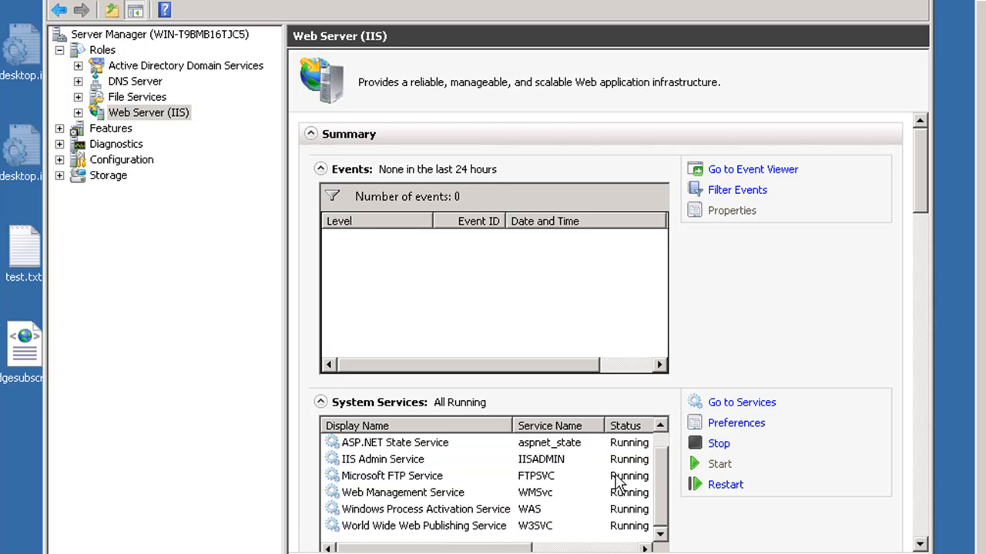
pyautogui.moveTo(302, 428)
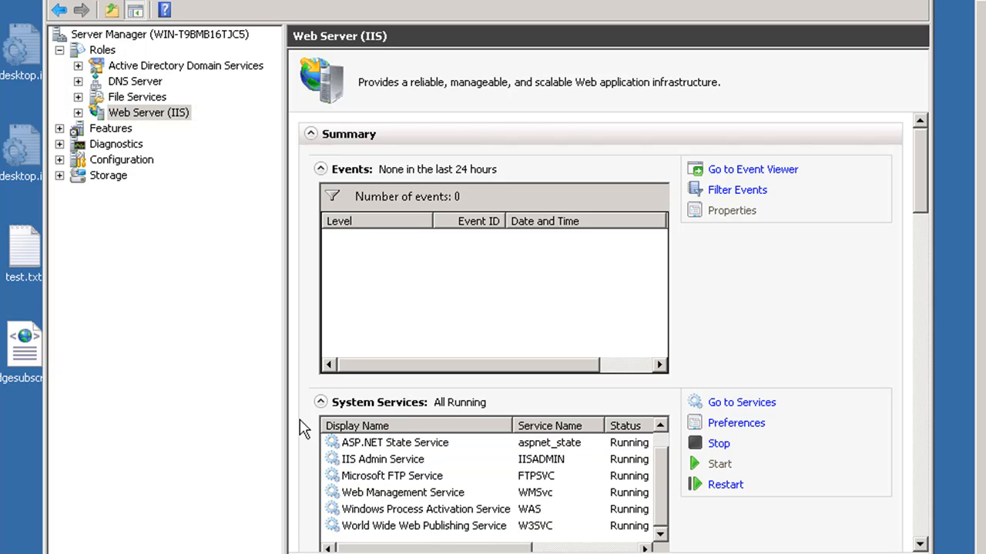
pyautogui.click(78, 113)
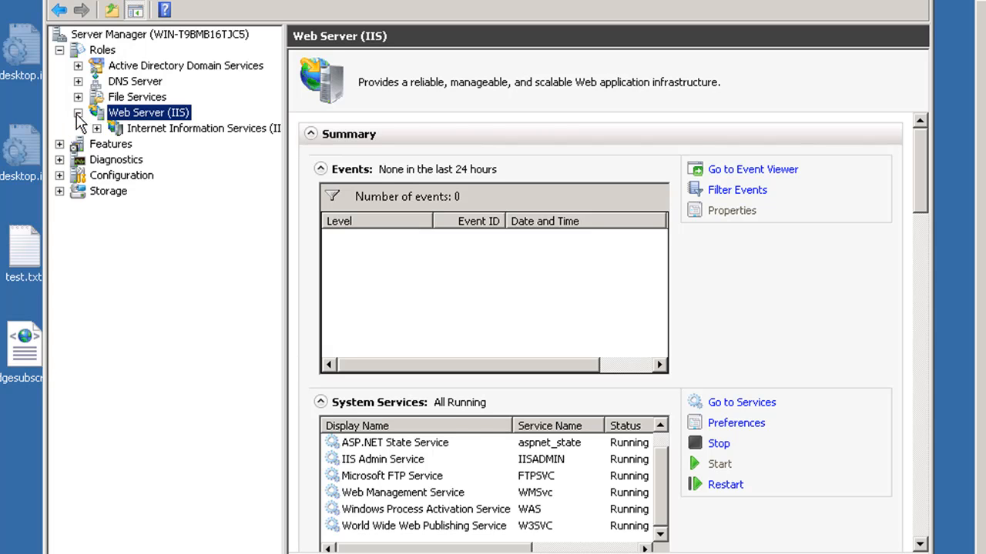
pyautogui.click(203, 128)
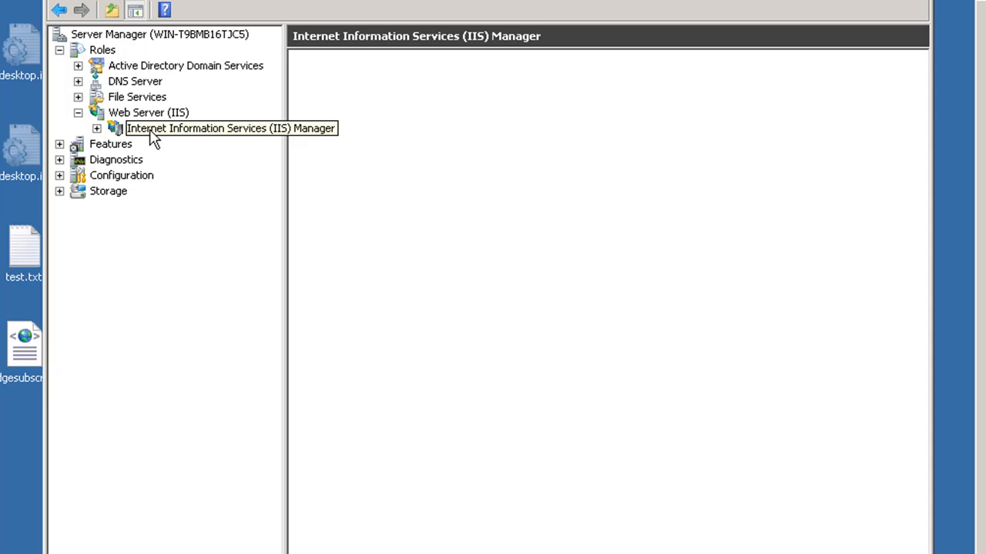
# Select the Internet Information Services (IIS) Manager node under Web Server (IIS)
pyautogui.click(224, 128)
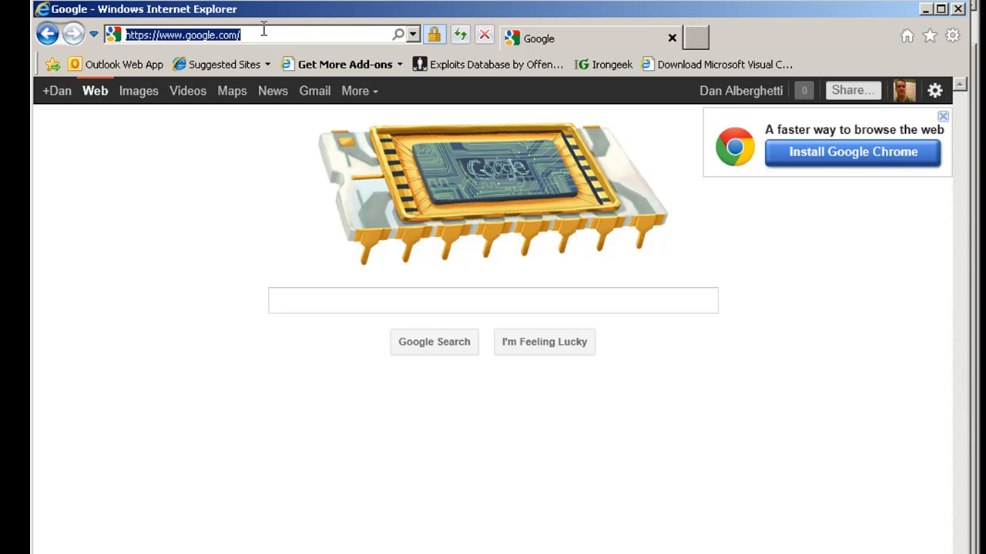
pyautogui.write('192.168.4.180/')
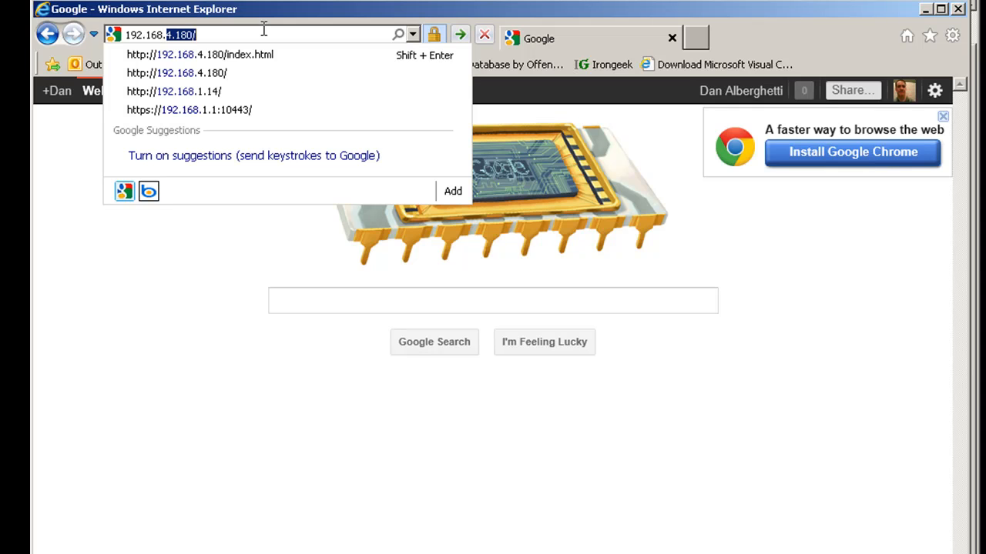
pyautogui.write('192.168.41.190/')
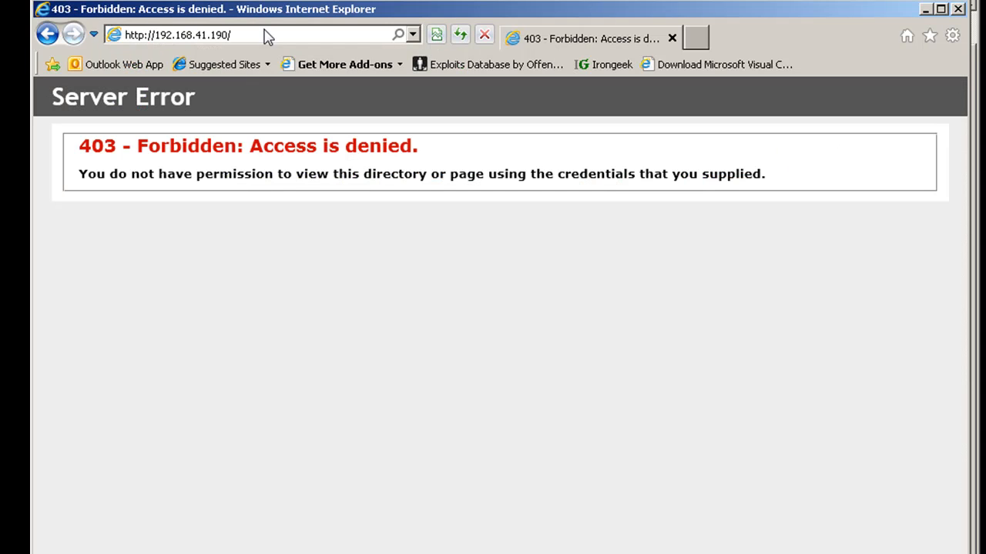
pyautogui.moveTo(176, 201)
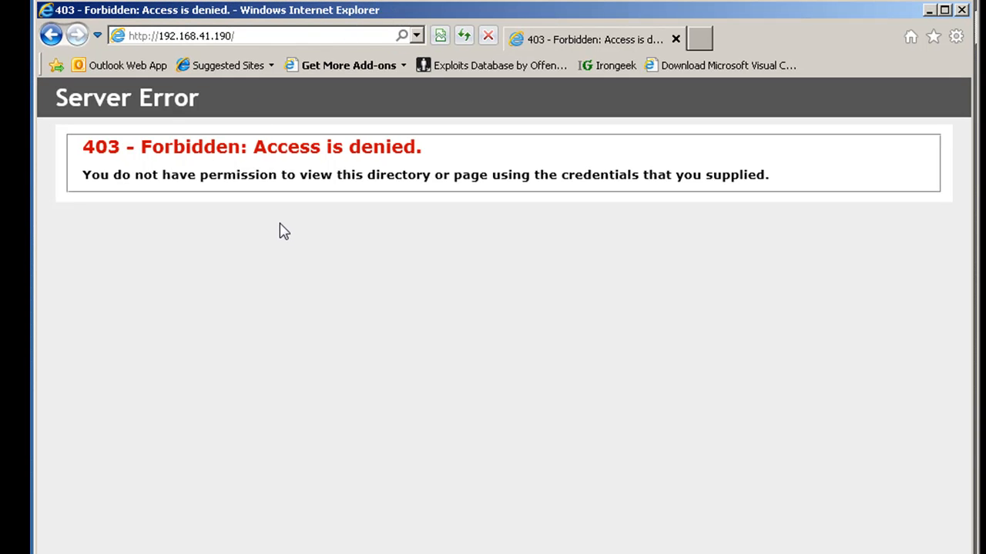
pyautogui.moveTo(416, 248)
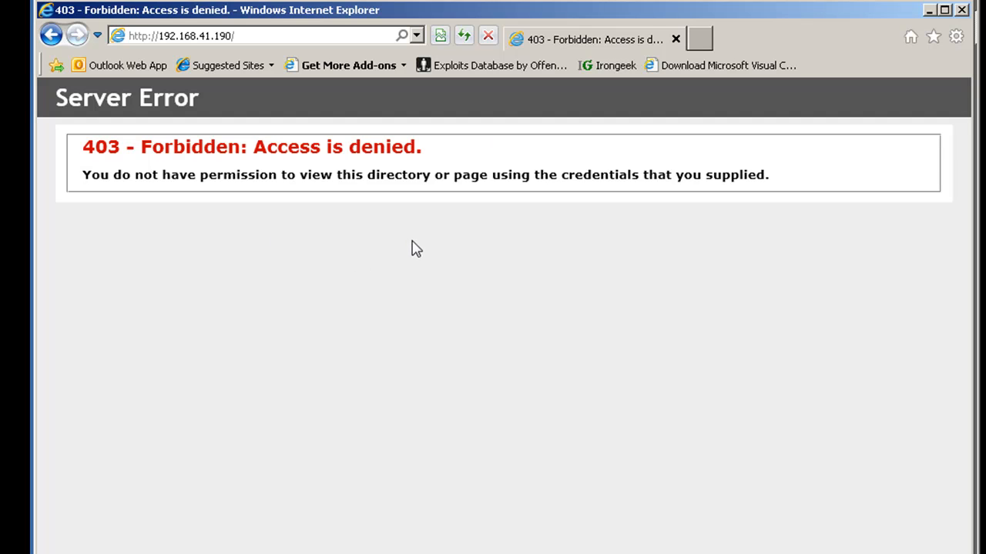
pyautogui.moveTo(556, 322)
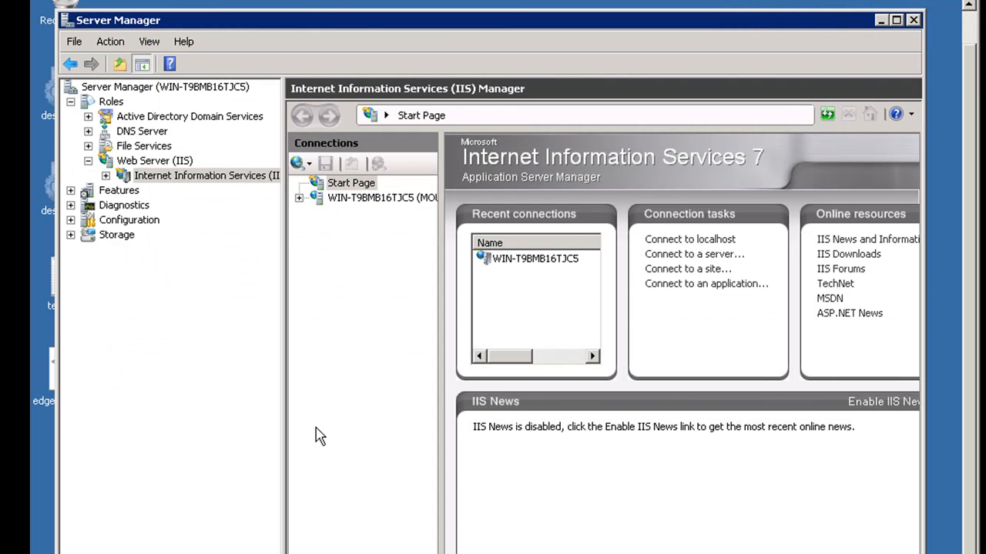
pyautogui.moveTo(114, 181)
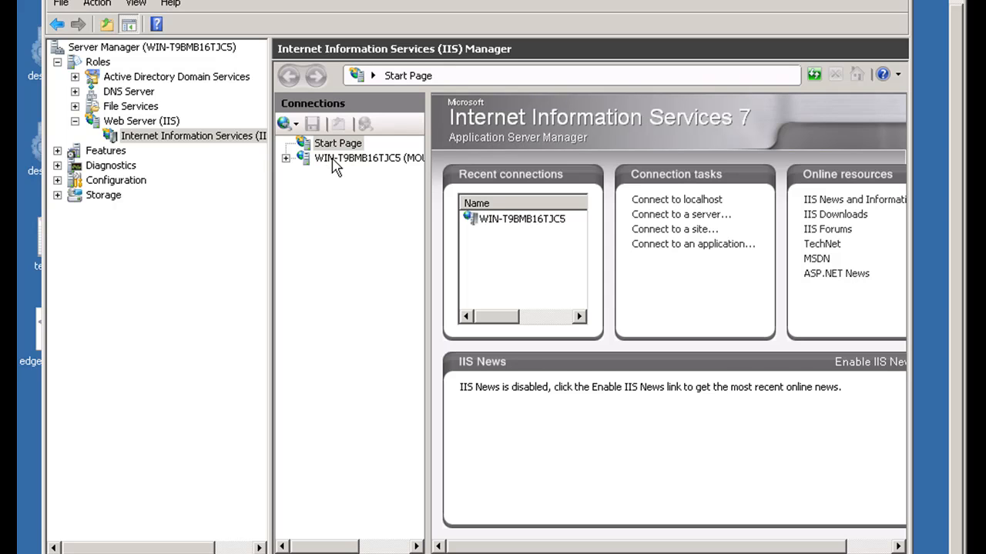
# Review the server connection's FTP, IIS and Management features and select Server Certificates
pyautogui.click(370, 157)
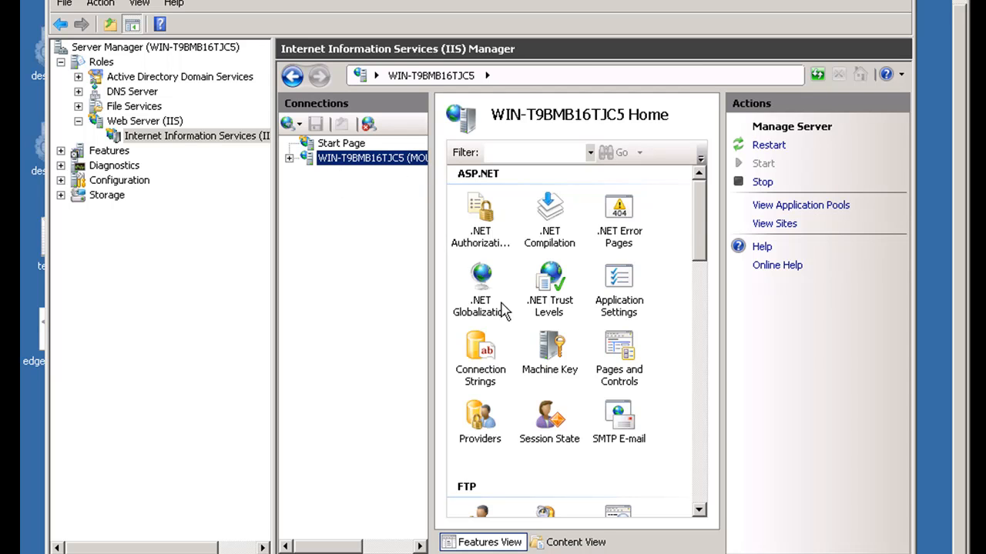
pyautogui.moveTo(630, 306)
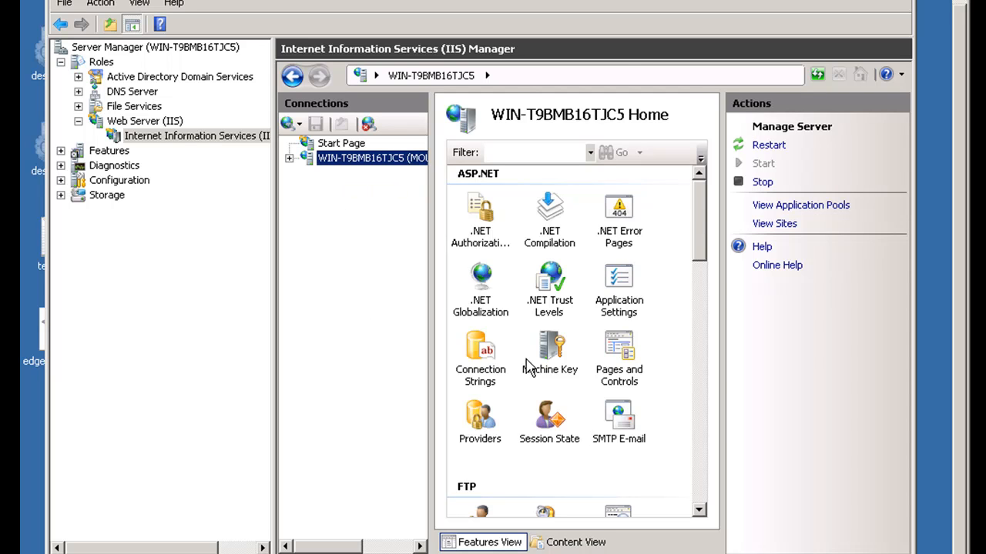
pyautogui.moveTo(608, 246)
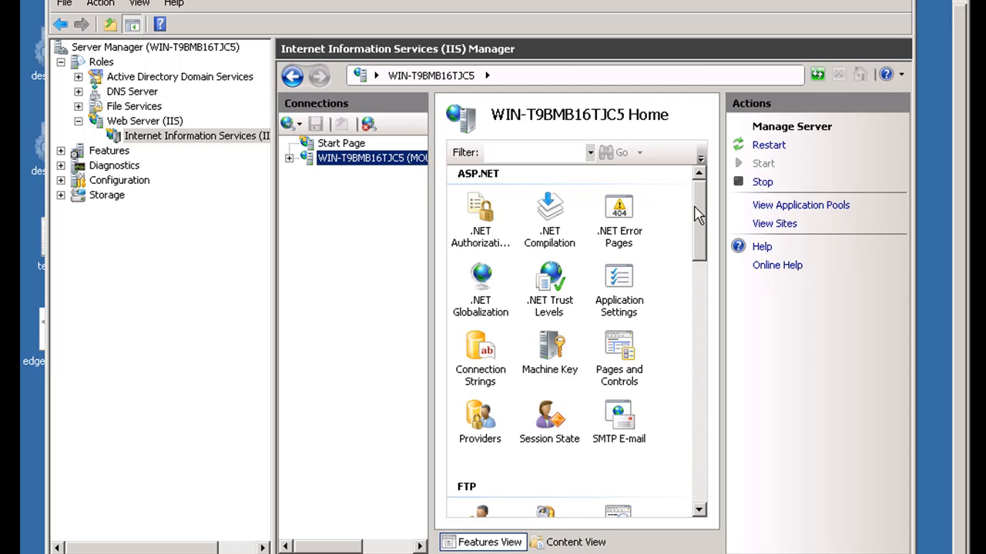
pyautogui.moveTo(502, 188)
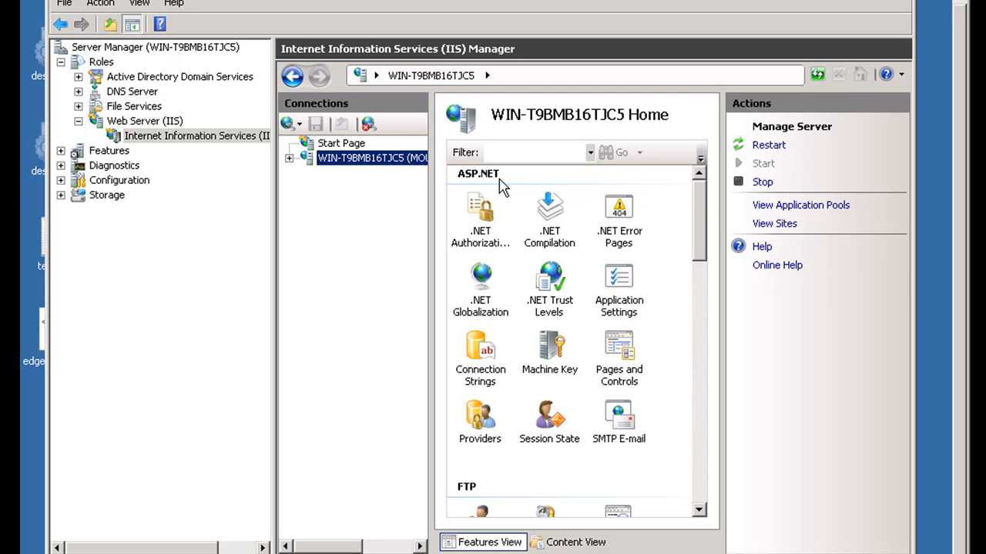
pyautogui.scroll(-3)
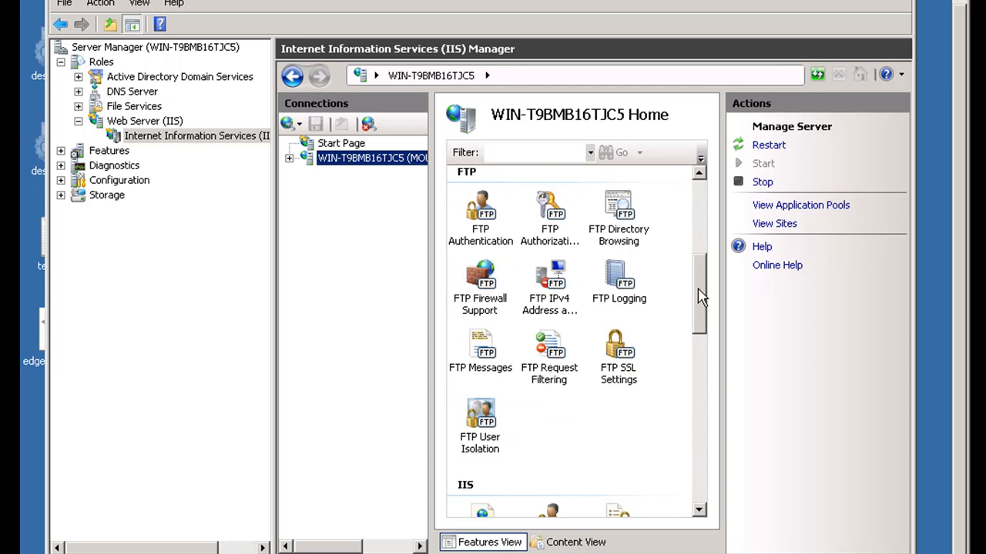
pyautogui.scroll(-3)
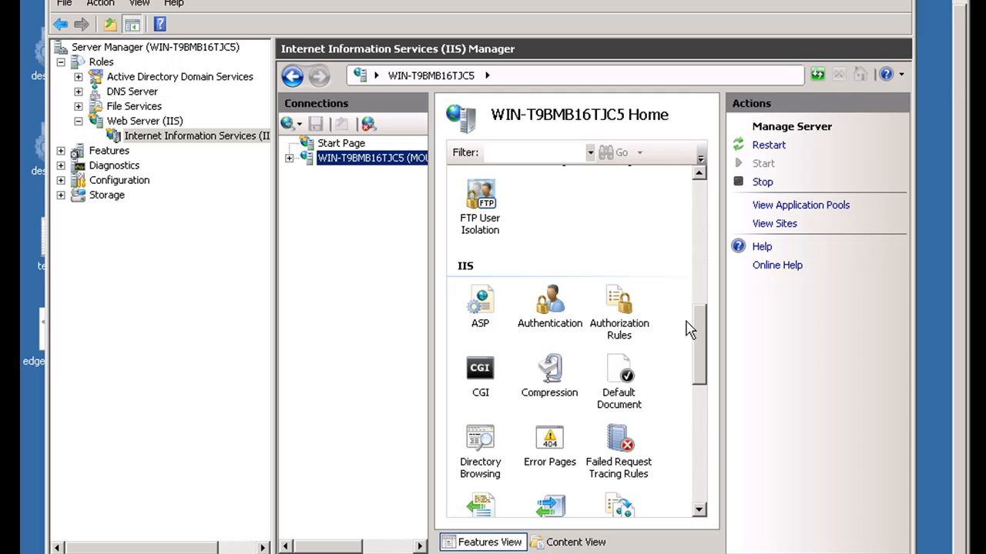
pyautogui.scroll(-3)
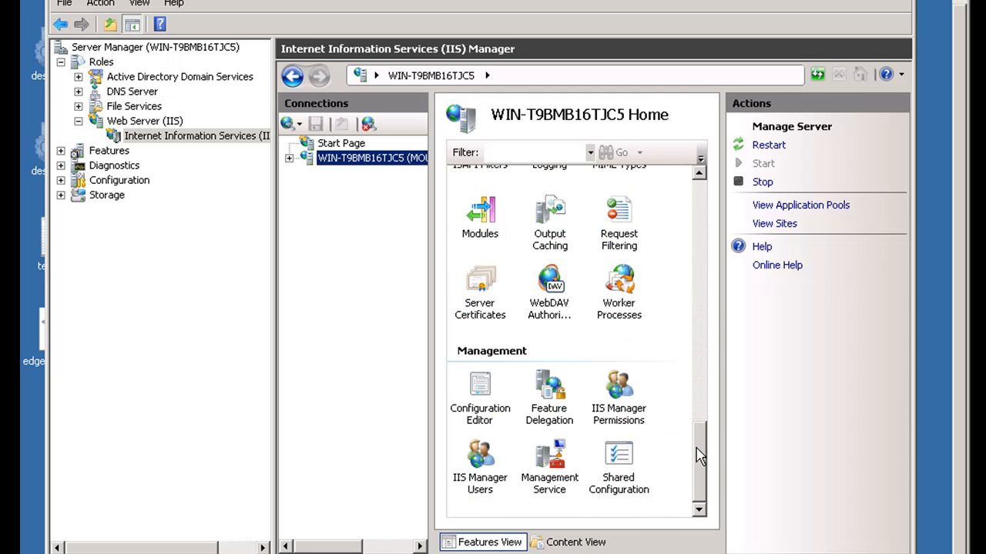
pyautogui.moveTo(548, 462)
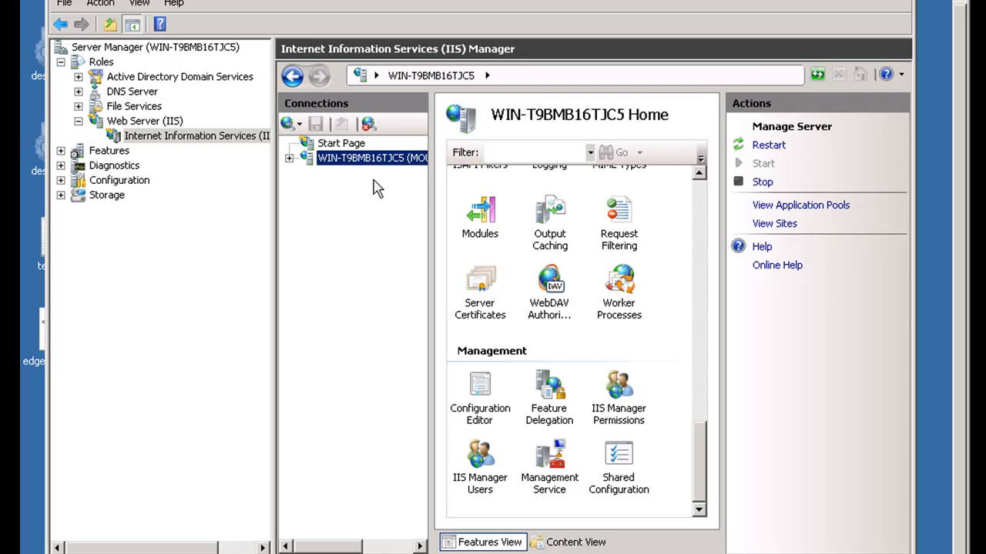
pyautogui.moveTo(640, 470)
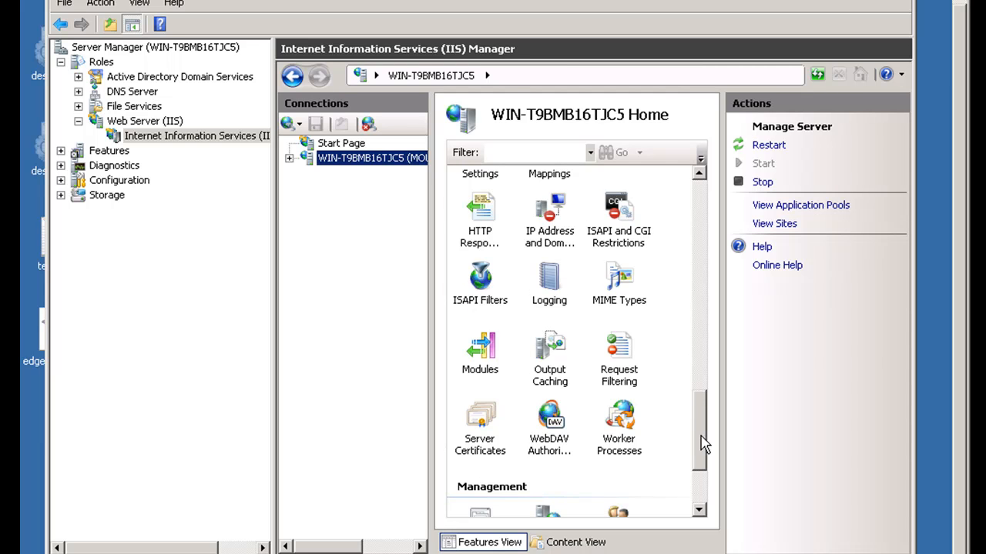
pyautogui.scroll(-3)
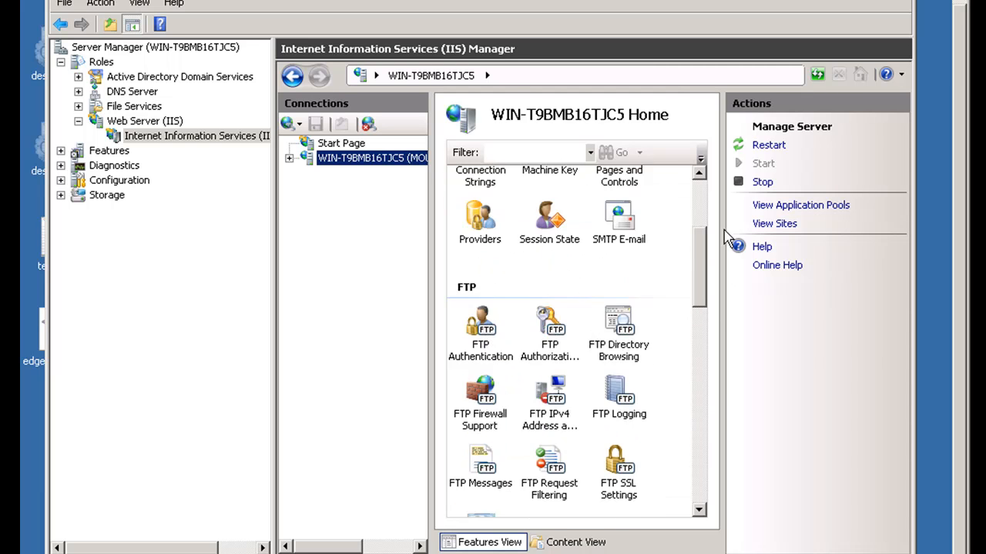
pyautogui.scroll(-3)
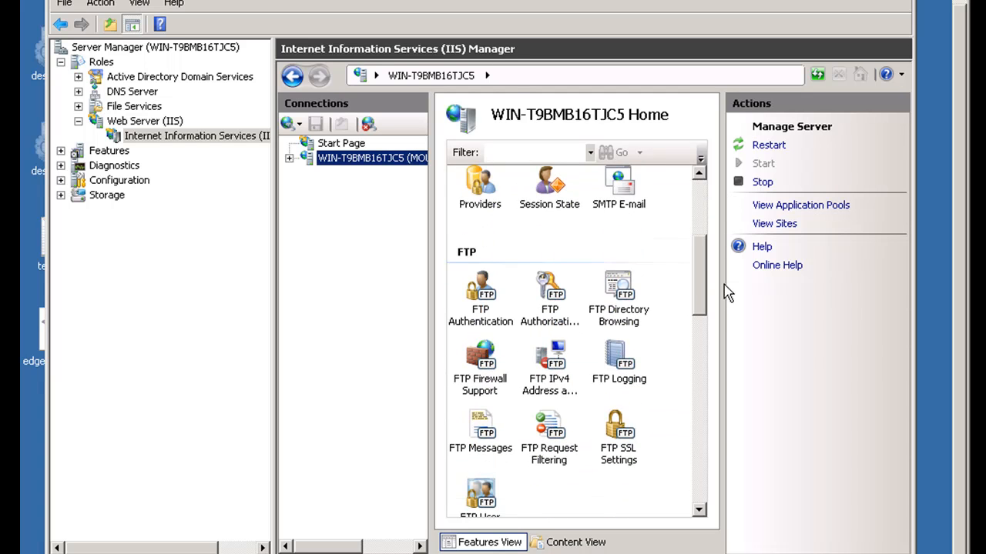
pyautogui.scroll(-3)
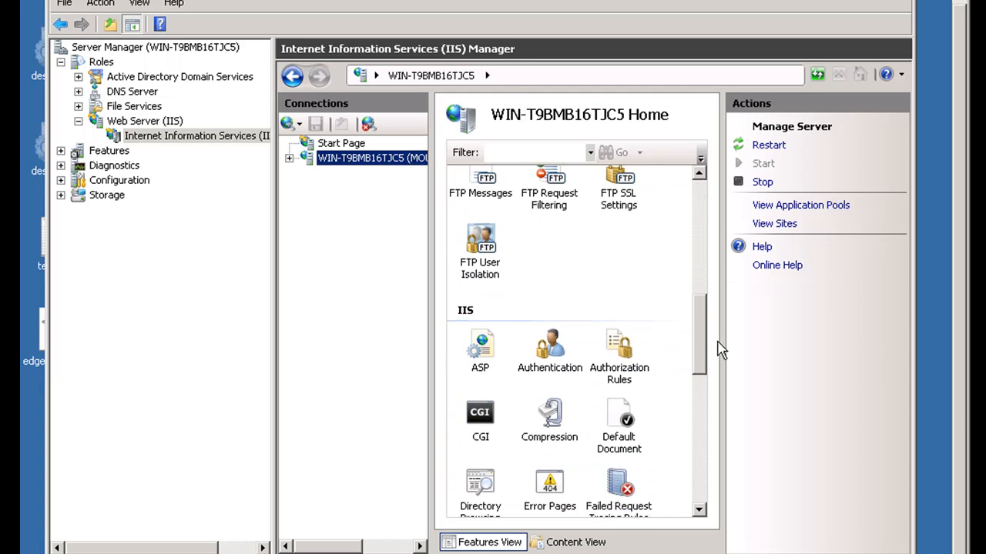
pyautogui.scroll(-3)
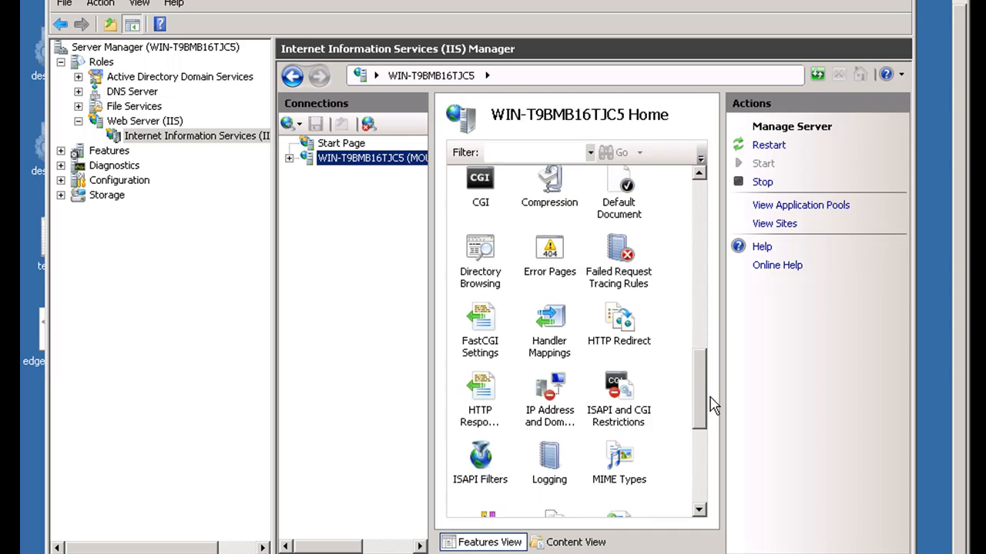
pyautogui.scroll(-3)
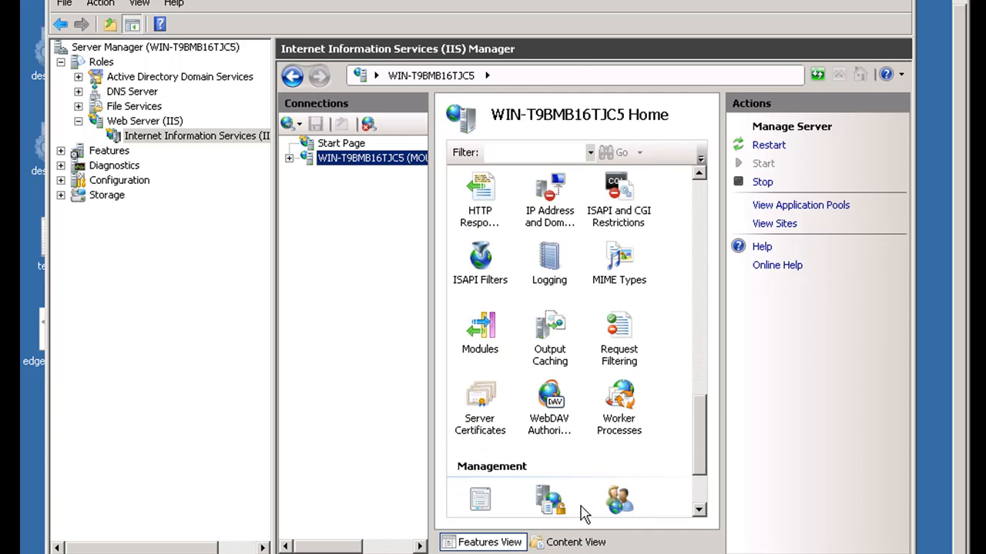
pyautogui.moveTo(585, 419)
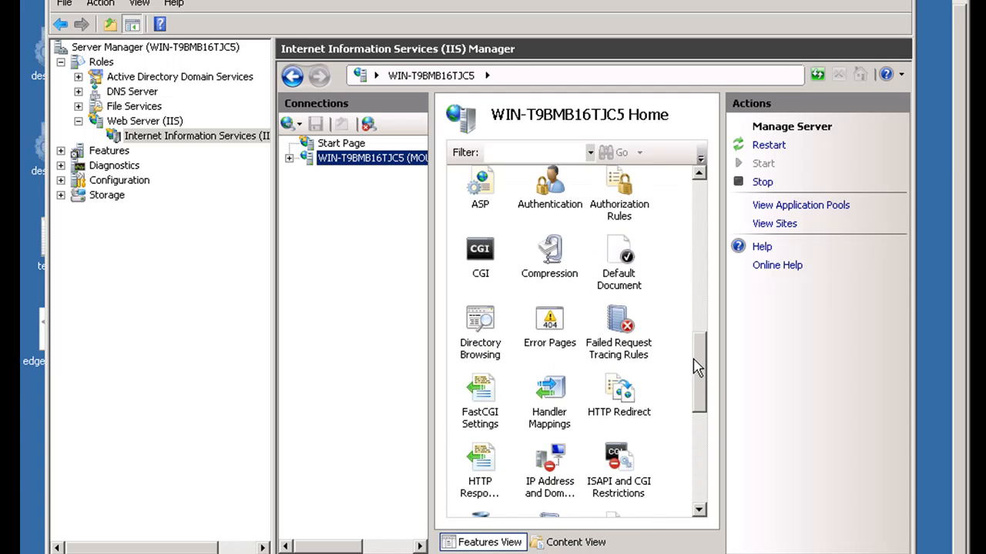
pyautogui.scroll(-3)
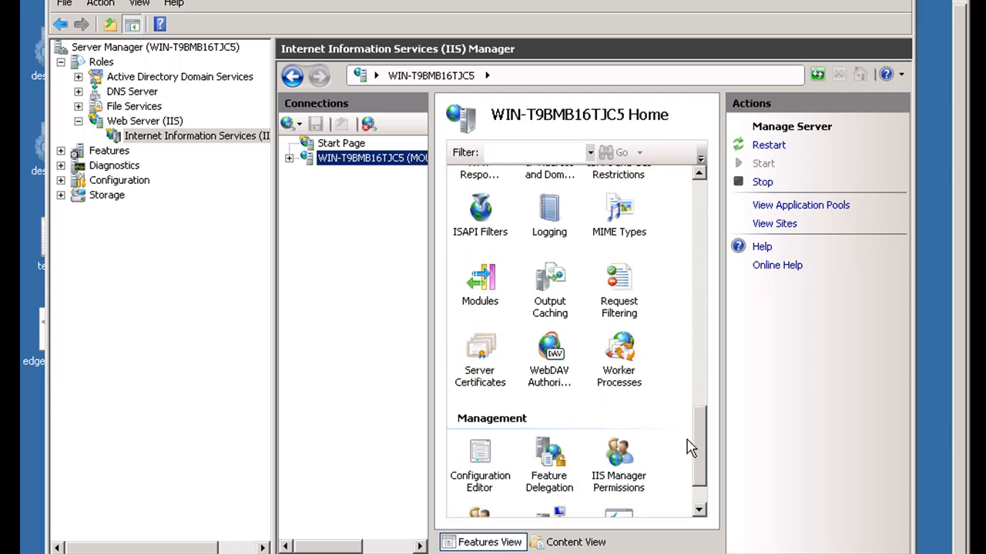
pyautogui.click(481, 357)
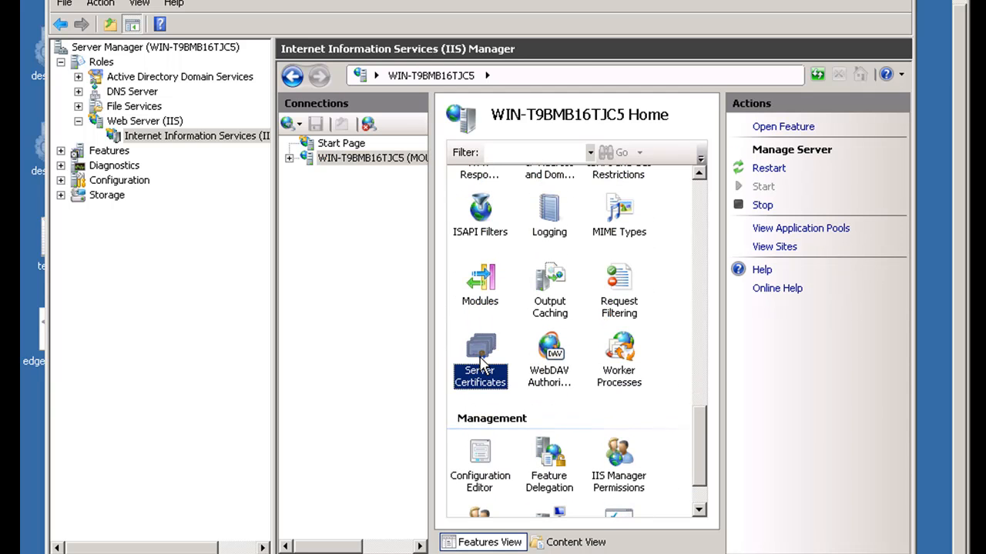
pyautogui.moveTo(478, 357)
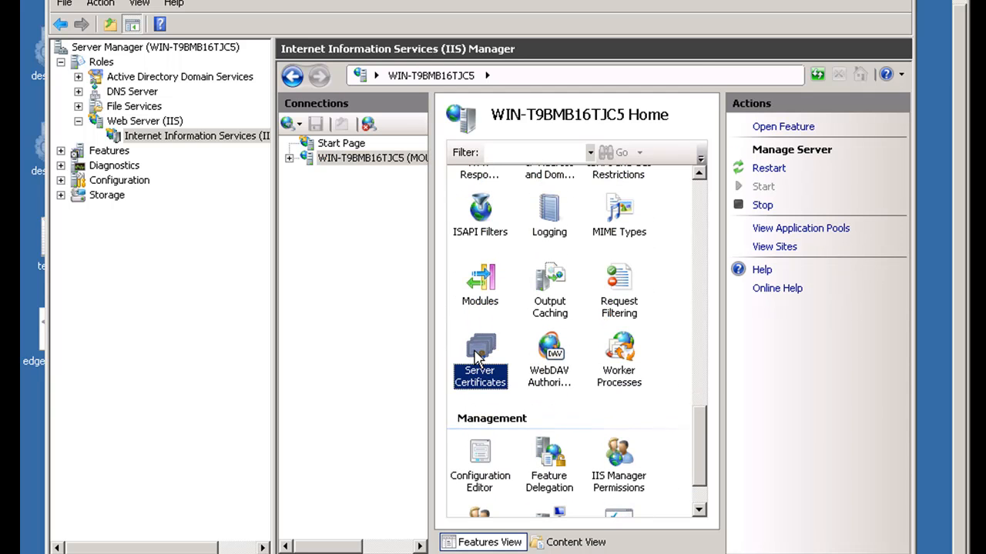
pyautogui.moveTo(481, 354)
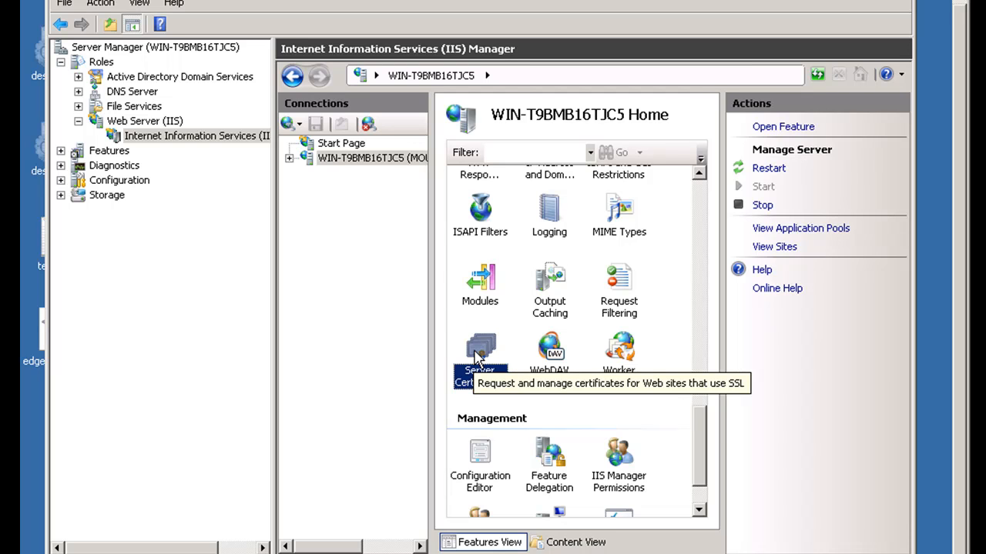
pyautogui.moveTo(493, 345)
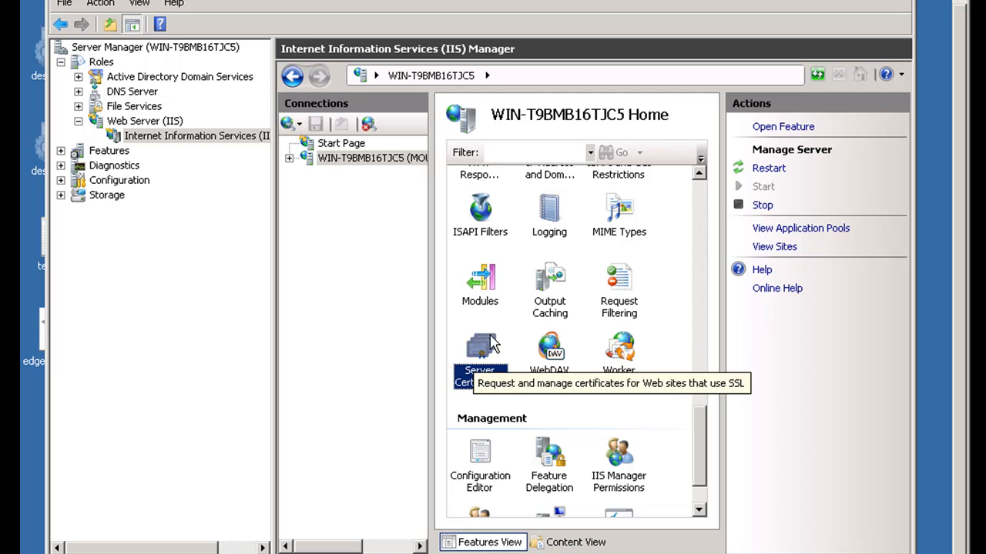
# View the Server Certificates list and start Create Self-Signed Certificate from the Actions pane
pyautogui.doubleClick(480, 351)
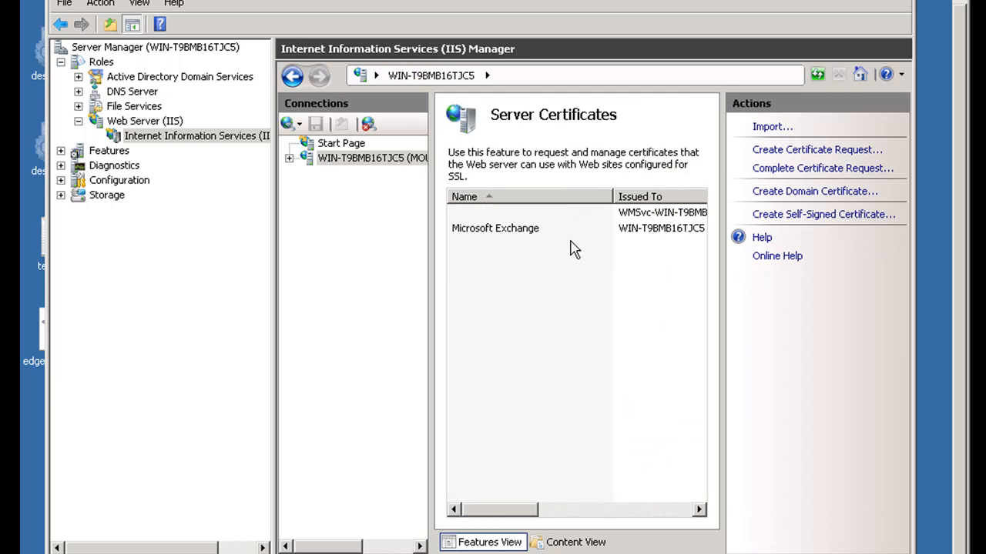
pyautogui.moveTo(579, 331)
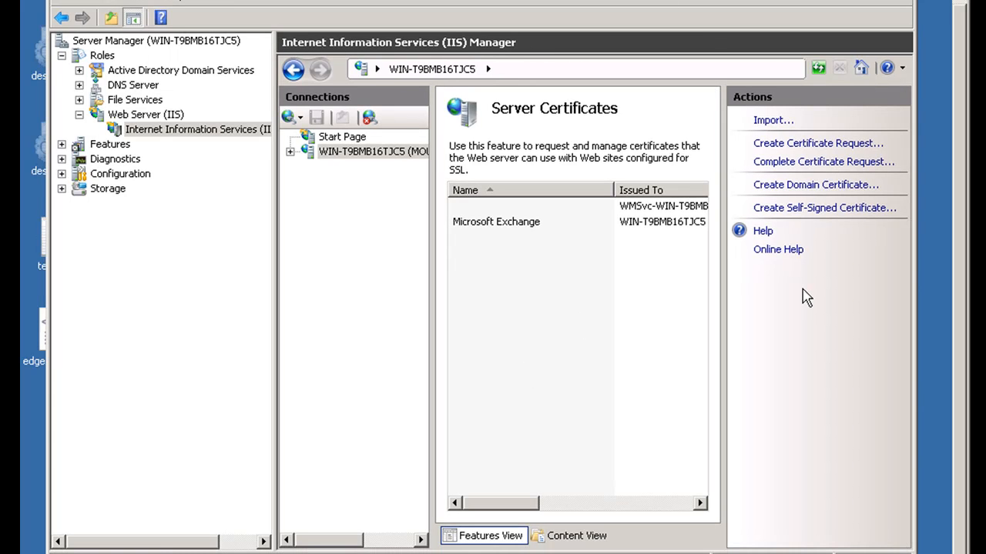
pyautogui.moveTo(824, 207)
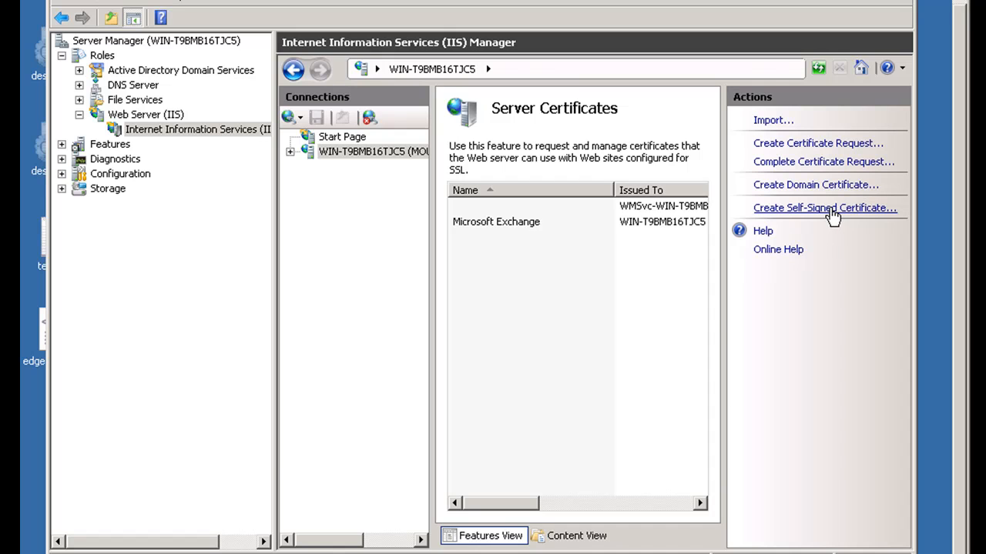
pyautogui.click(826, 208)
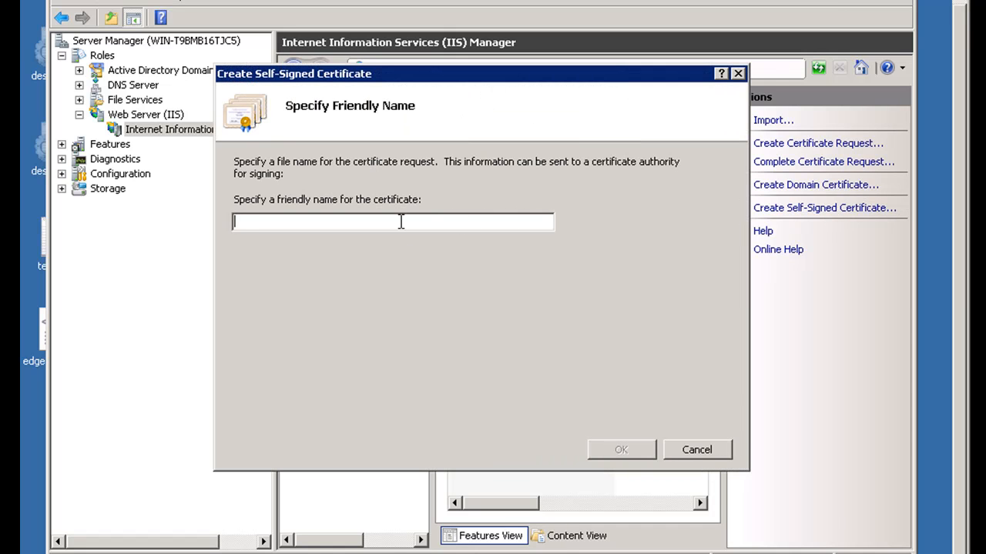
# Create the self-signed certificate with friendly name 'My Certificate', listed beside Microsoft Exchange
pyautogui.write('My C')
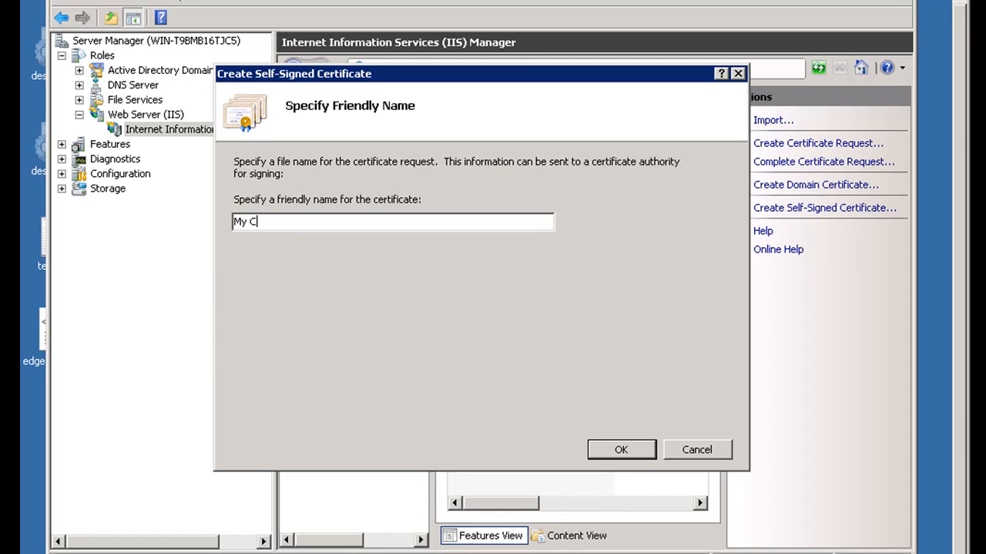
pyautogui.write('ertificate')
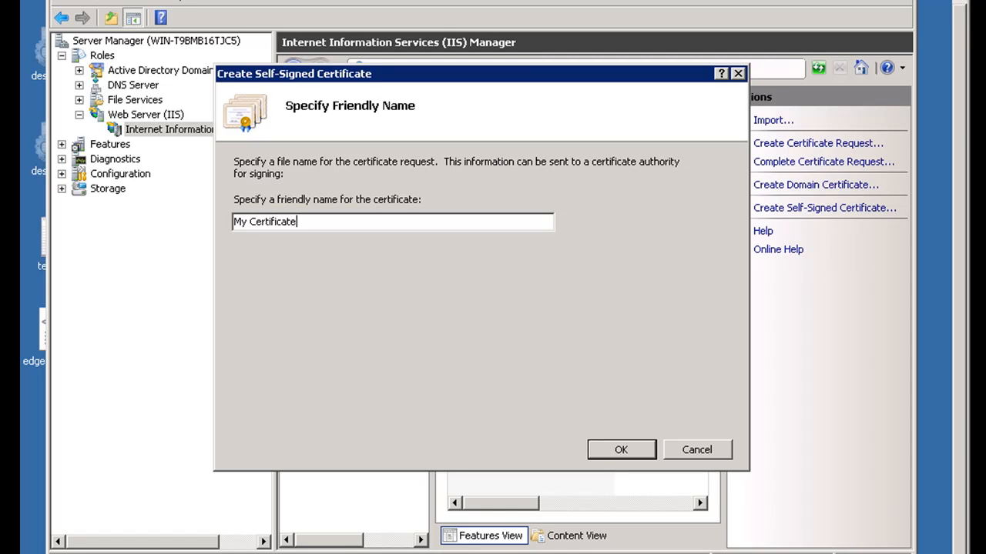
pyautogui.click(621, 450)
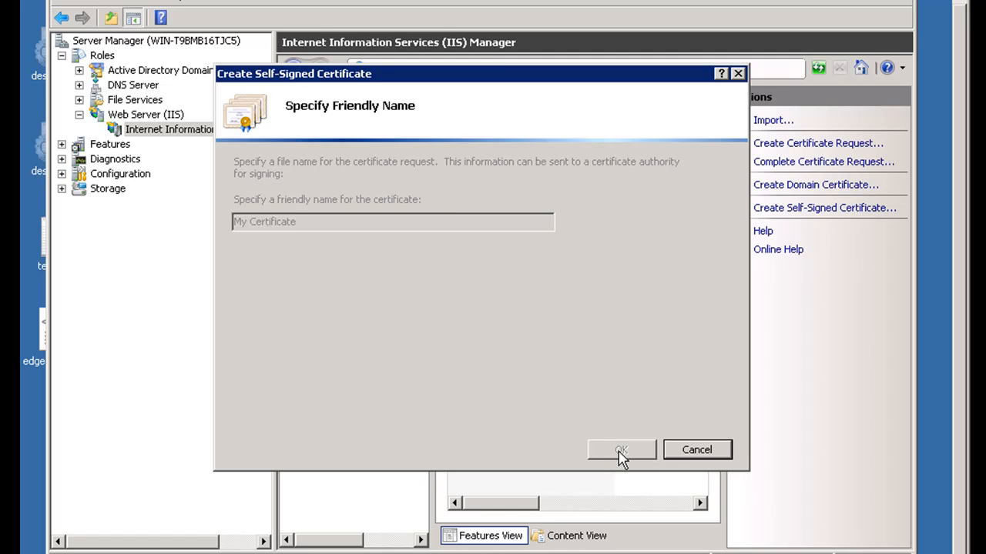
pyautogui.click(620, 450)
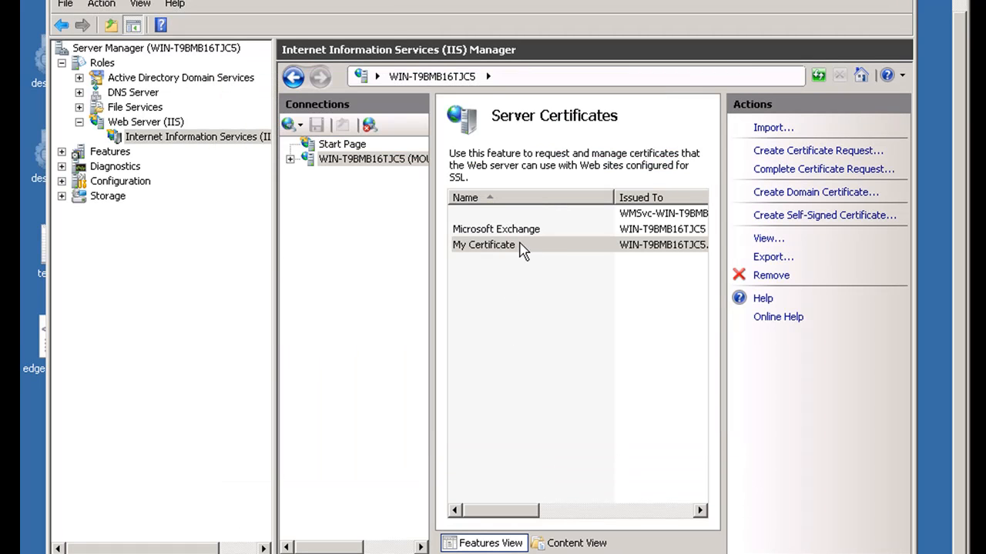
pyautogui.moveTo(324, 162)
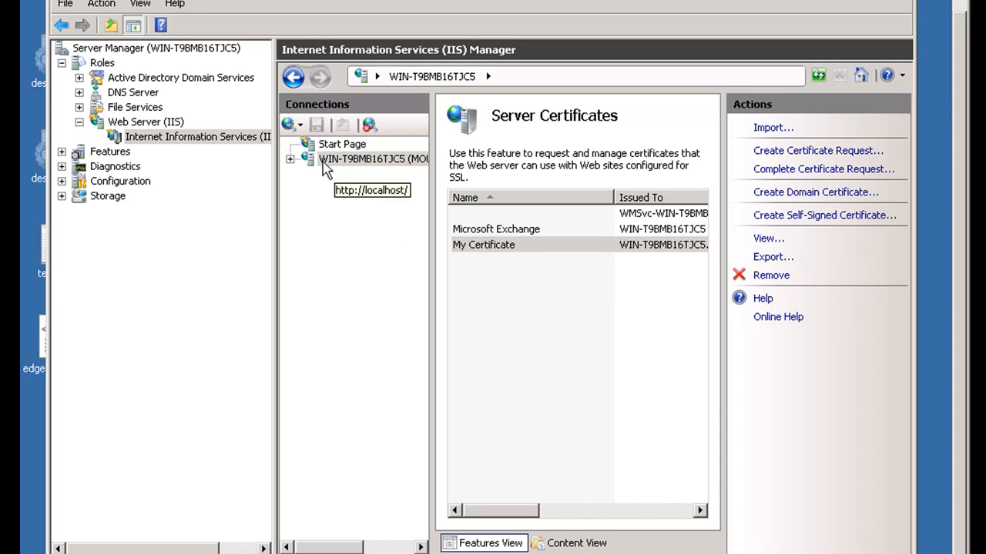
# Expand the server's Sites down to Default Web Site, listing its owa, ecp and Autodiscover directories
pyautogui.click(373, 158)
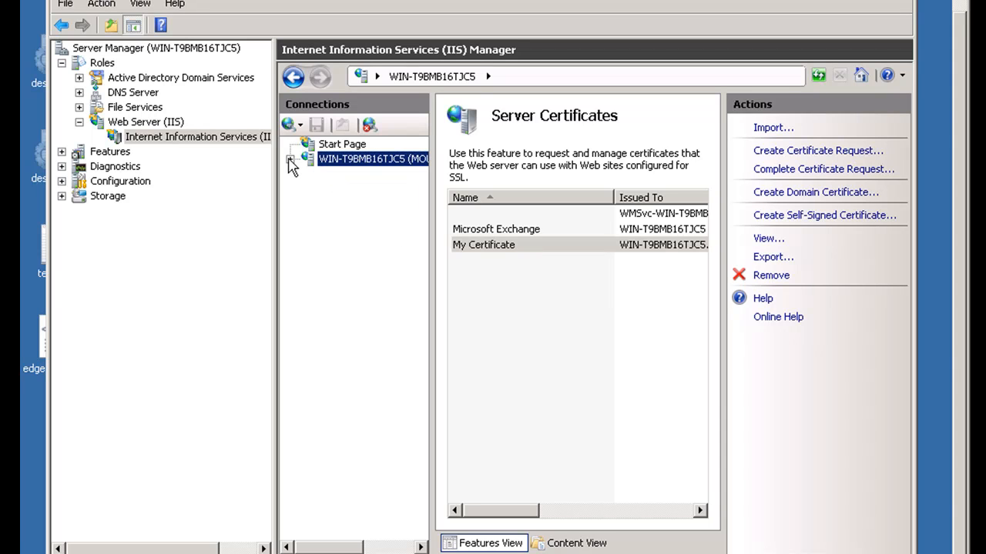
pyautogui.click(290, 158)
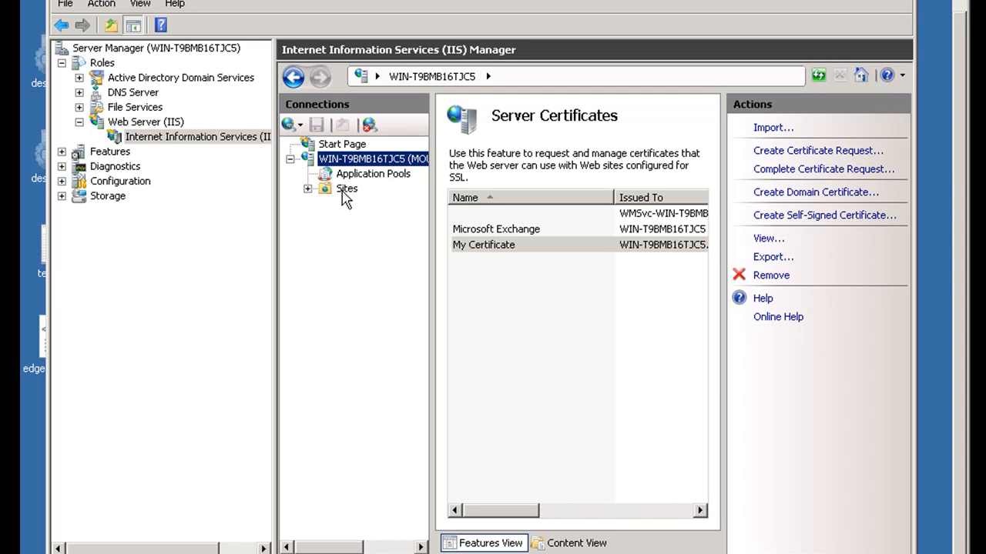
pyautogui.click(307, 188)
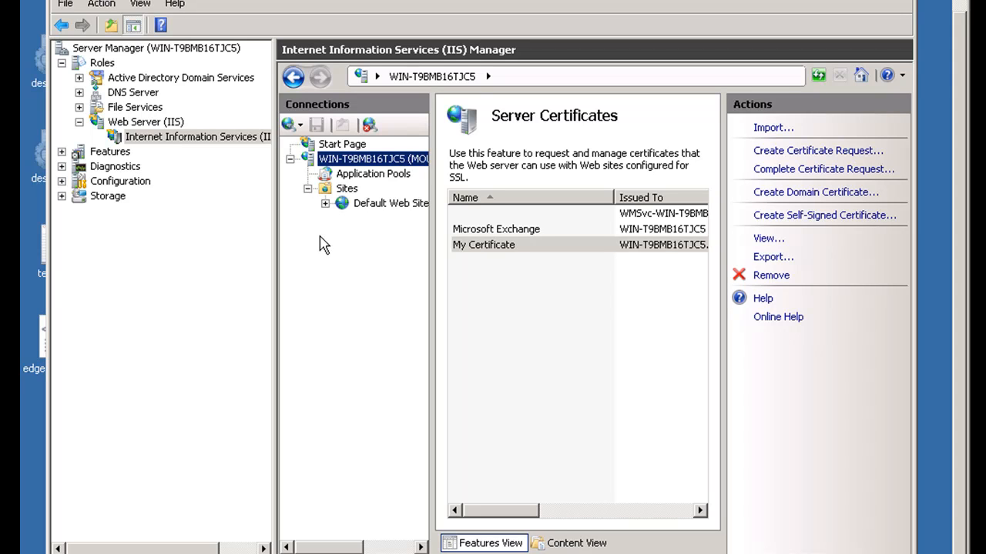
pyautogui.moveTo(372, 208)
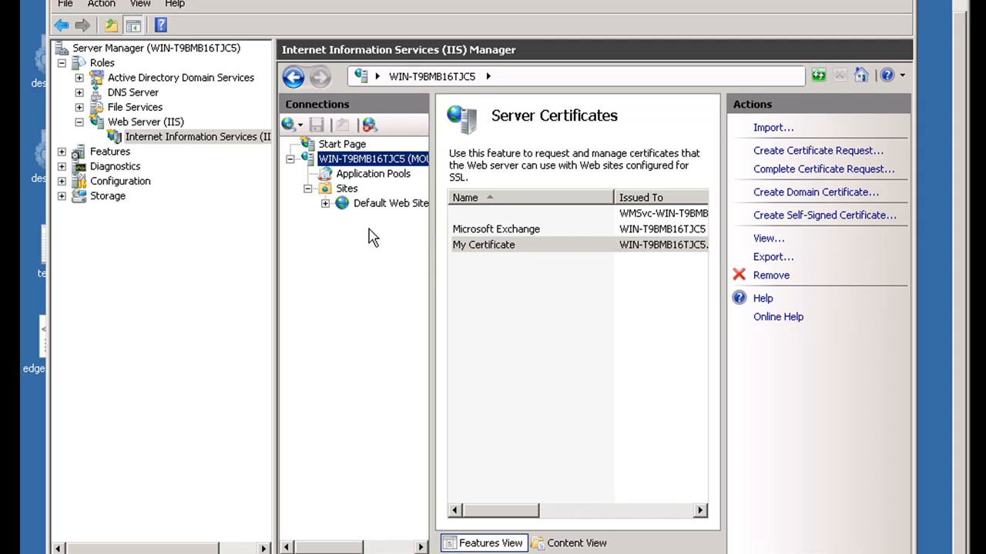
pyautogui.moveTo(378, 208)
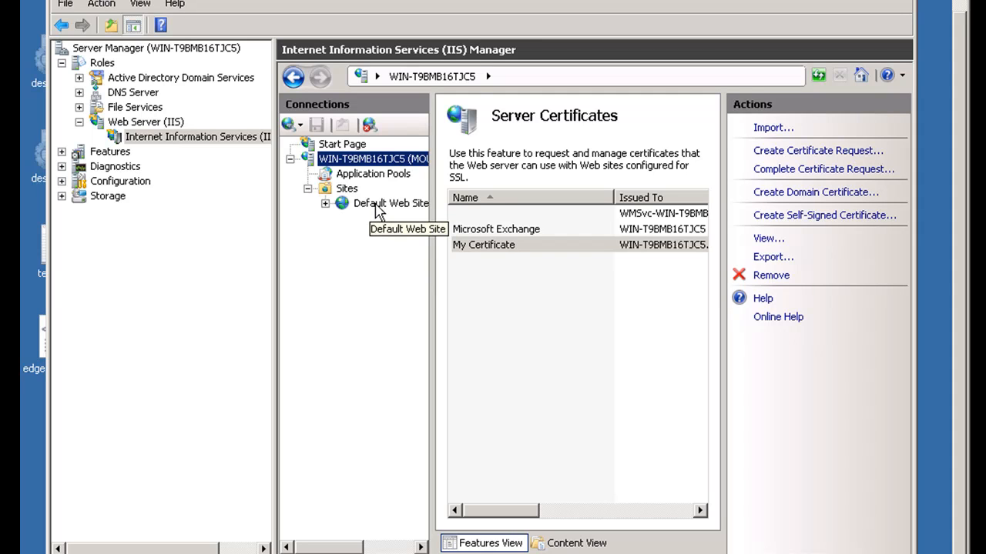
pyautogui.moveTo(324, 442)
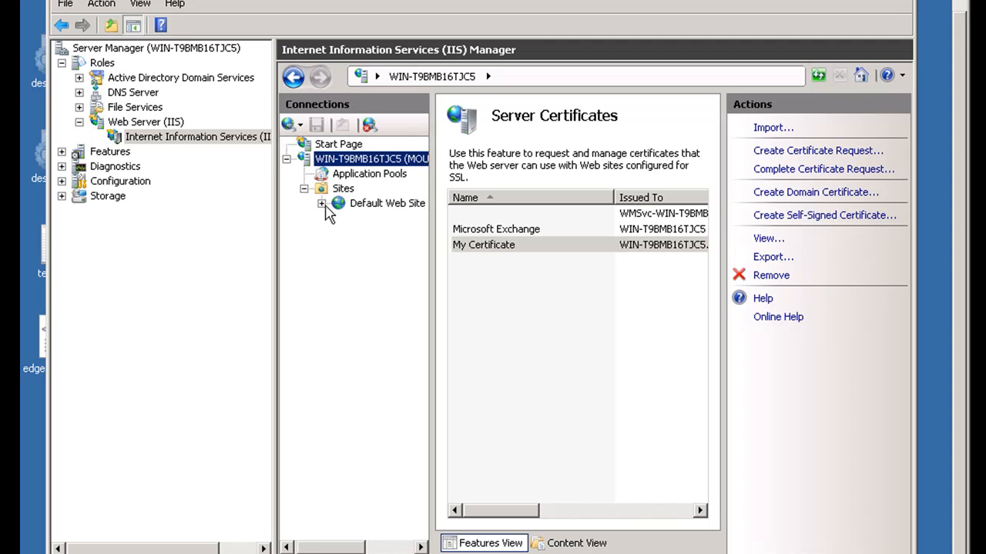
pyautogui.click(320, 203)
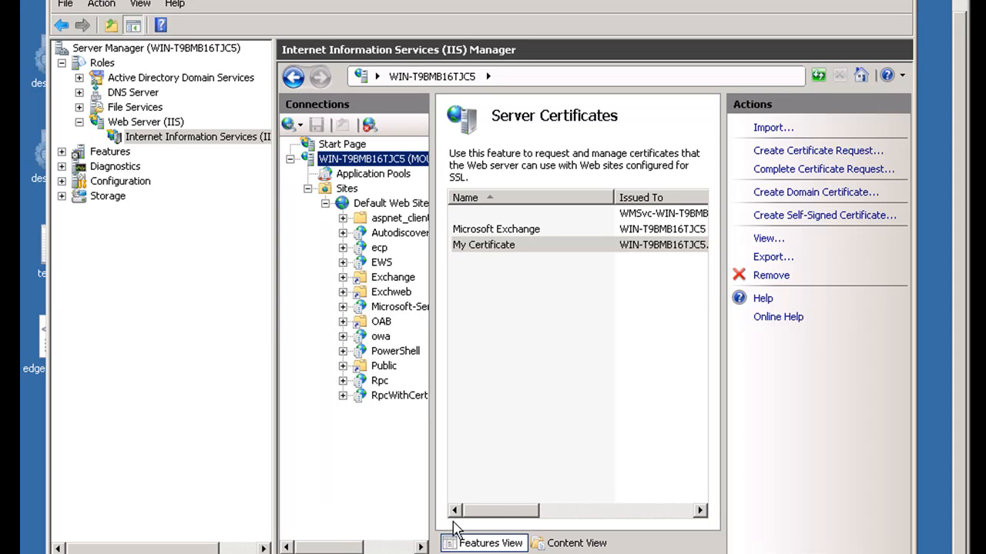
pyautogui.moveTo(46, 454)
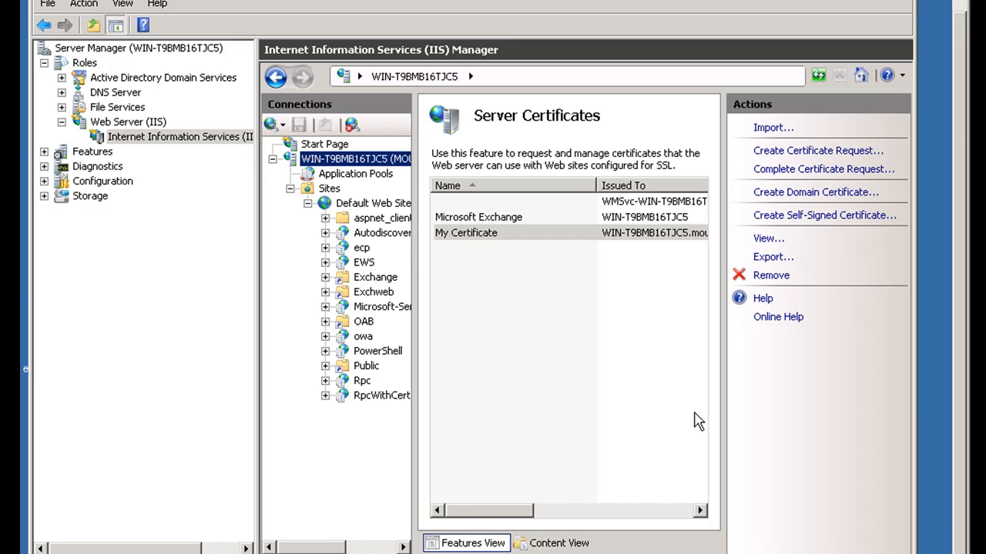
pyautogui.click(325, 203)
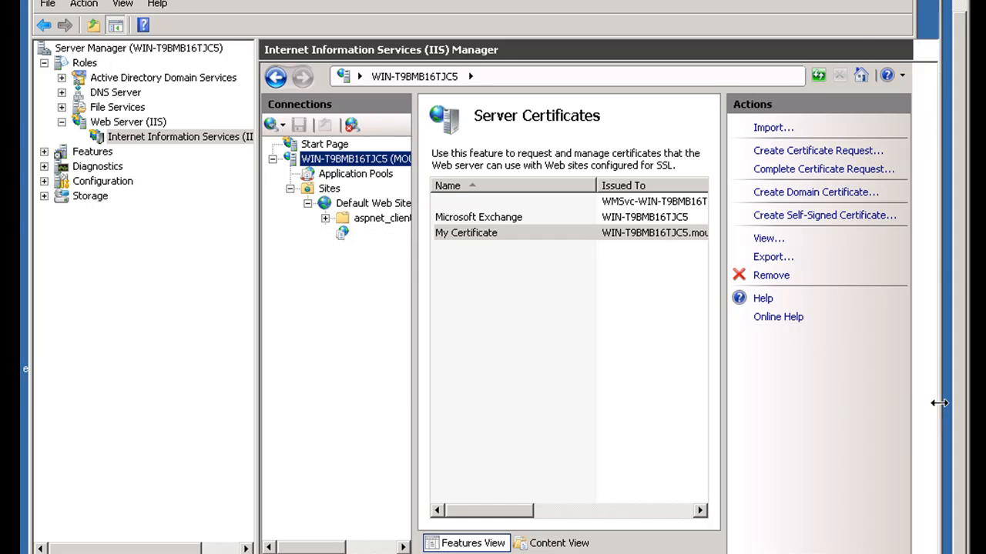
pyautogui.click(325, 204)
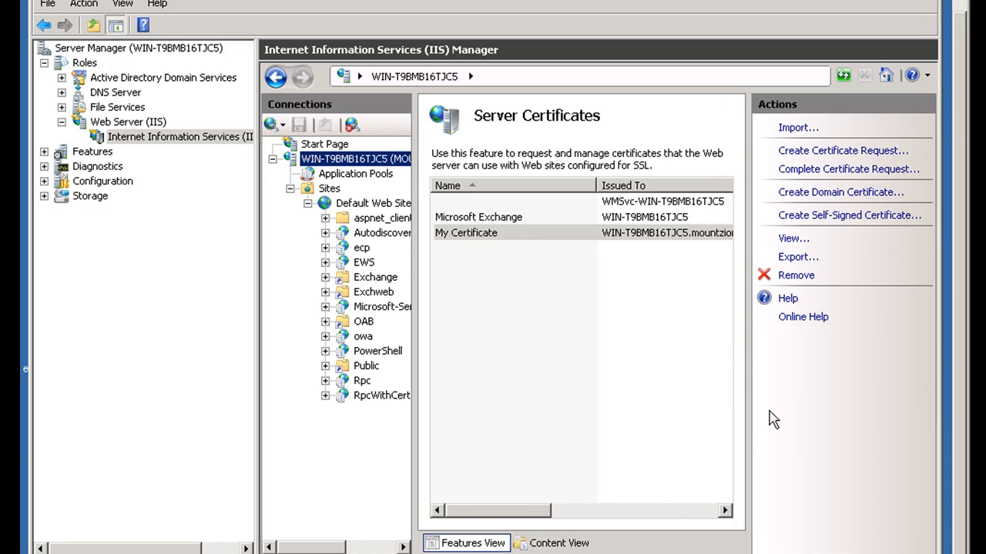
pyautogui.moveTo(653, 414)
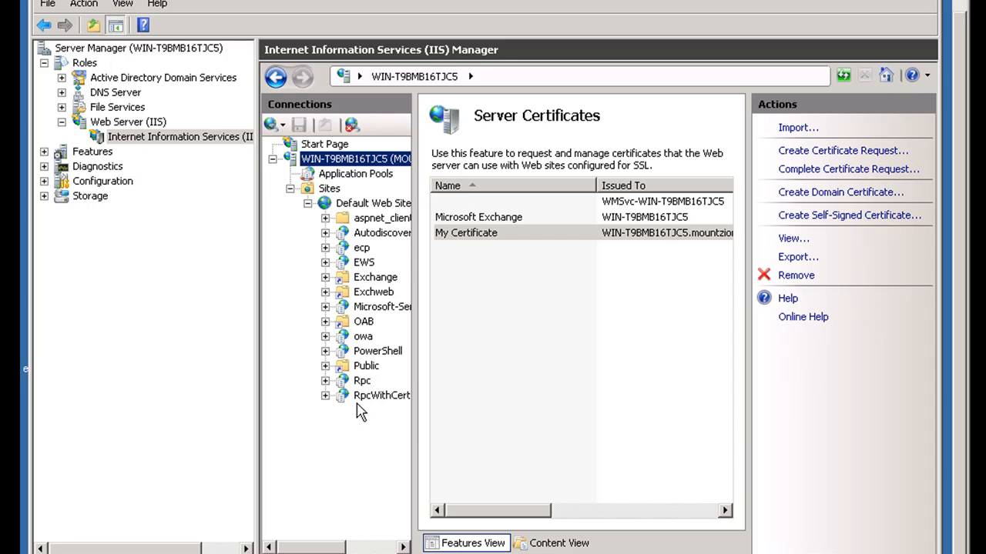
pyautogui.moveTo(351, 252)
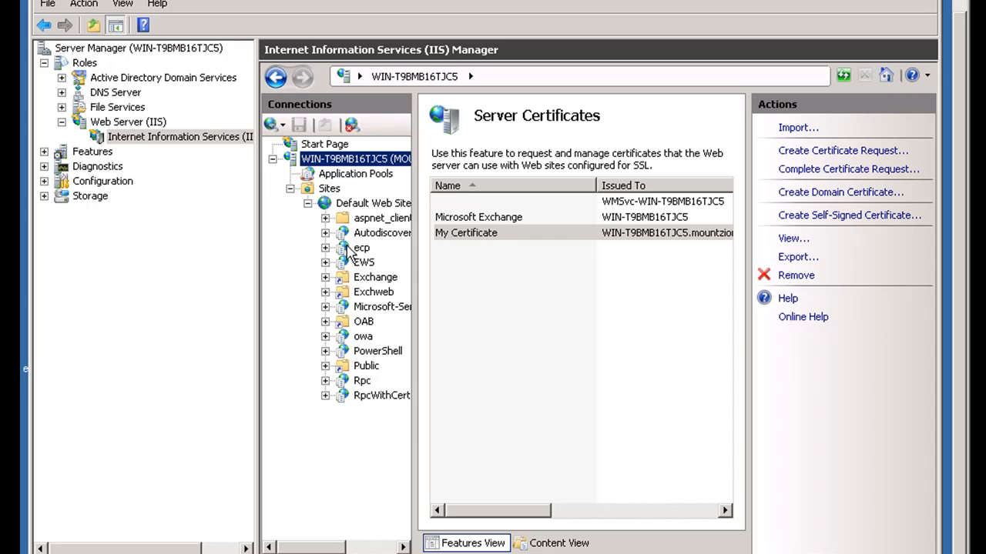
pyautogui.moveTo(394, 430)
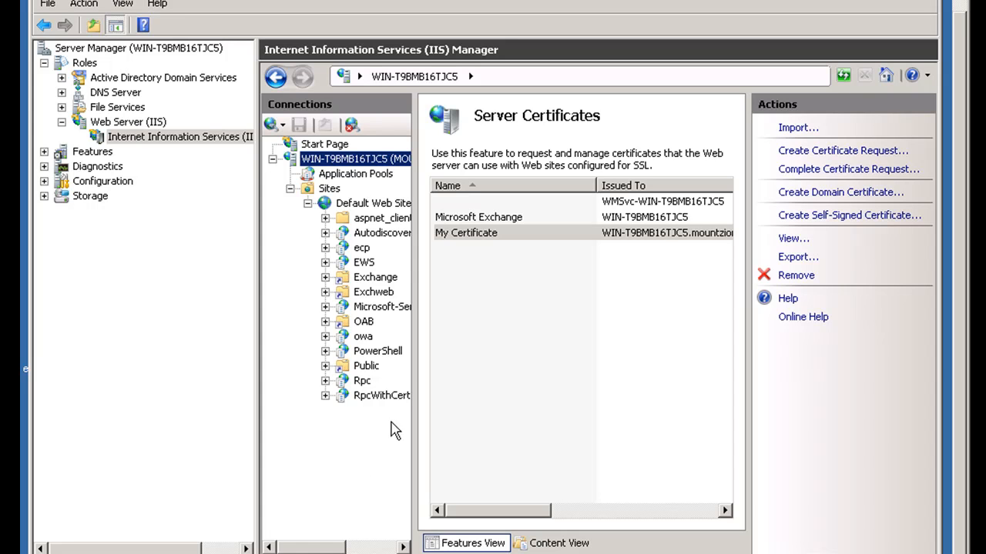
pyautogui.moveTo(382, 437)
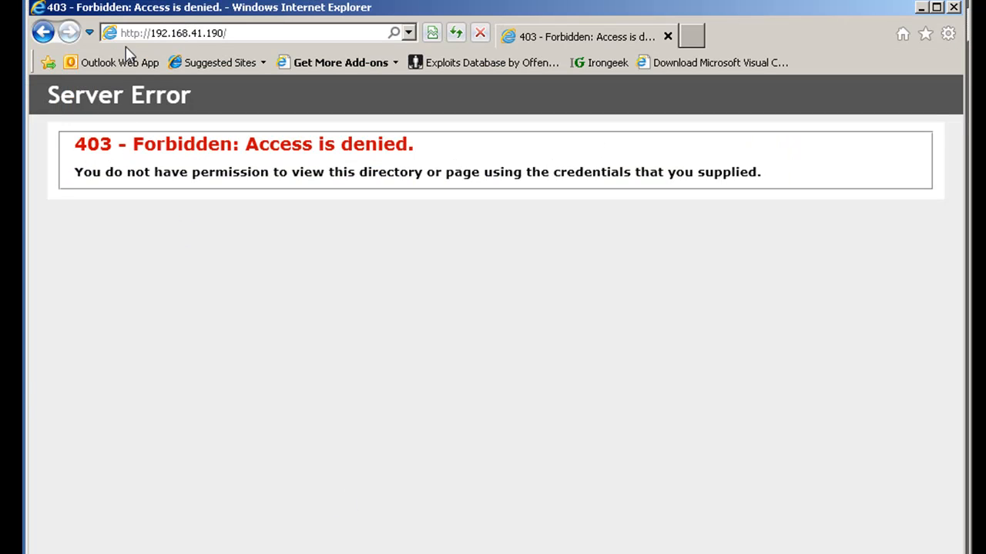
pyautogui.moveTo(229, 49)
pyautogui.write('s')
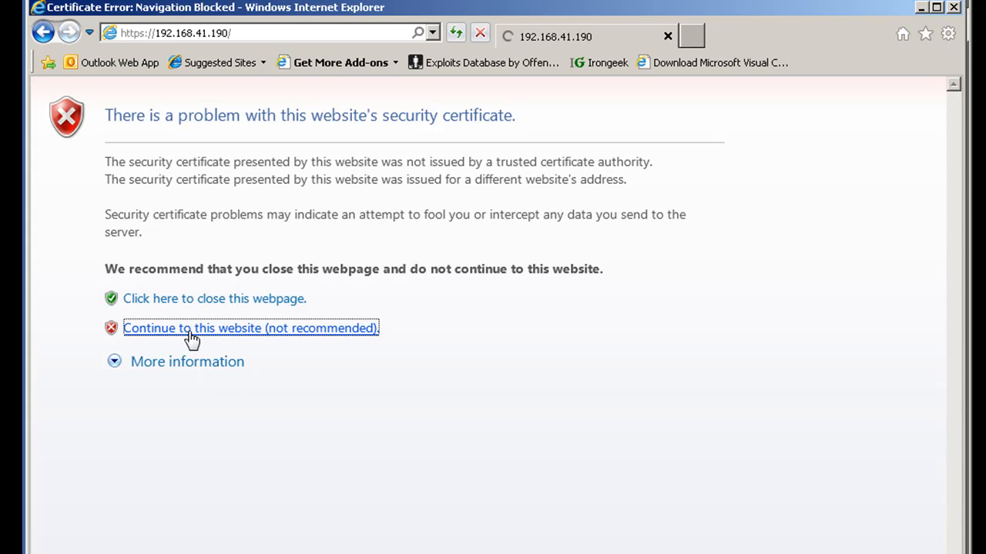
# Continue past the certificate warning to the IIS7 page over HTTPS, then request /owa, which returns 403 Forbidden
pyautogui.click(249, 328)
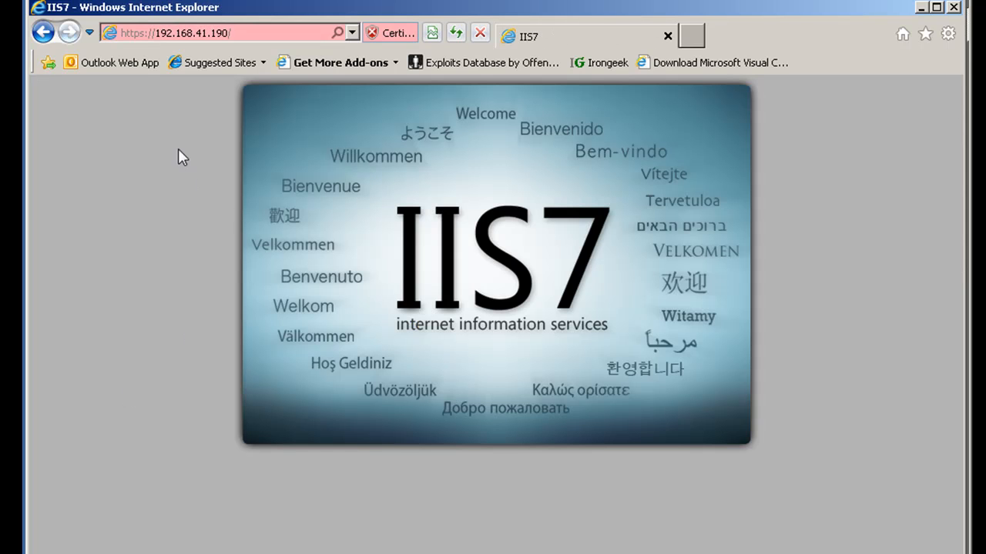
pyautogui.moveTo(582, 188)
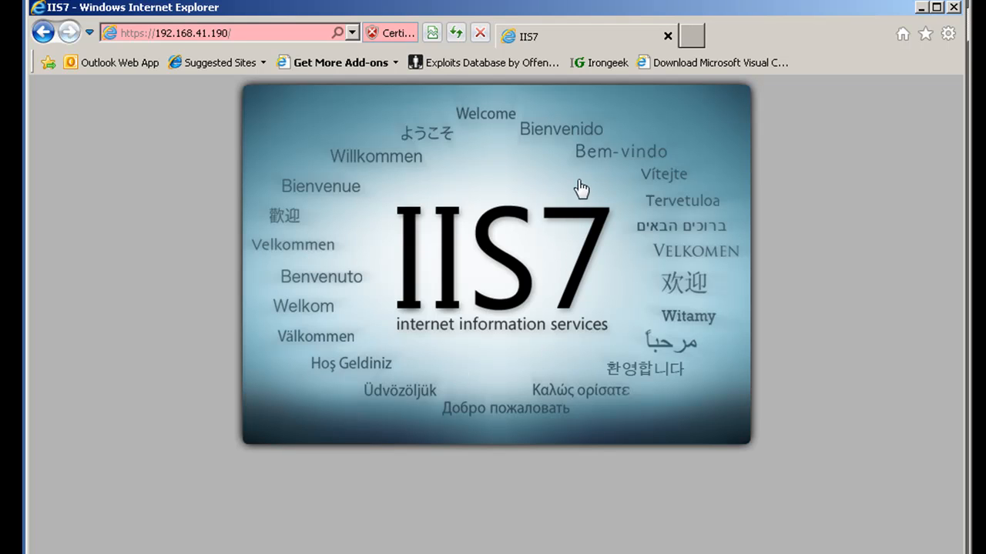
pyautogui.moveTo(537, 429)
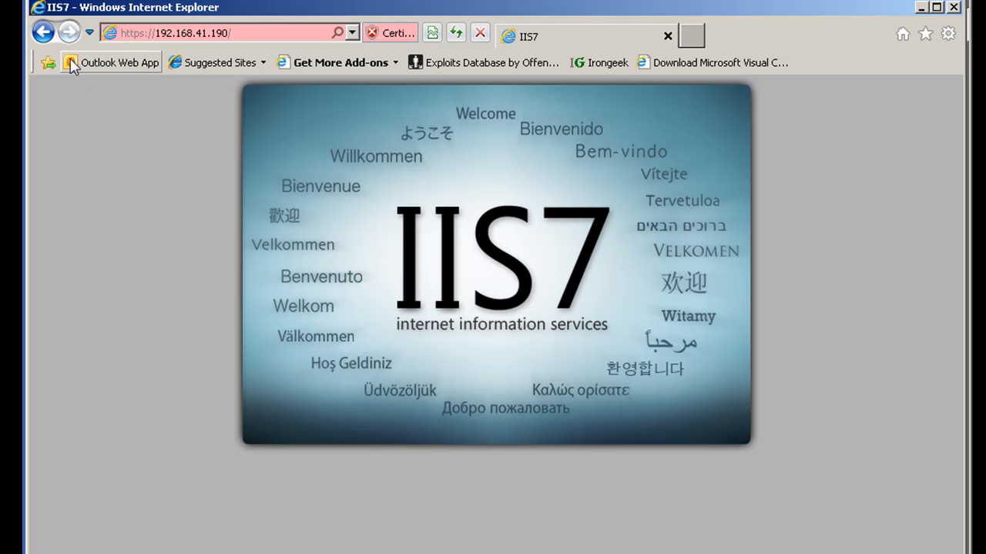
pyautogui.moveTo(219, 61)
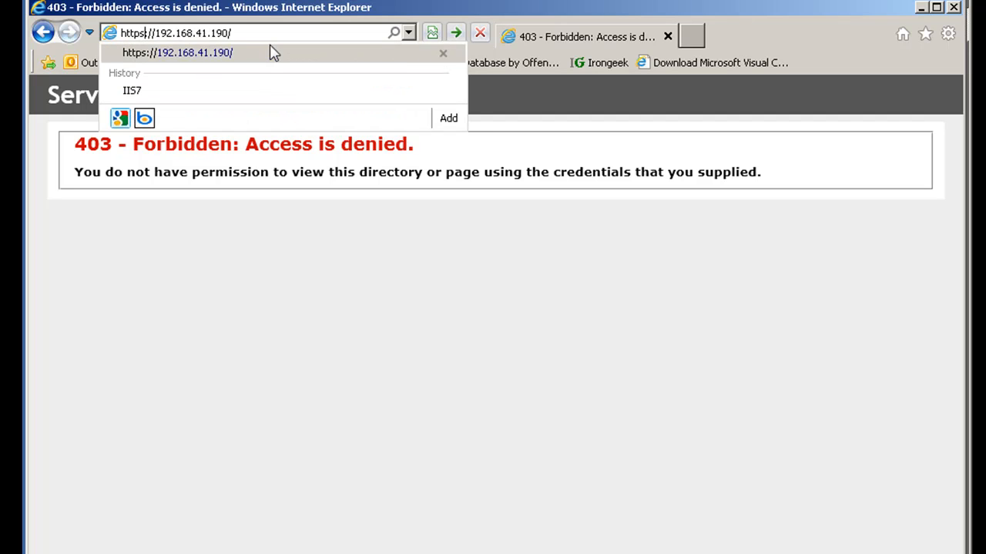
pyautogui.write('owa')
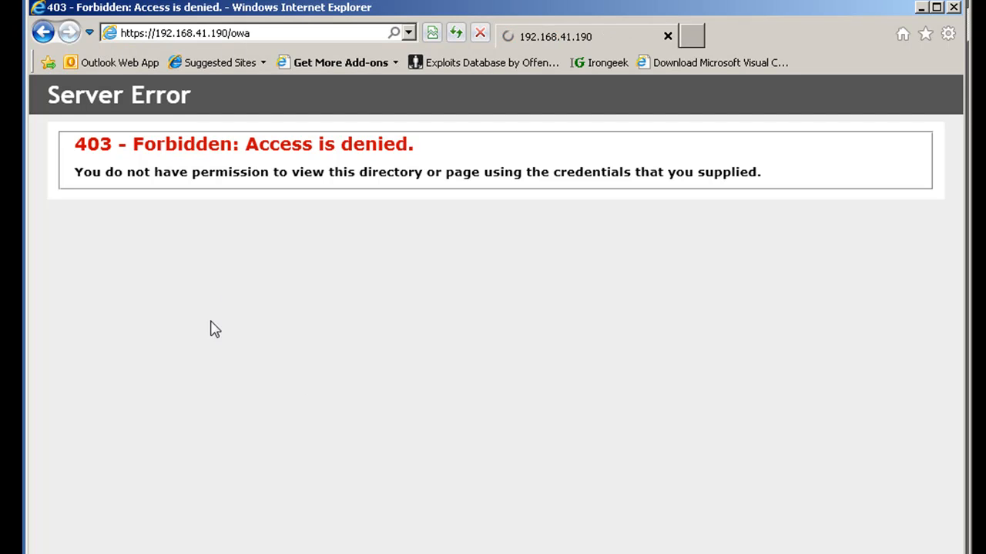
pyautogui.moveTo(357, 127)
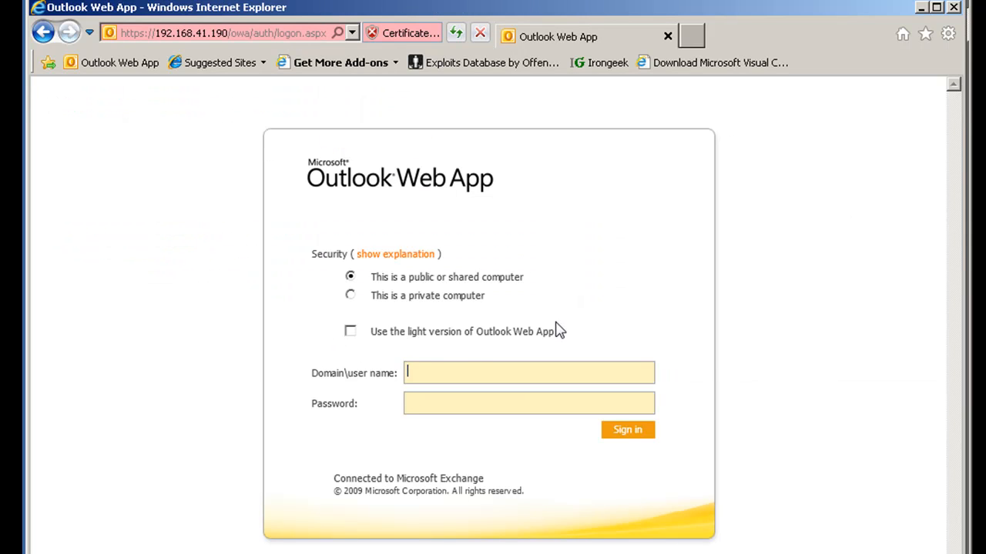
pyautogui.moveTo(126, 49)
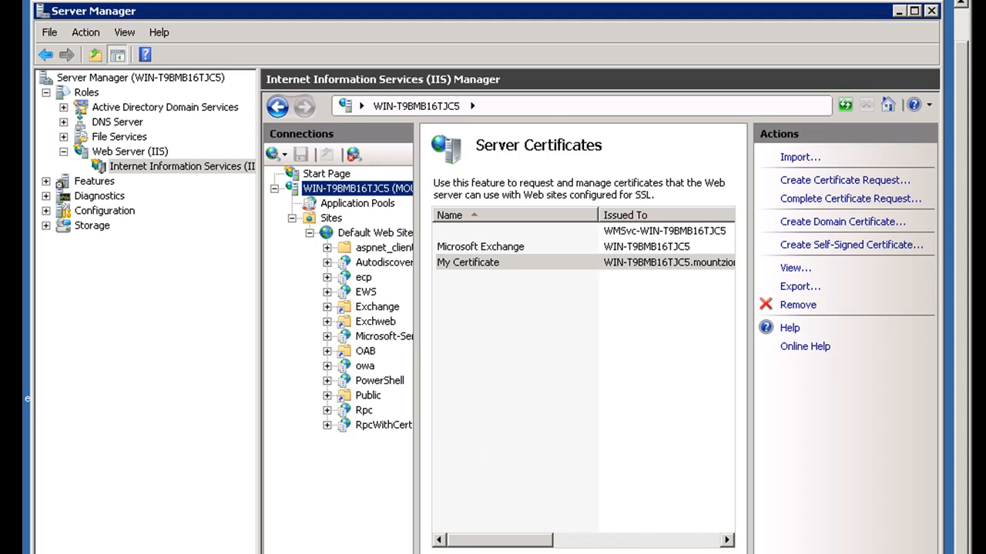
pyautogui.moveTo(616, 353)
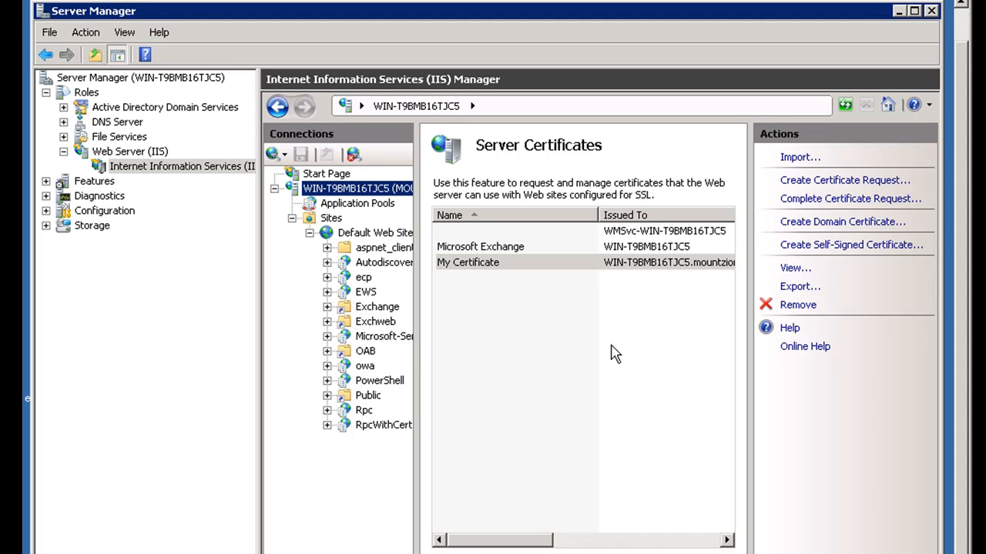
pyautogui.moveTo(674, 144)
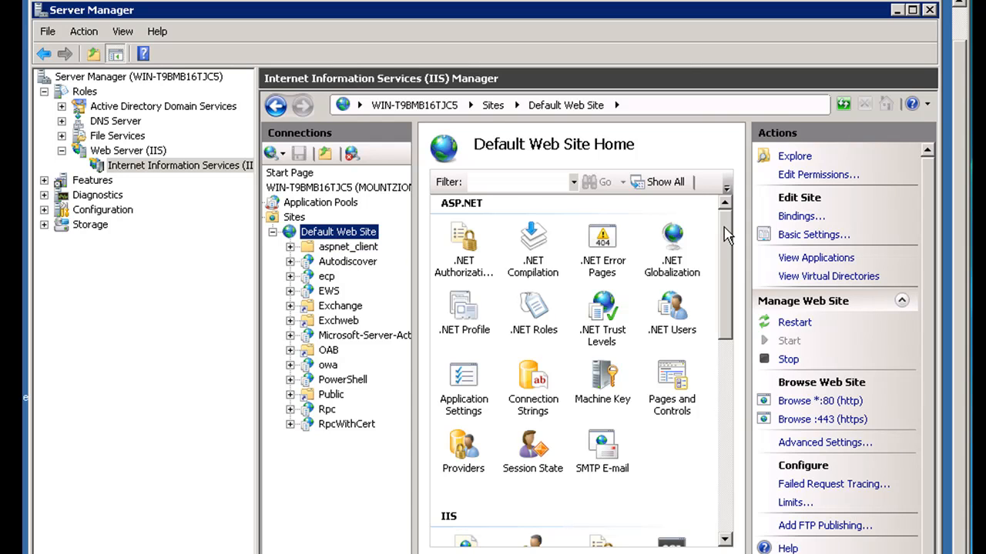
# Scroll the Default Web Site's Features View down to the SSL Settings icon
pyautogui.scroll(-3)
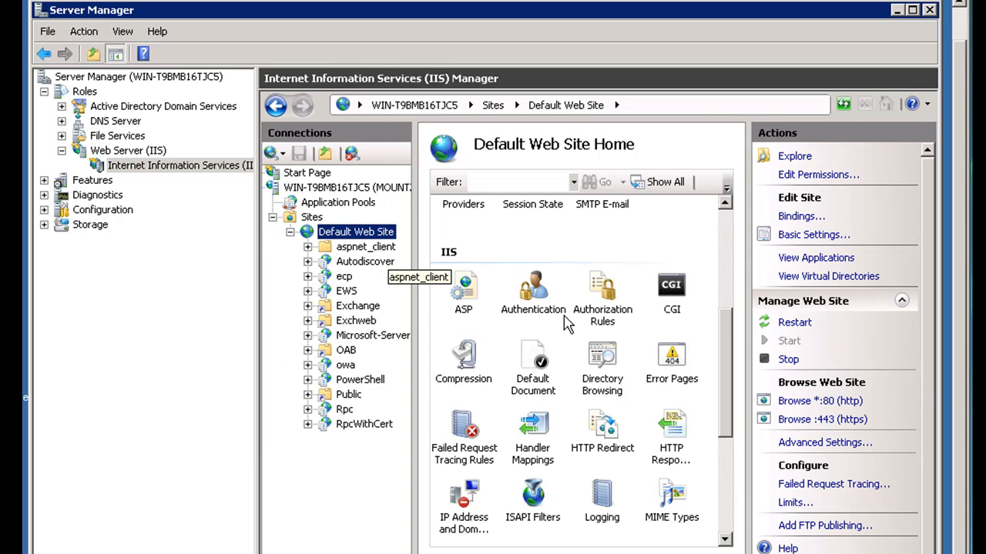
pyautogui.scroll(-3)
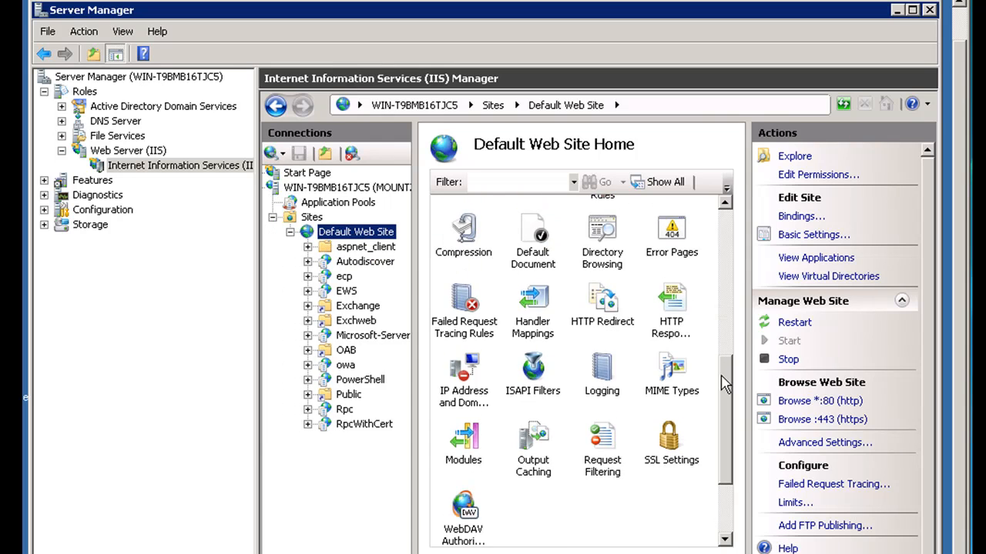
pyautogui.scroll(-3)
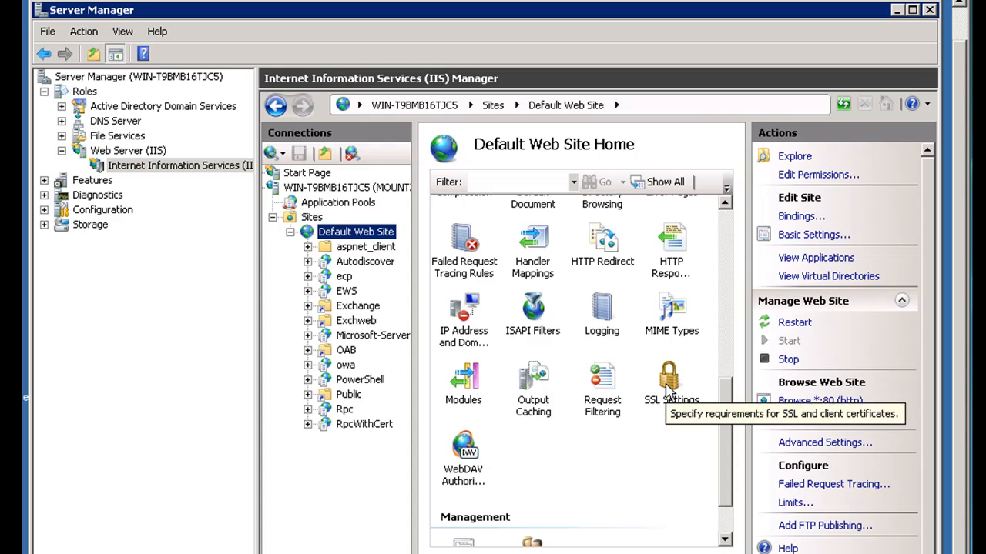
# Uncheck Require SSL in the Default Web Site's SSL Settings and apply it
pyautogui.doubleClick(670, 382)
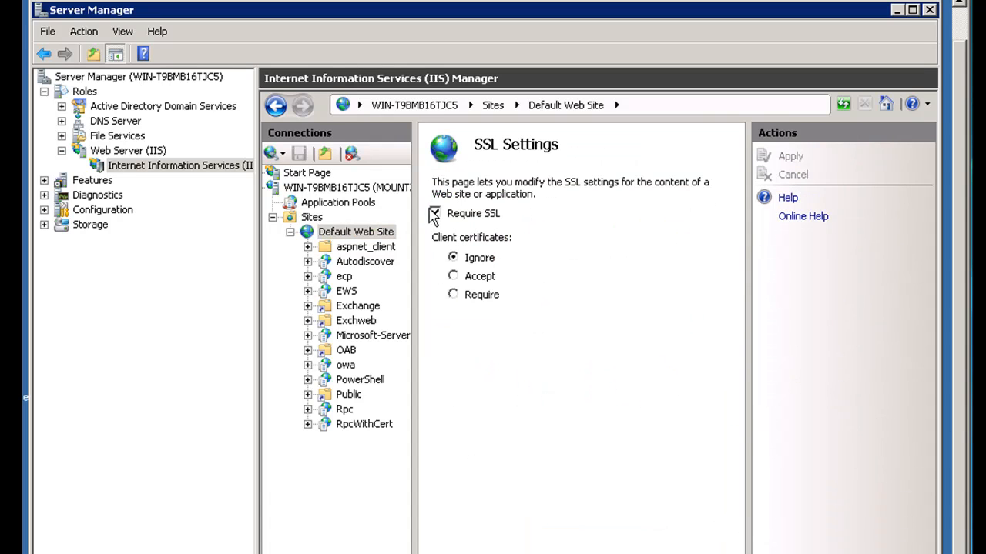
pyautogui.click(435, 213)
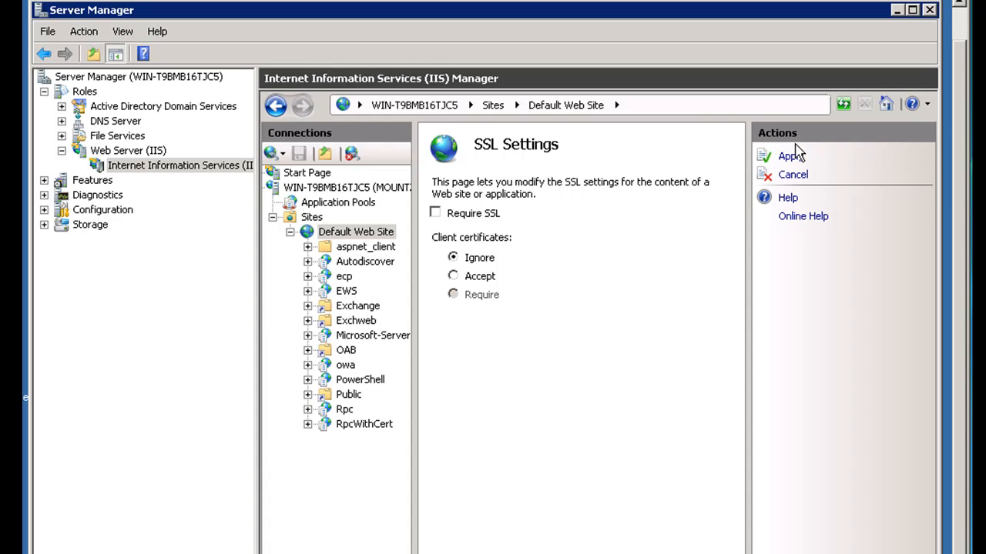
pyautogui.click(792, 156)
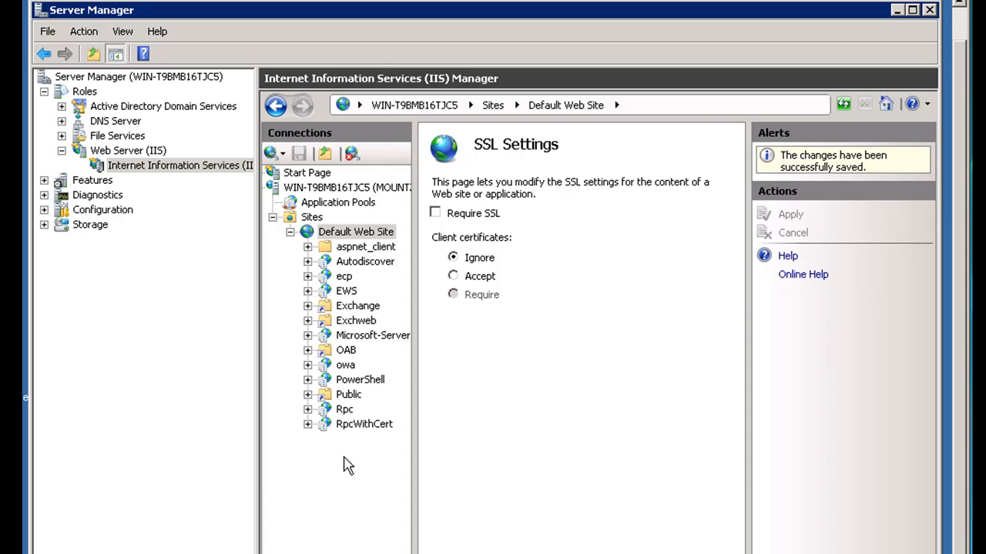
pyautogui.moveTo(354, 376)
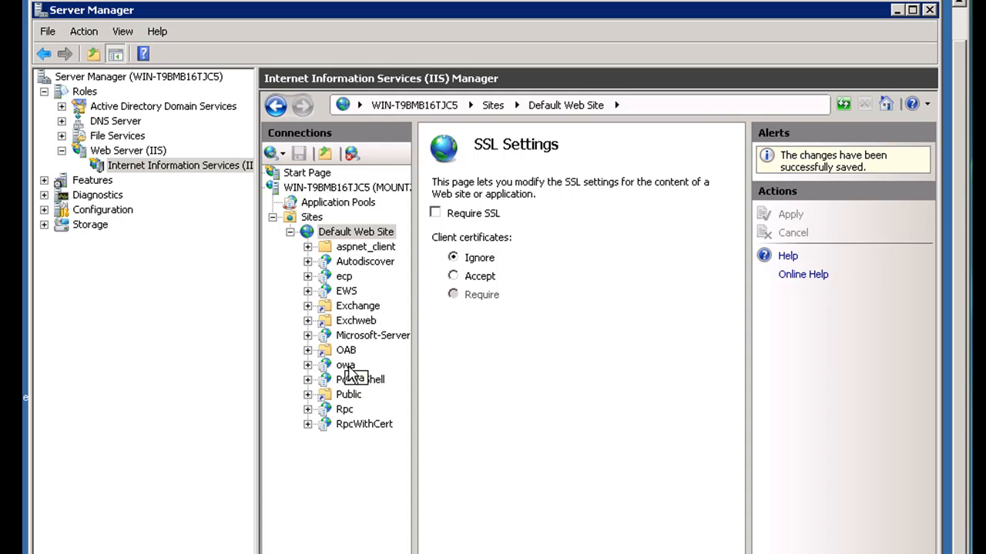
# Select the owa application and bring up its SSL Settings page
pyautogui.click(345, 365)
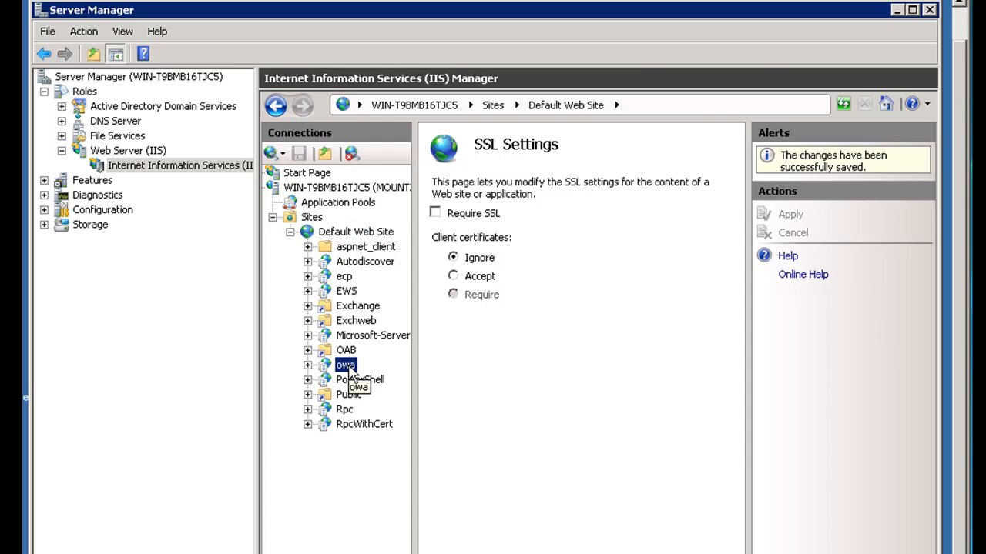
pyautogui.click(345, 365)
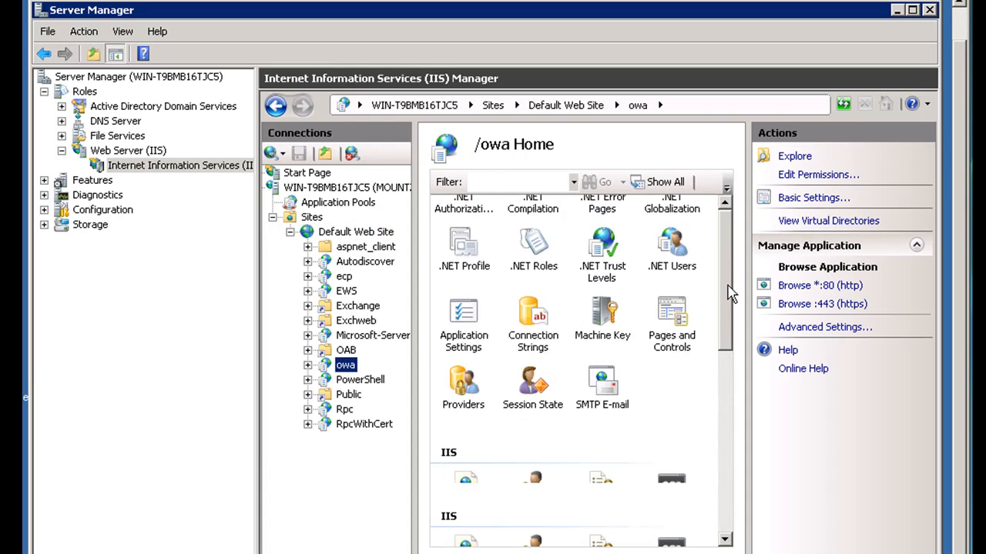
pyautogui.scroll(-3)
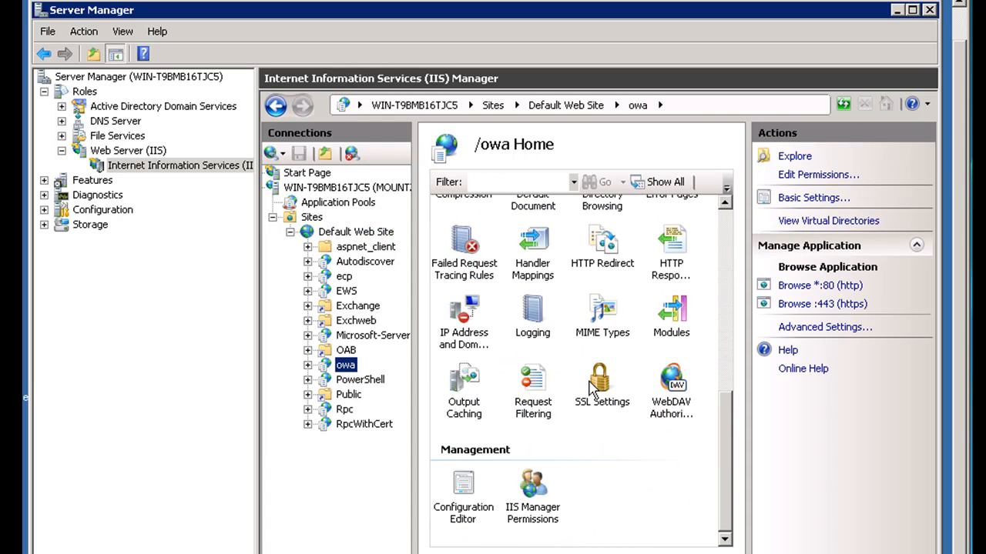
pyautogui.doubleClick(601, 380)
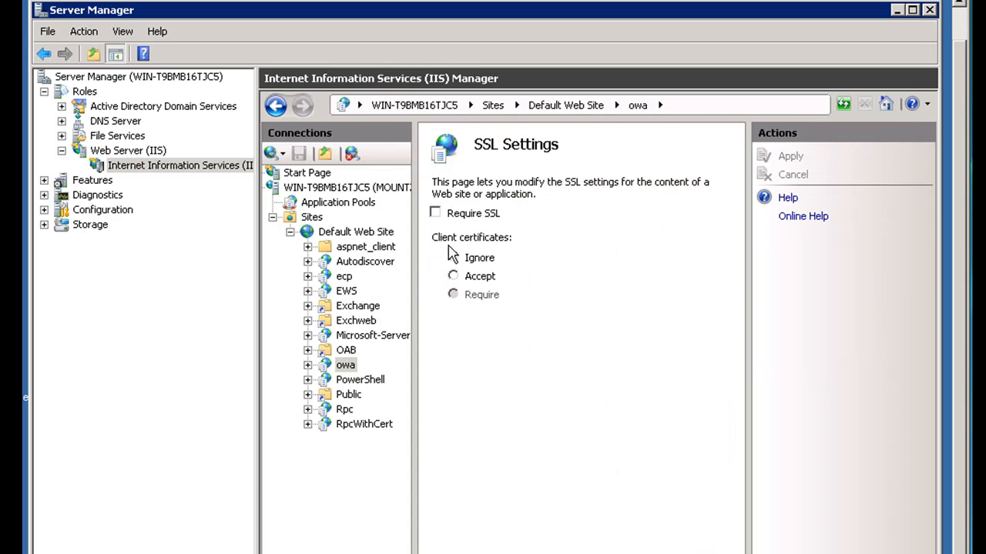
pyautogui.click(452, 257)
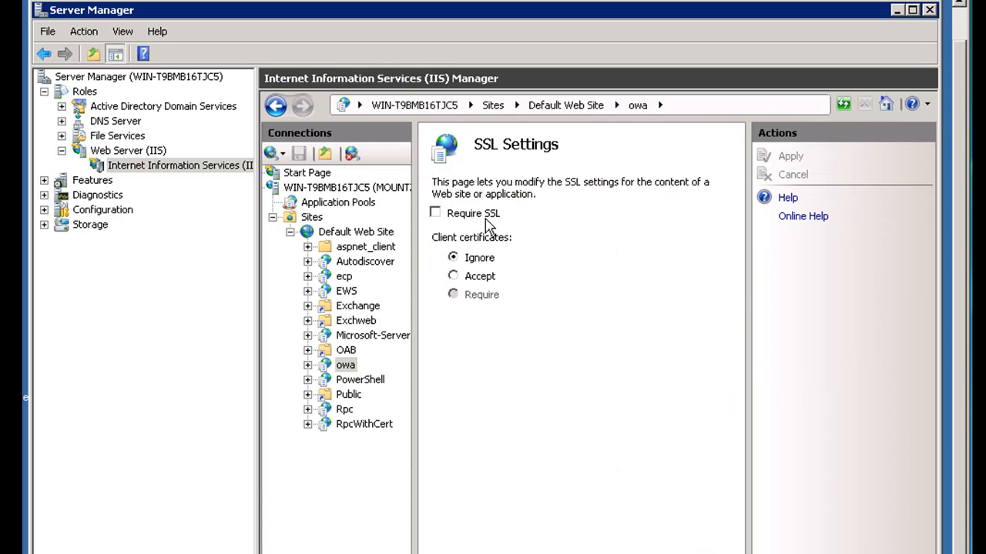
pyautogui.moveTo(468, 191)
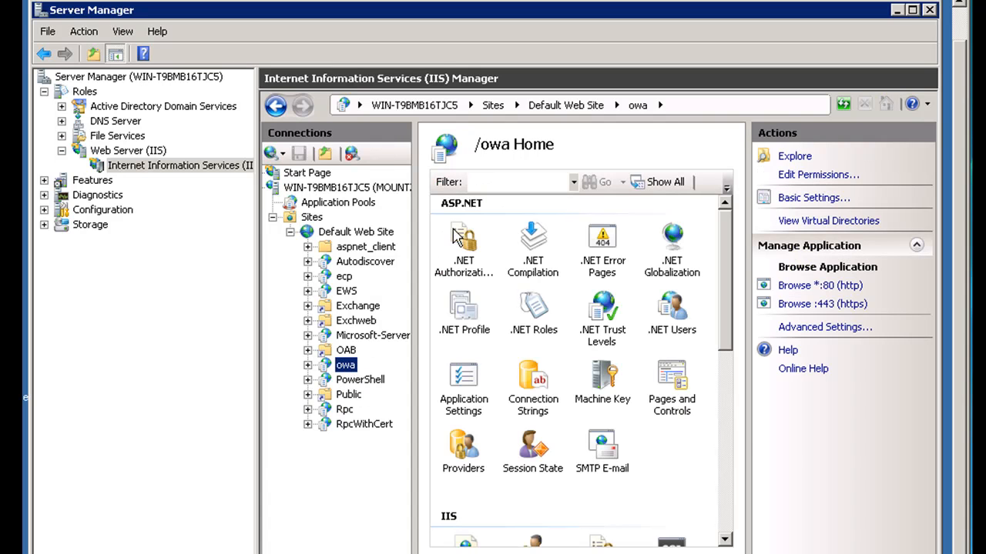
pyautogui.moveTo(725, 268)
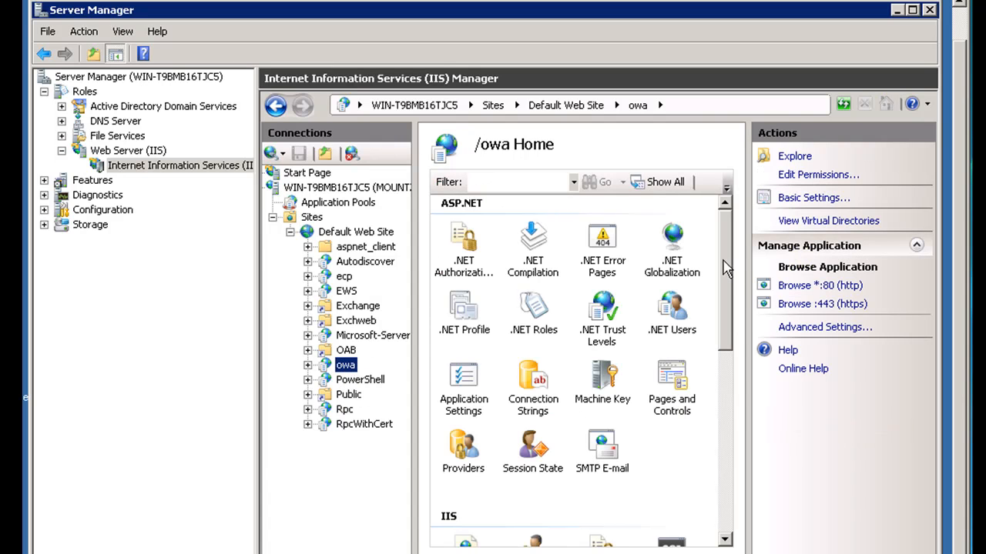
# Check Require SSL for the owa application and apply the change
pyautogui.scroll(-3)
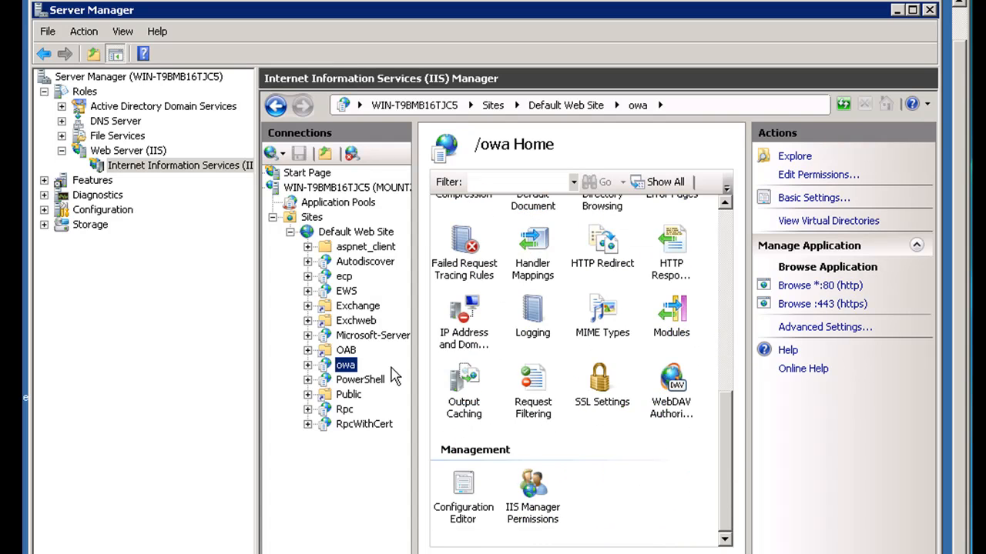
pyautogui.moveTo(599, 391)
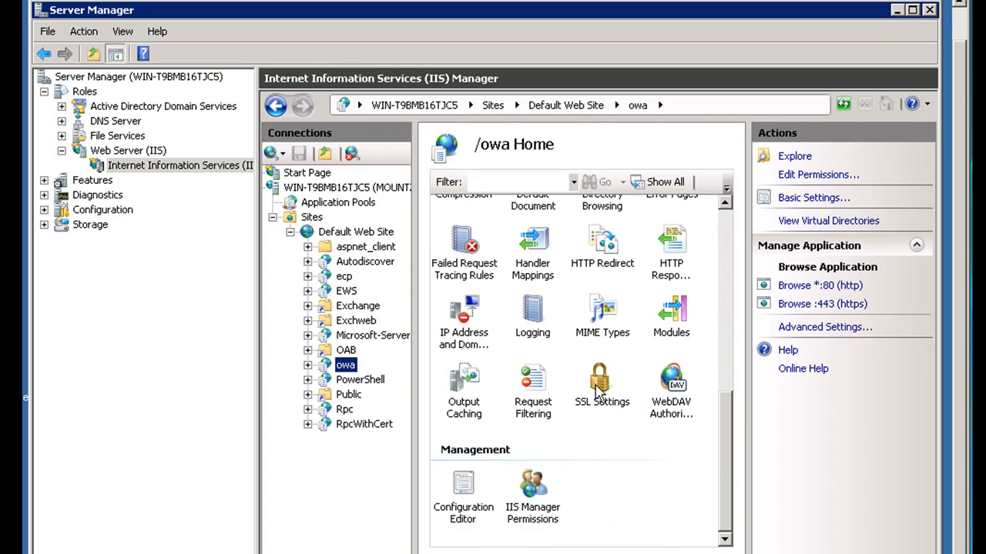
pyautogui.doubleClick(601, 382)
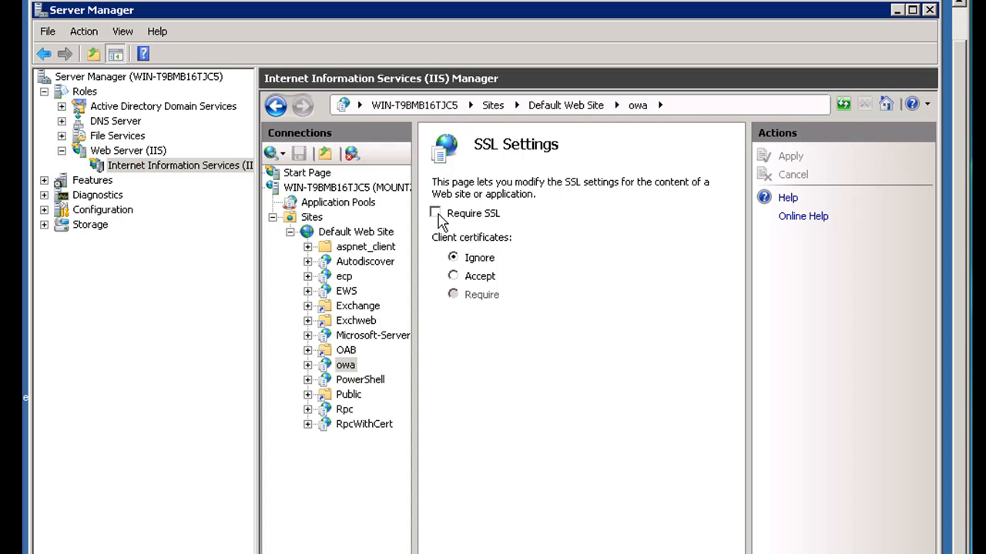
pyautogui.click(434, 212)
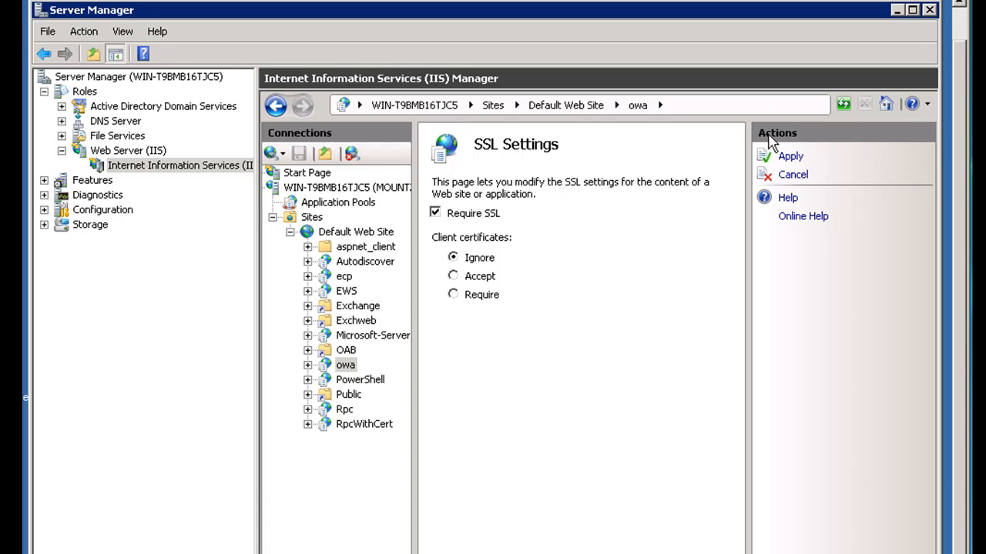
pyautogui.click(790, 155)
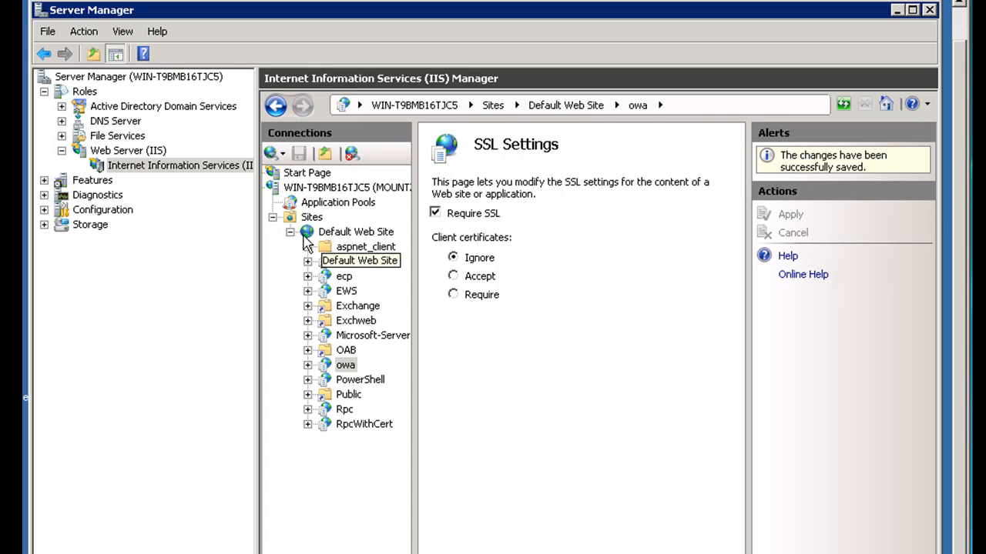
# Select Default Web Site and bring up its SSL Settings page again
pyautogui.click(356, 231)
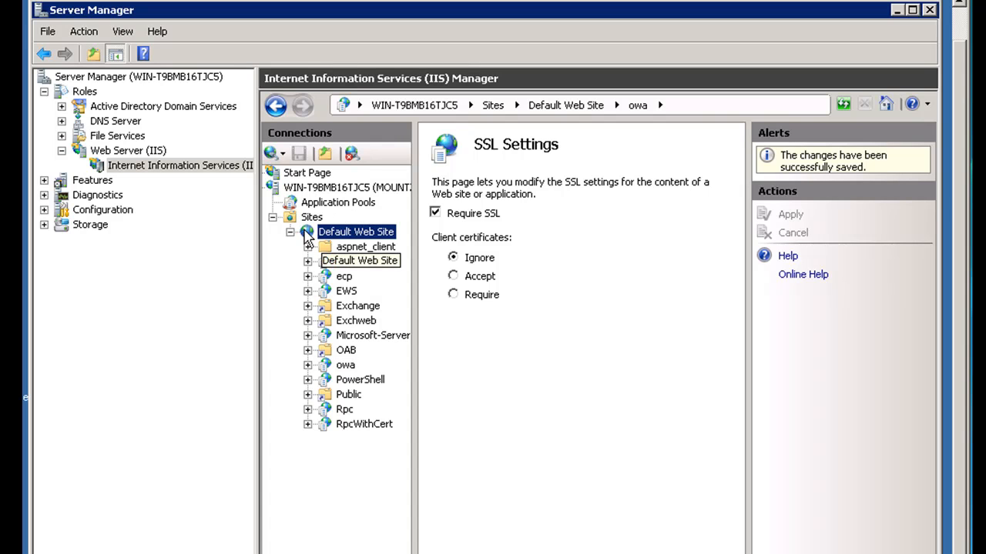
pyautogui.click(355, 231)
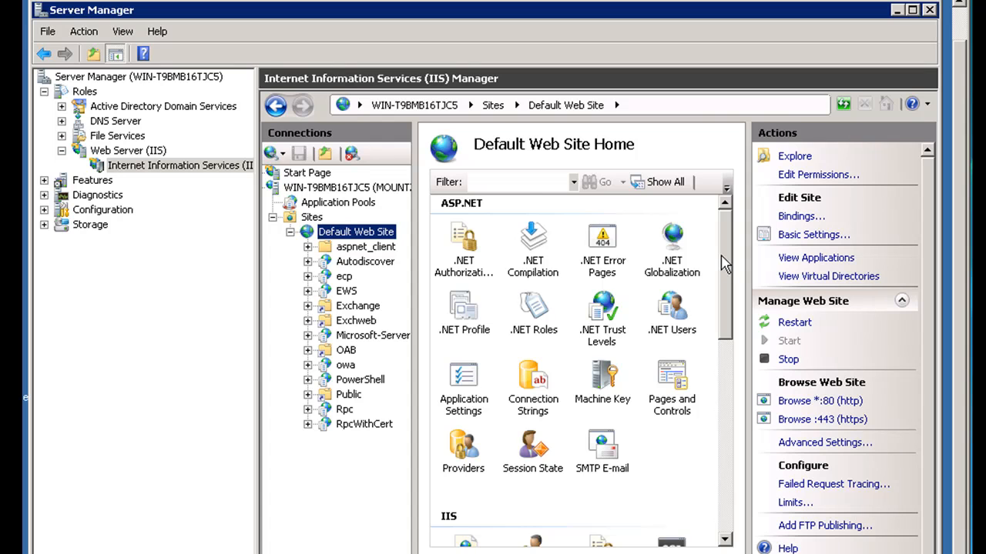
pyautogui.scroll(-3)
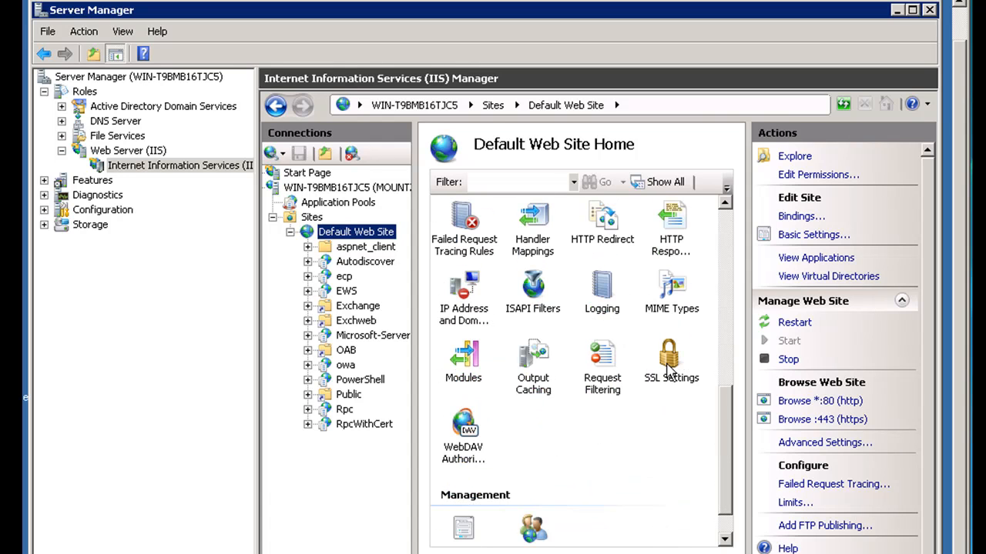
pyautogui.doubleClick(671, 358)
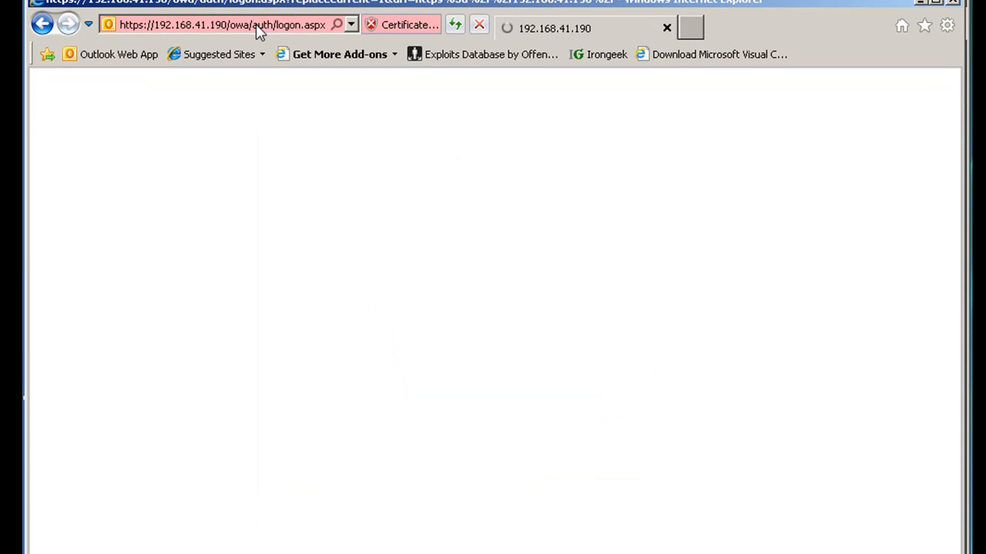
pyautogui.write('http:')
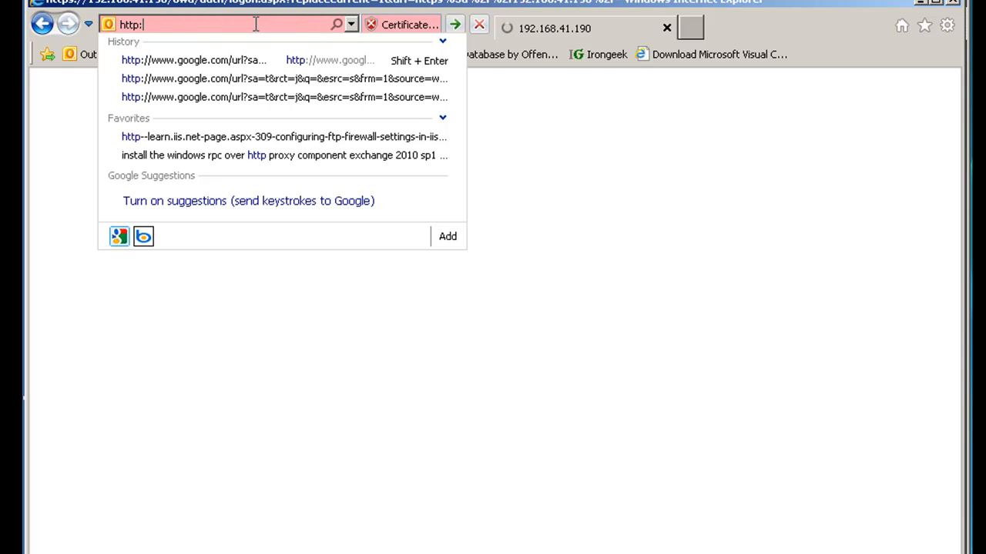
pyautogui.write('192.168.41.190/')
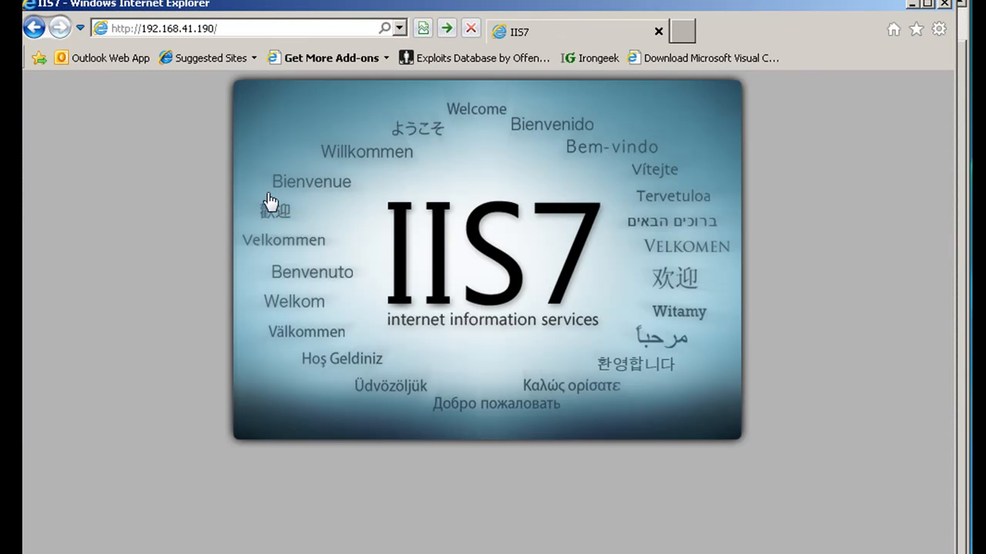
pyautogui.moveTo(567, 276)
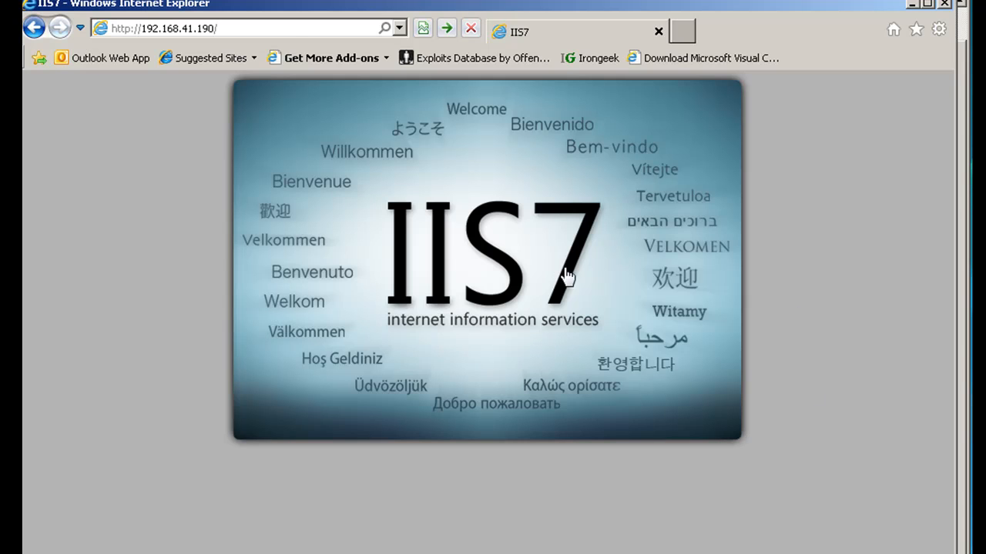
pyautogui.moveTo(583, 268)
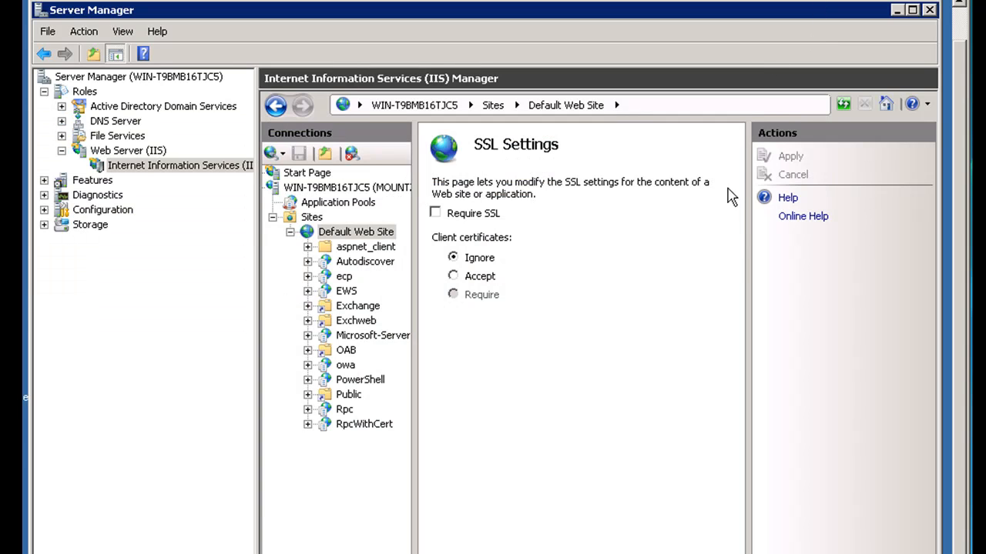
pyautogui.moveTo(371, 274)
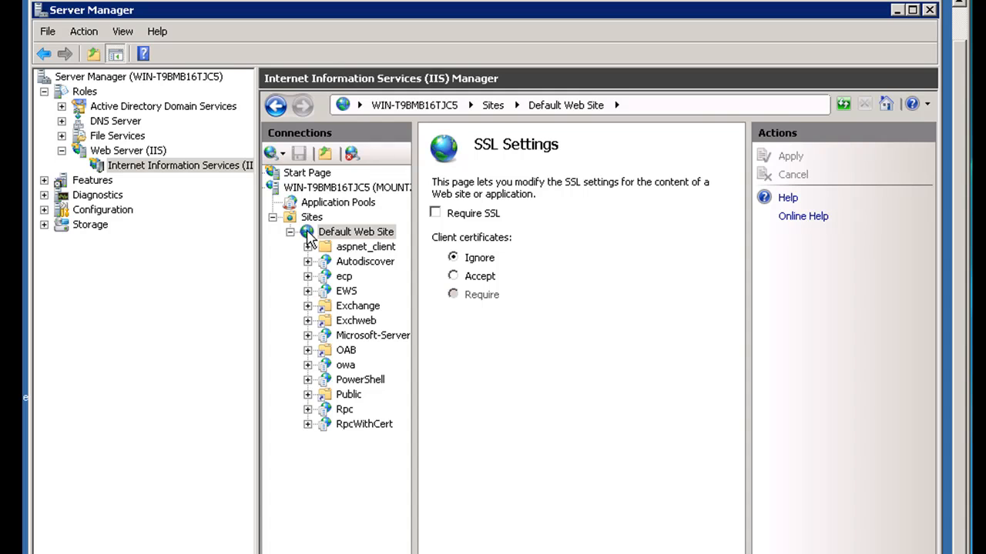
pyautogui.moveTo(311, 314)
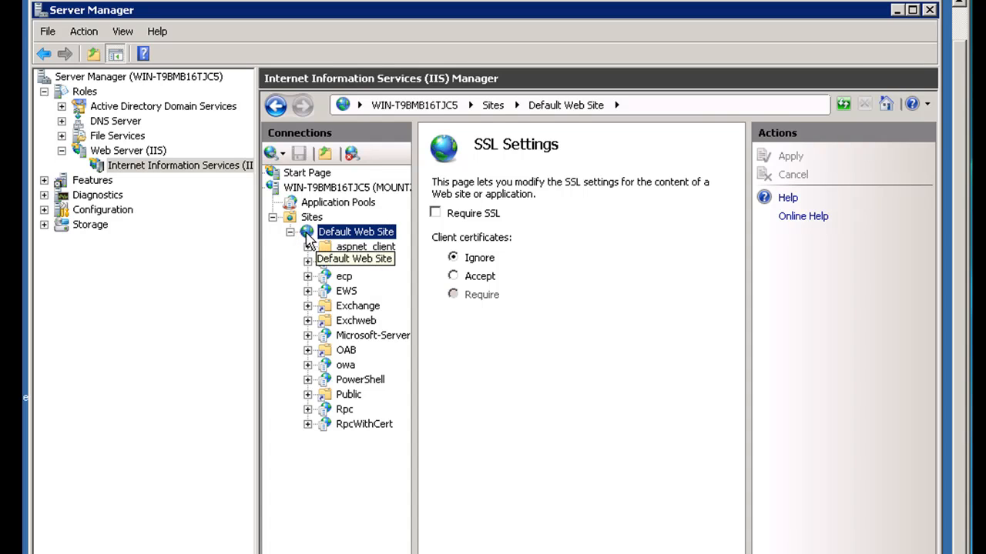
# Select Default Web Site and locate the Default Document icon in its Features View
pyautogui.click(289, 231)
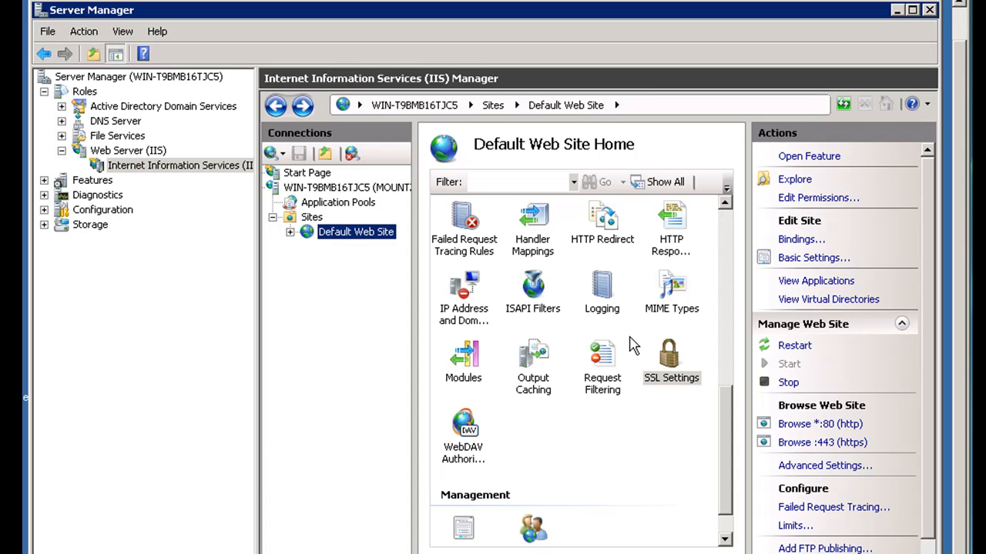
pyautogui.scroll(-3)
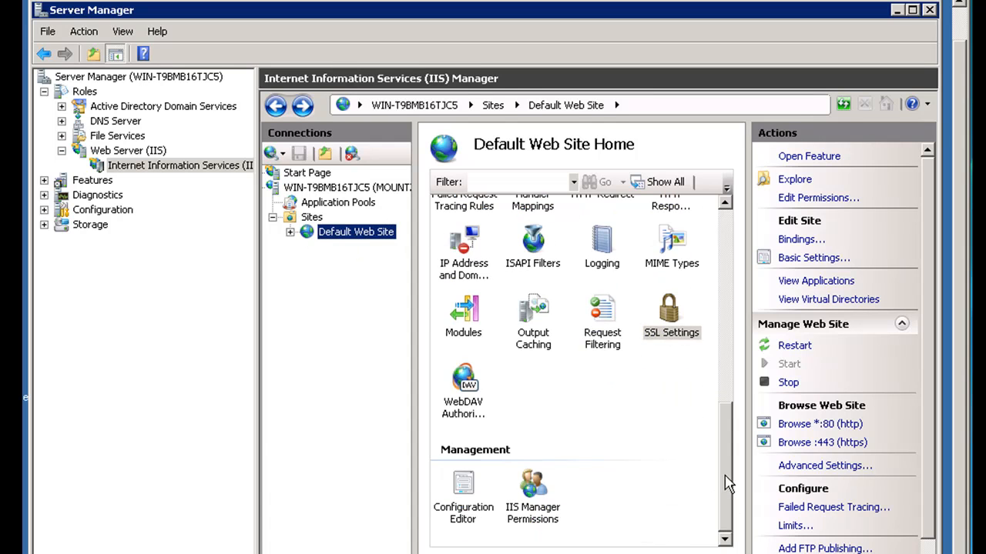
pyautogui.scroll(3)
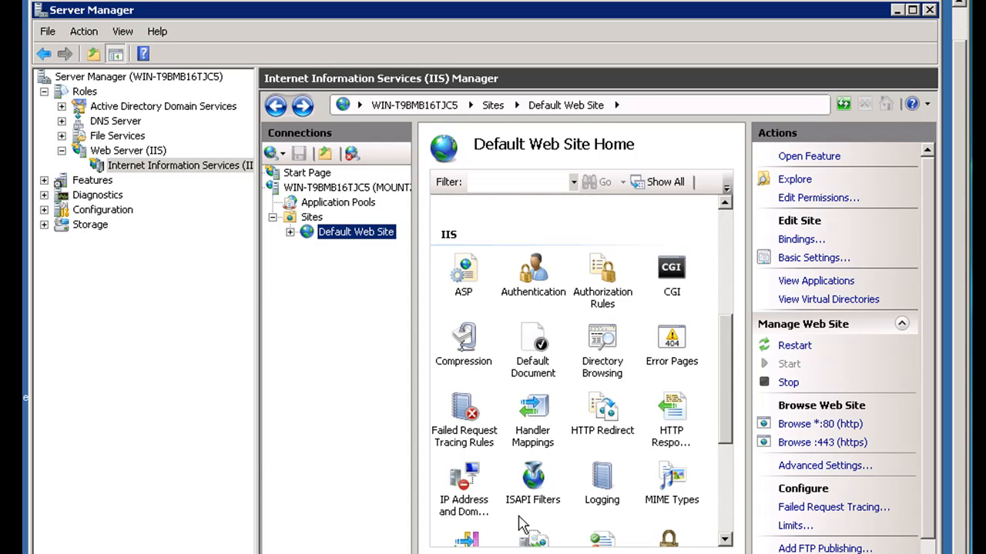
pyautogui.moveTo(542, 375)
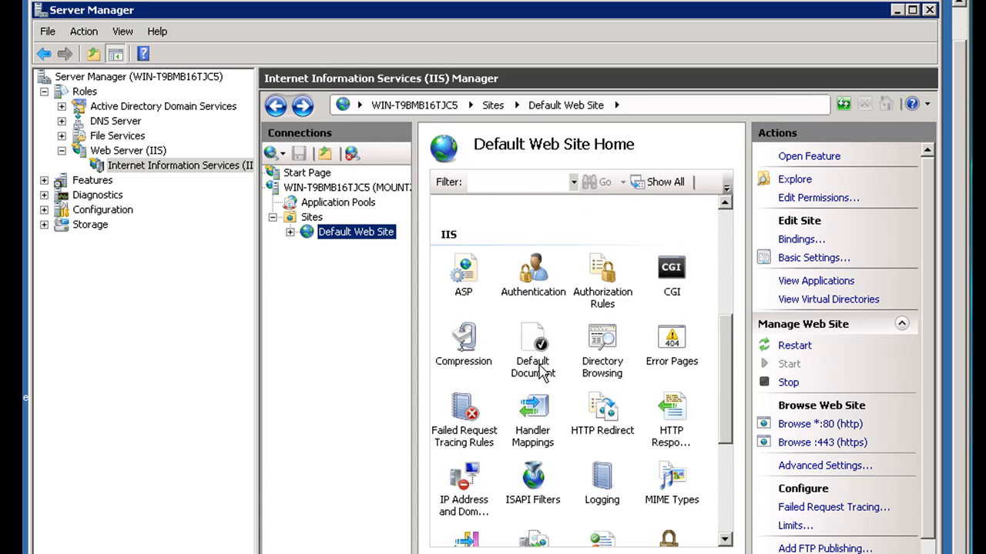
pyautogui.moveTo(533, 342)
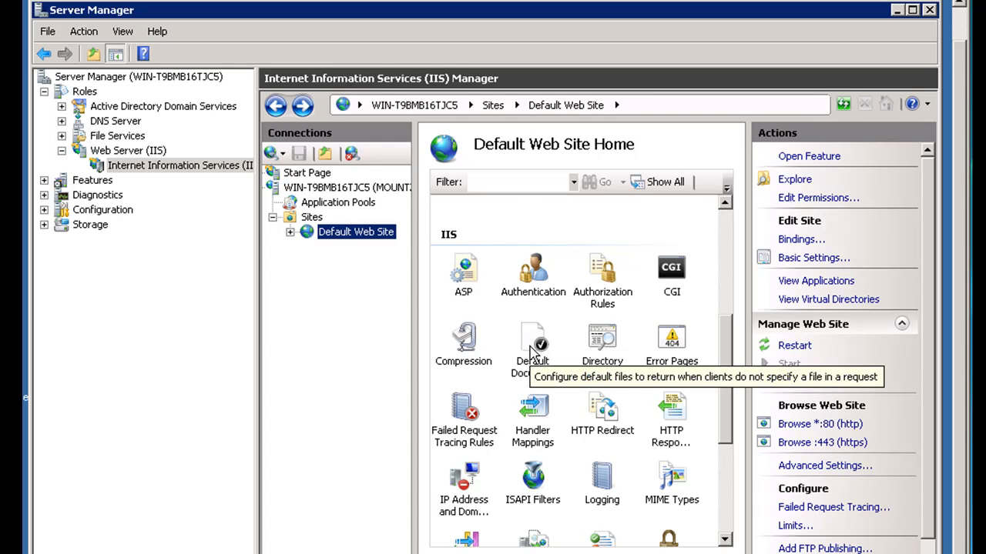
# In Default Document, move index.html up to the first position in the list
pyautogui.doubleClick(533, 337)
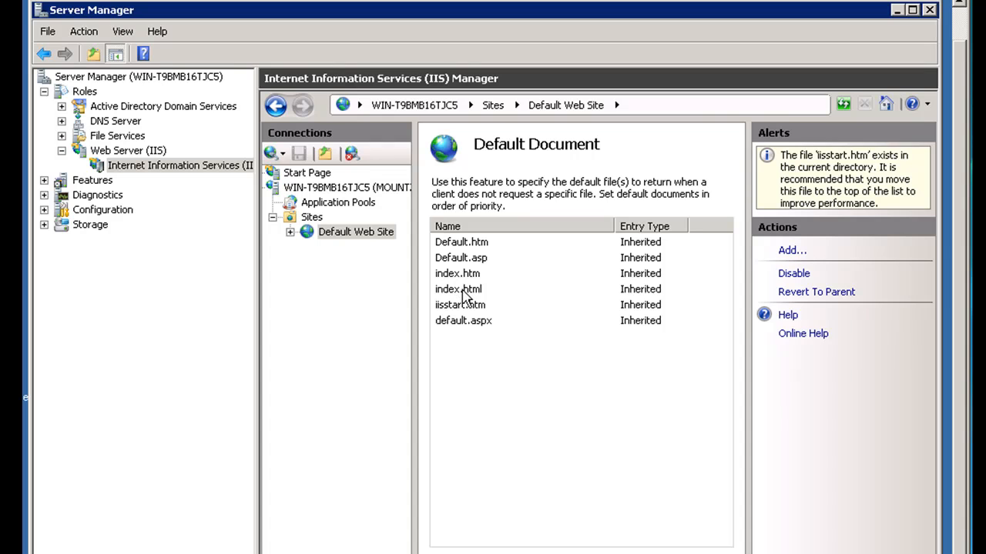
pyautogui.click(458, 290)
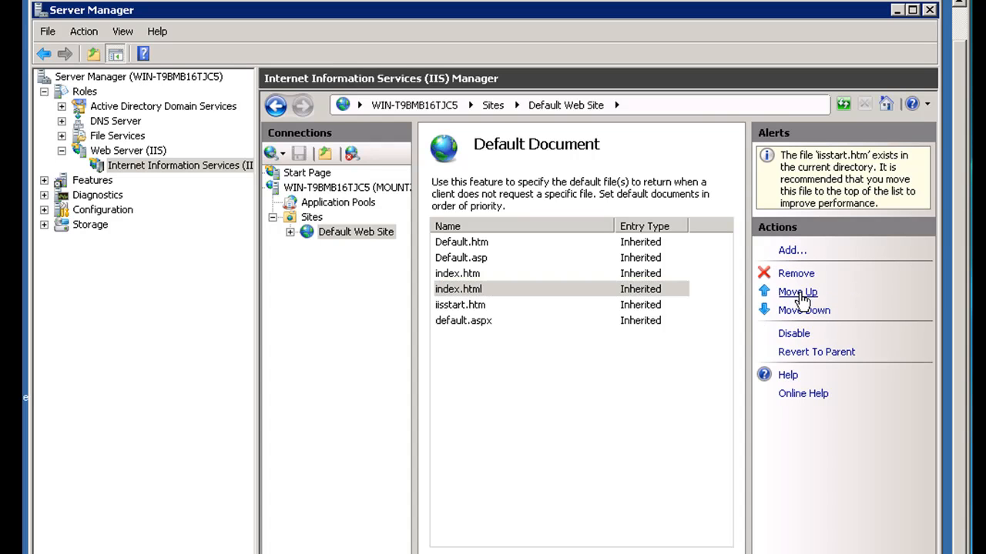
pyautogui.click(798, 291)
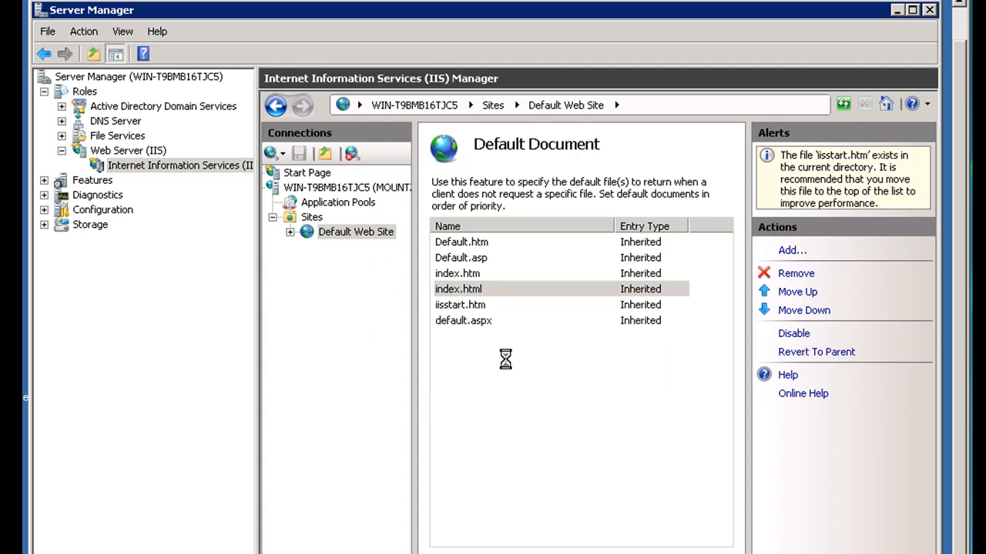
pyautogui.click(798, 291)
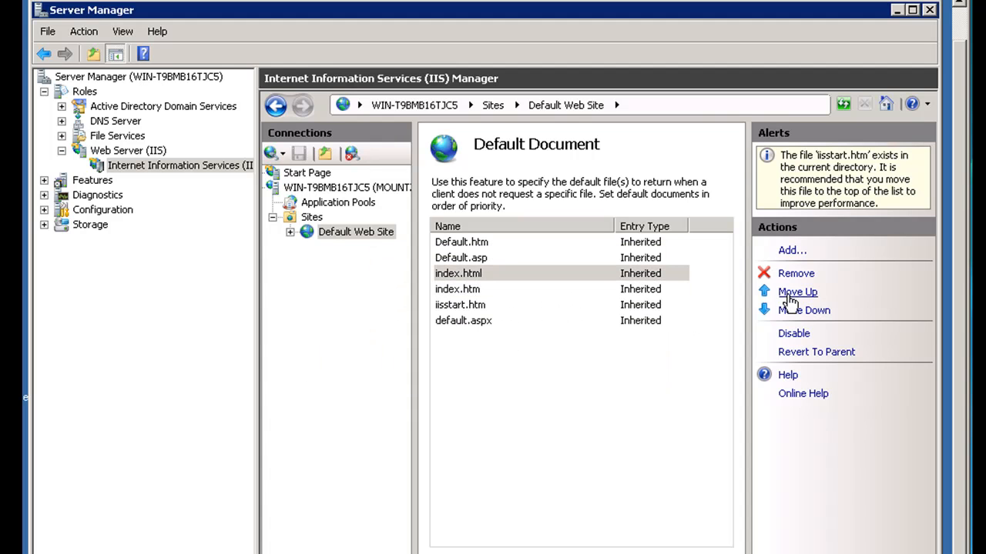
pyautogui.click(797, 292)
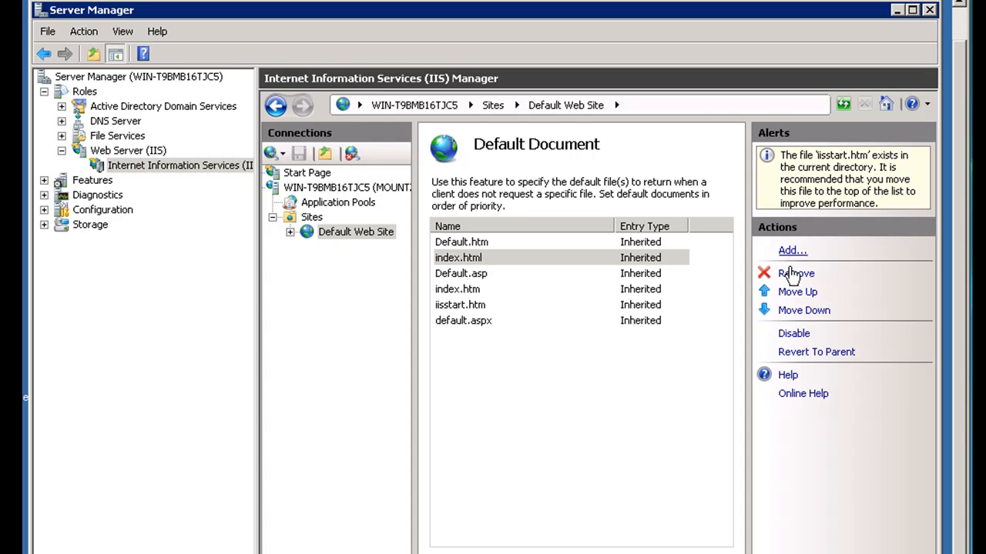
pyautogui.click(798, 291)
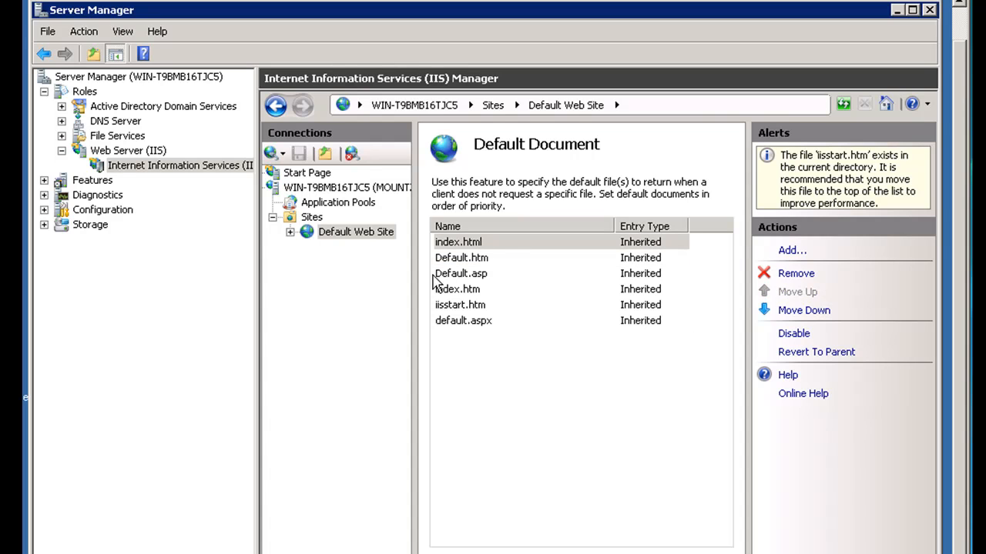
pyautogui.moveTo(459, 319)
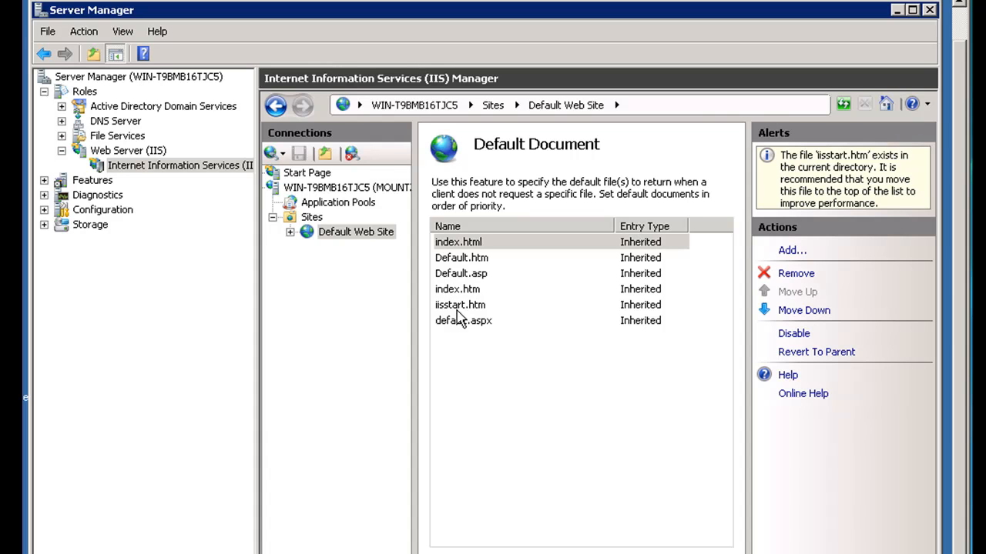
pyautogui.moveTo(631, 382)
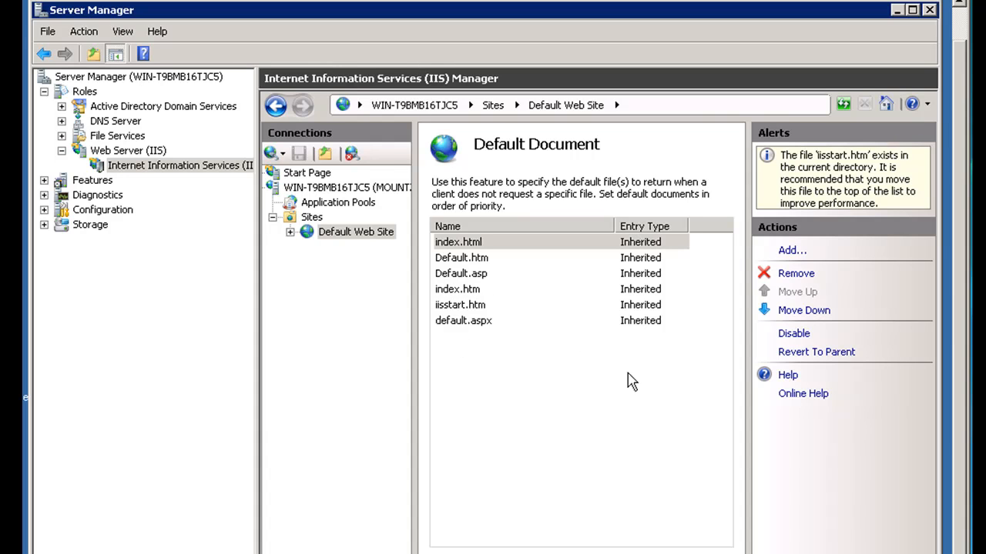
pyautogui.moveTo(782, 395)
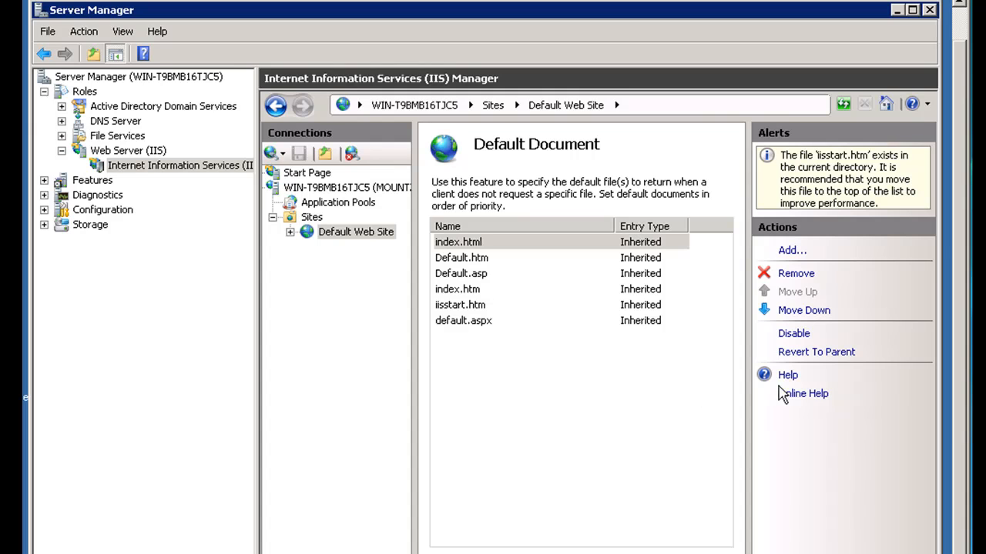
pyautogui.moveTo(477, 258)
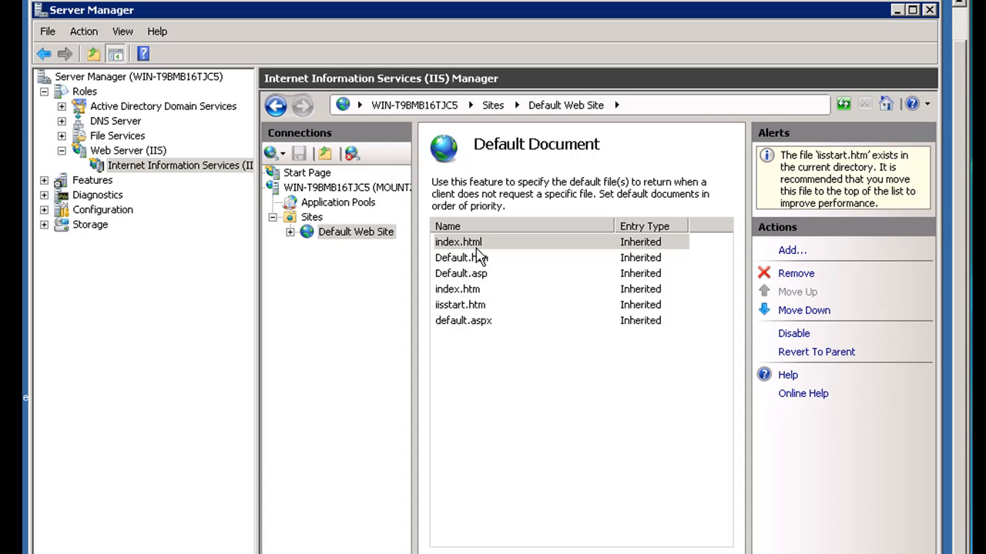
# Bring up the context menu for Default Web Site in the Connections tree
pyautogui.click(356, 231)
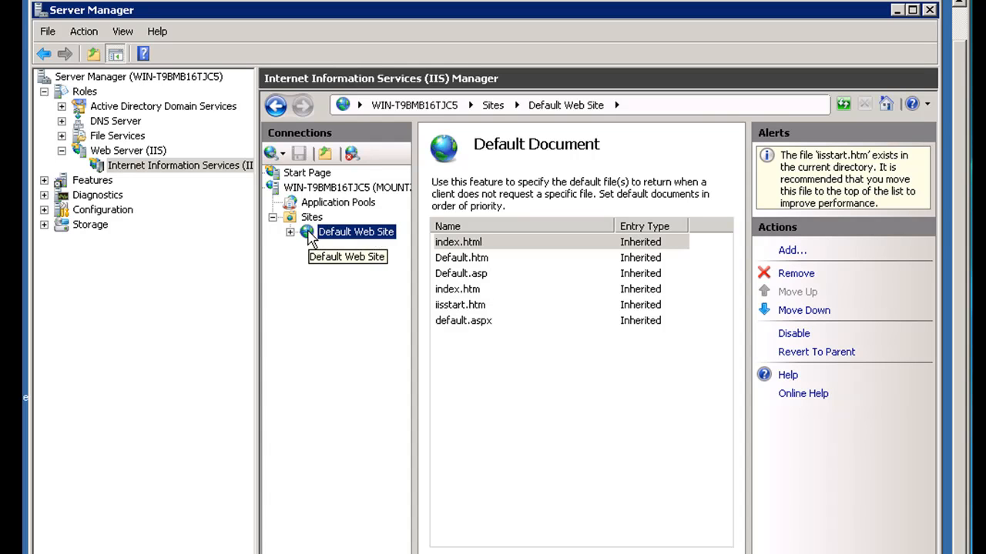
pyautogui.rightClick(346, 231)
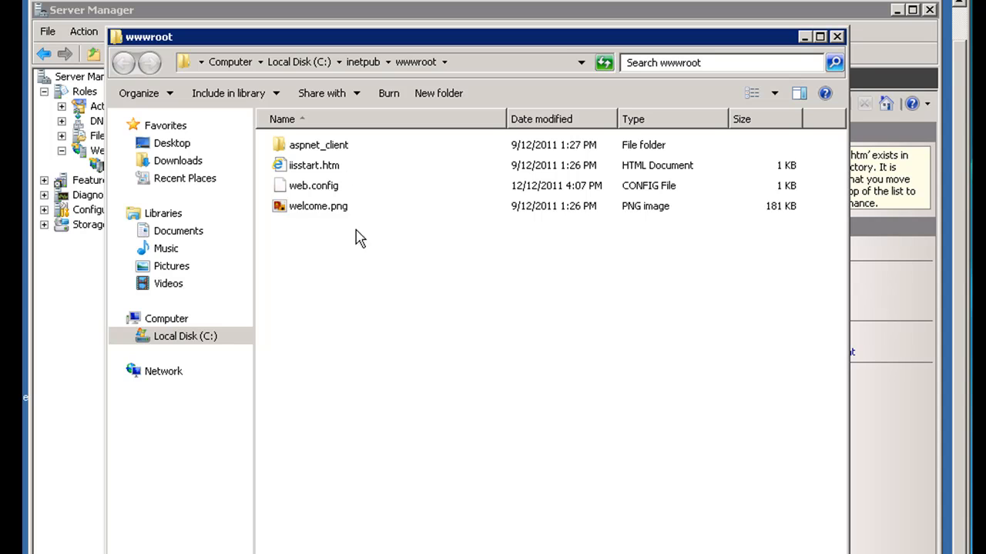
pyautogui.moveTo(443, 269)
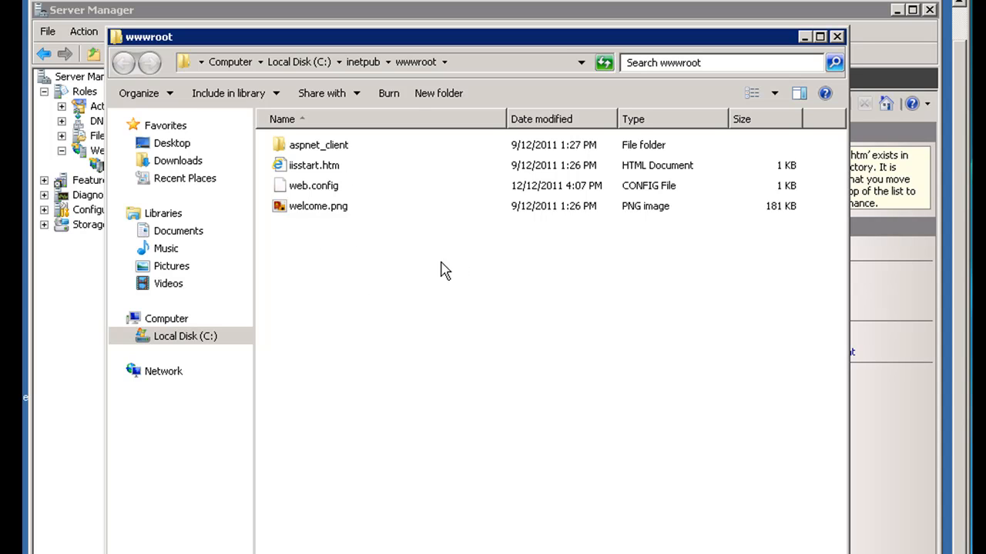